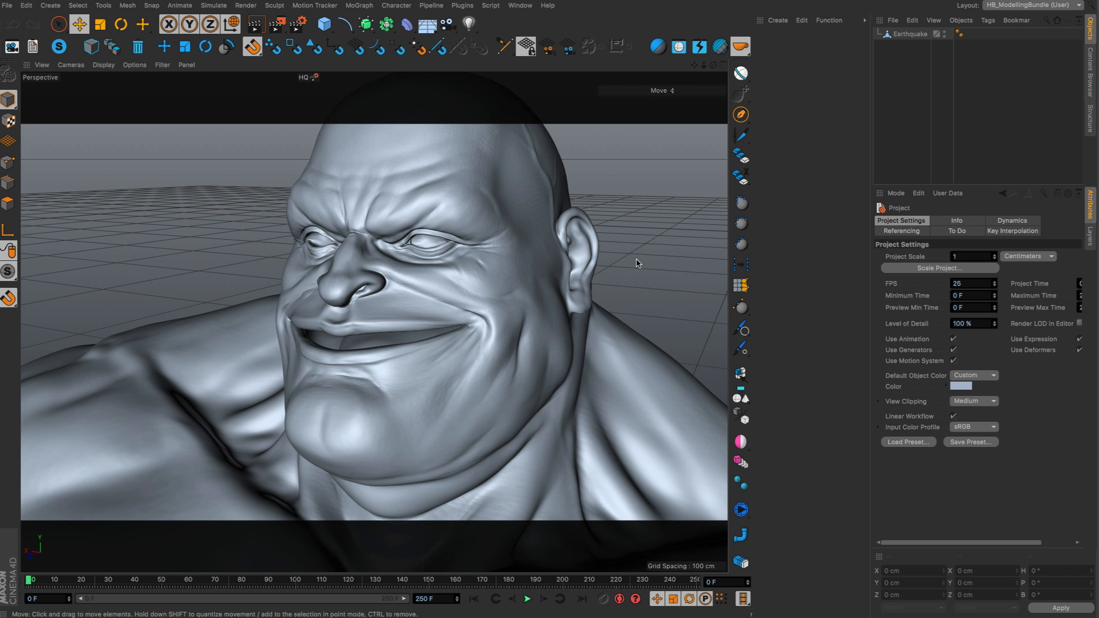
mouse_move(634, 263)
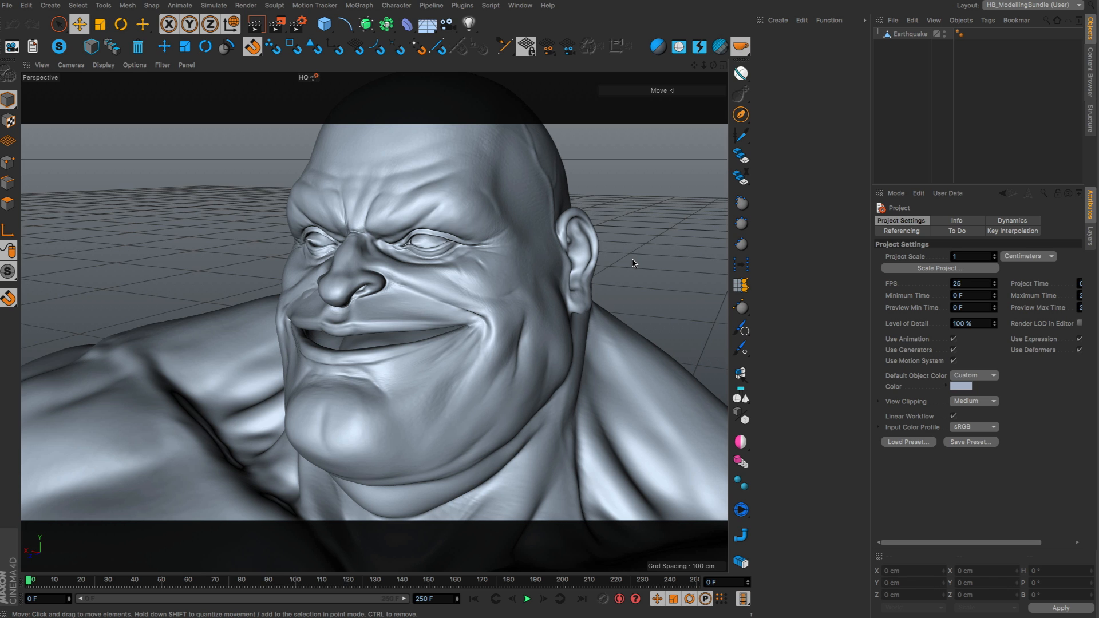
mouse_move(622, 293)
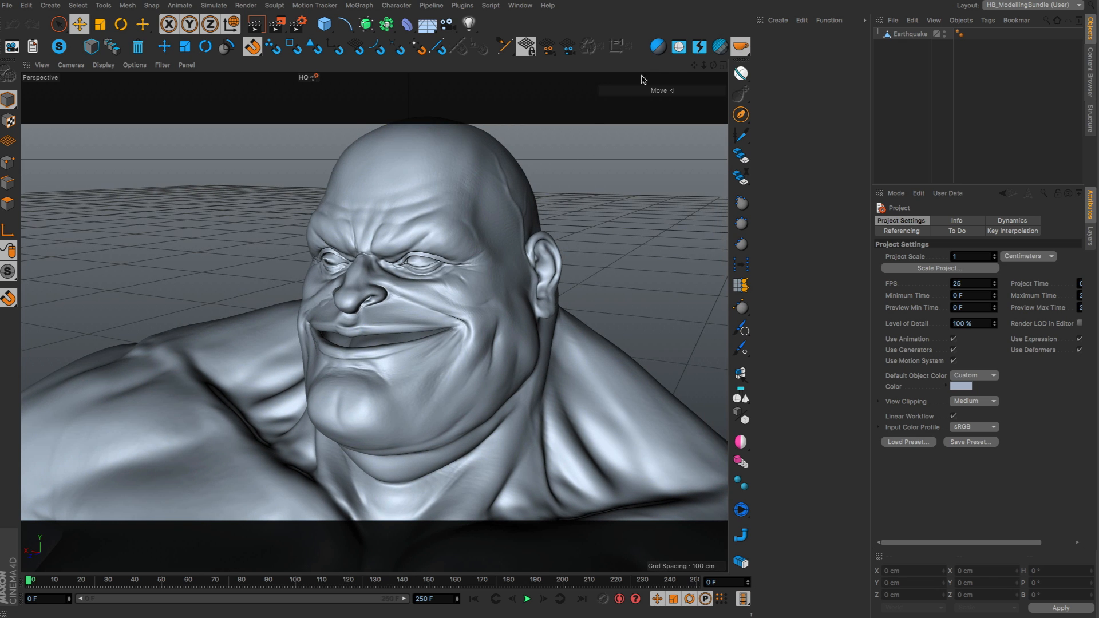
mouse_move(678, 47)
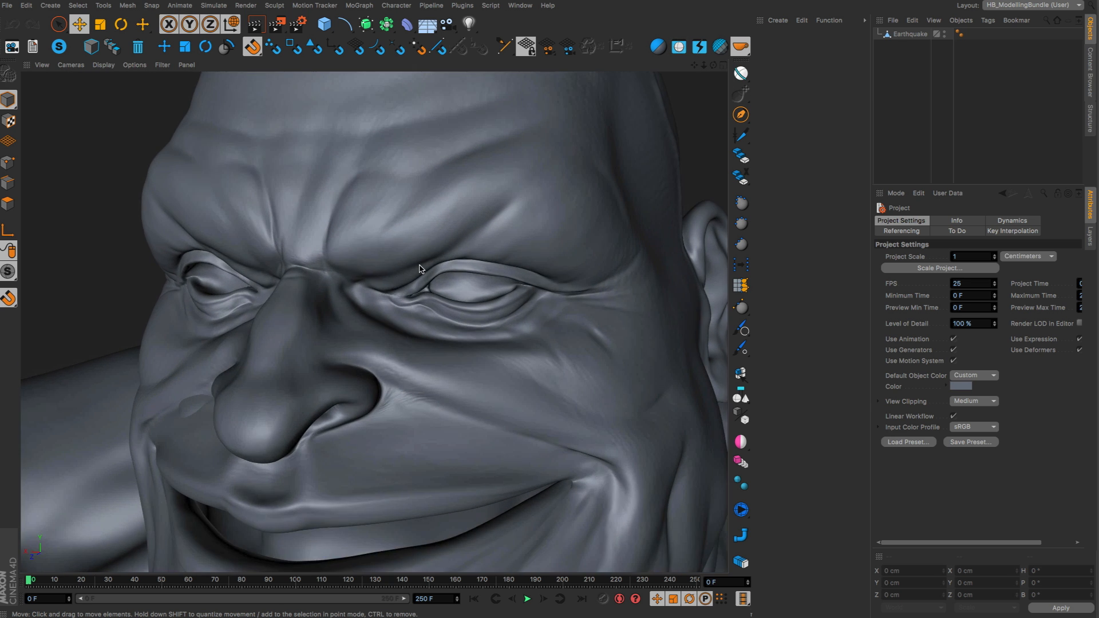
mouse_move(512, 231)
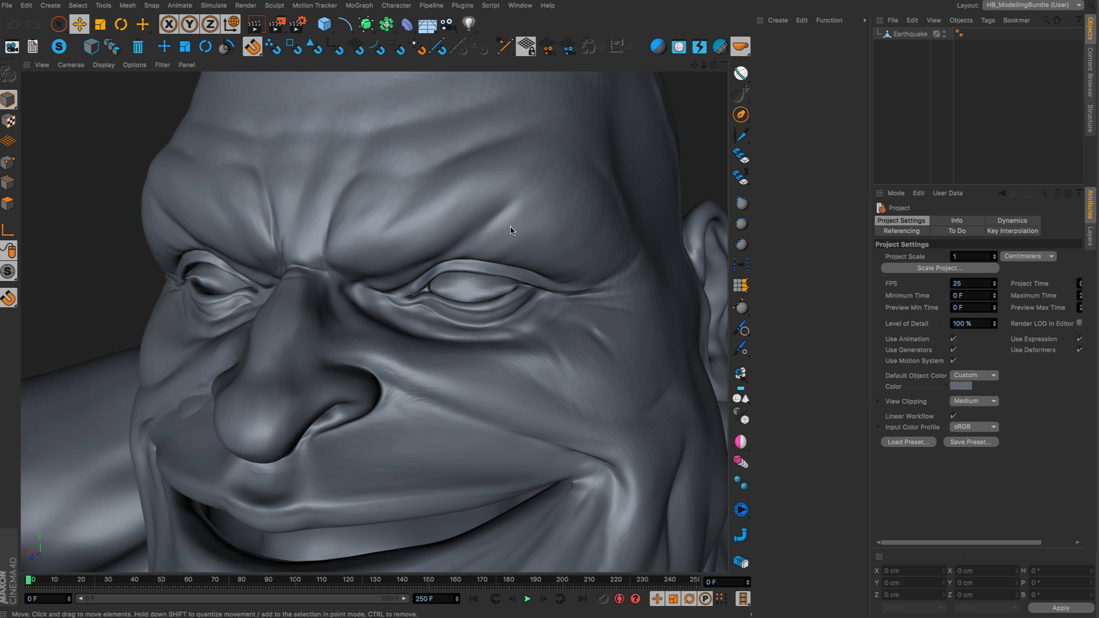
- Start a non-symmetrical retopology session on the Earthquake sculpt with HB_StartRetopo
click(911, 33)
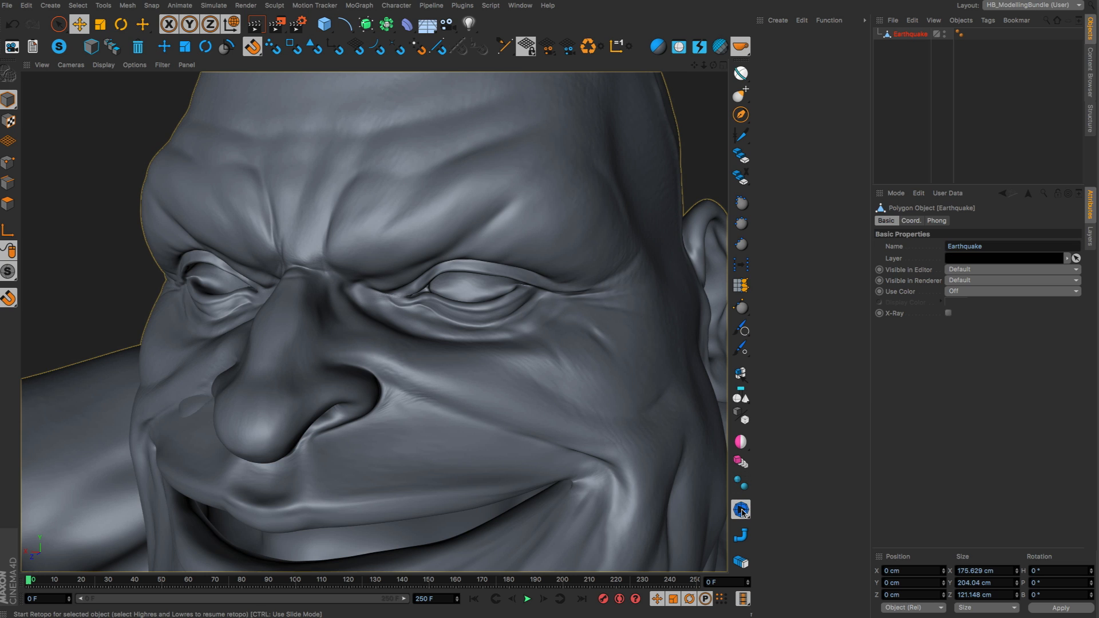
mouse_move(740, 509)
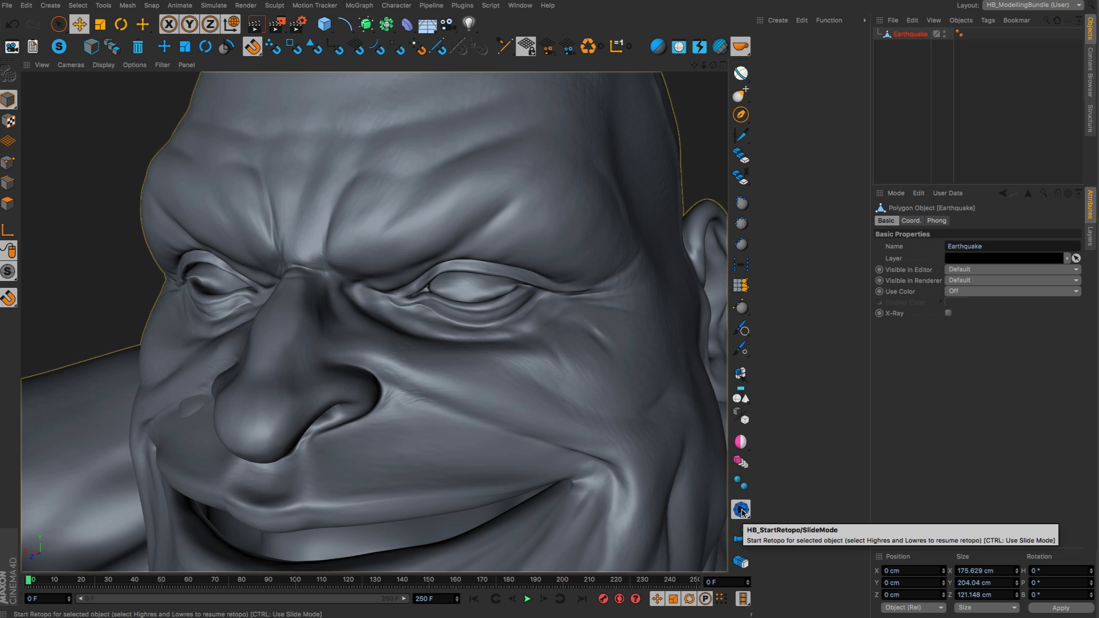
click(741, 510)
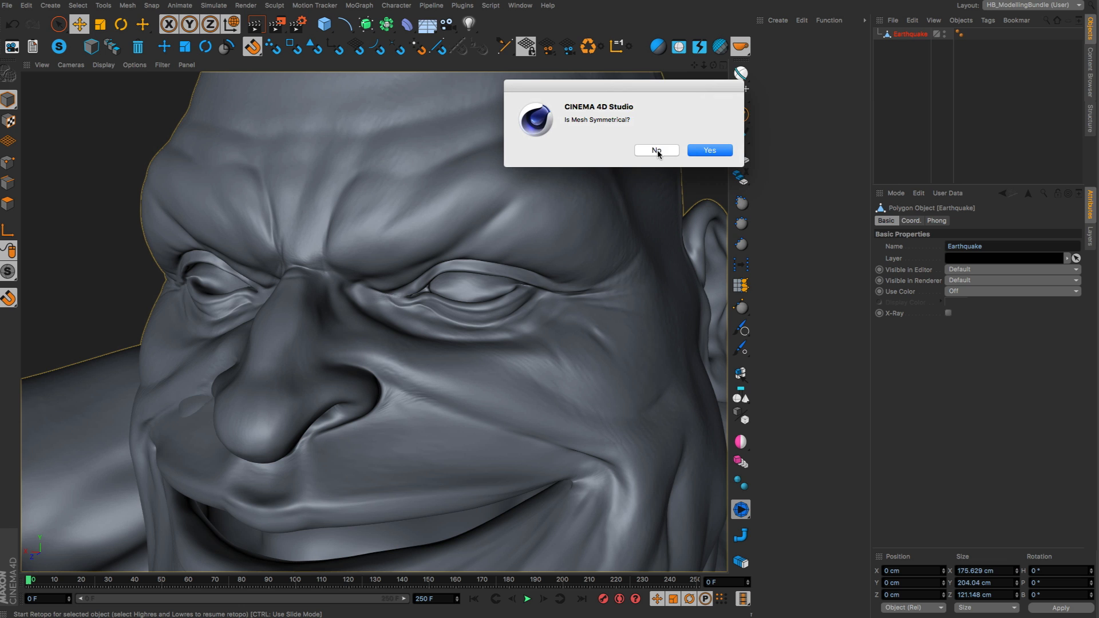
click(656, 150)
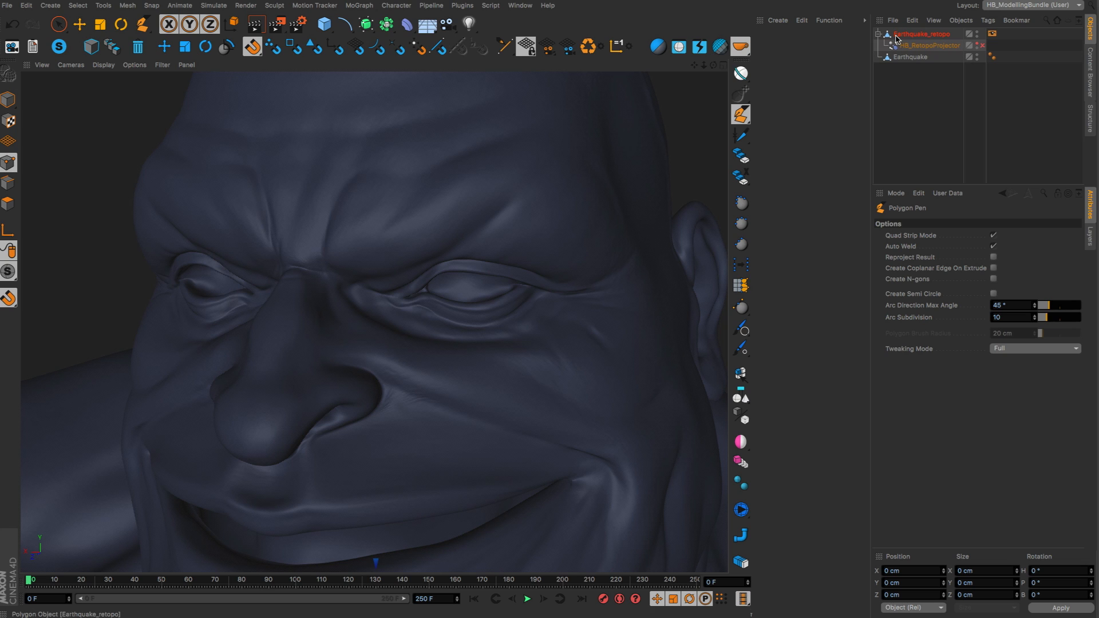
mouse_move(384, 119)
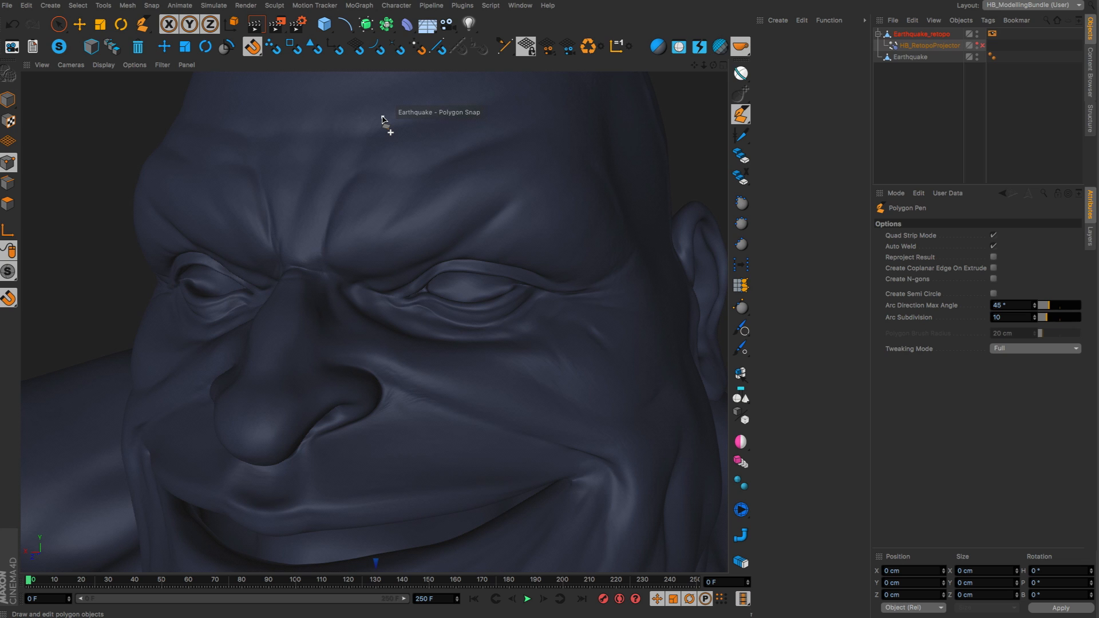
mouse_move(386, 143)
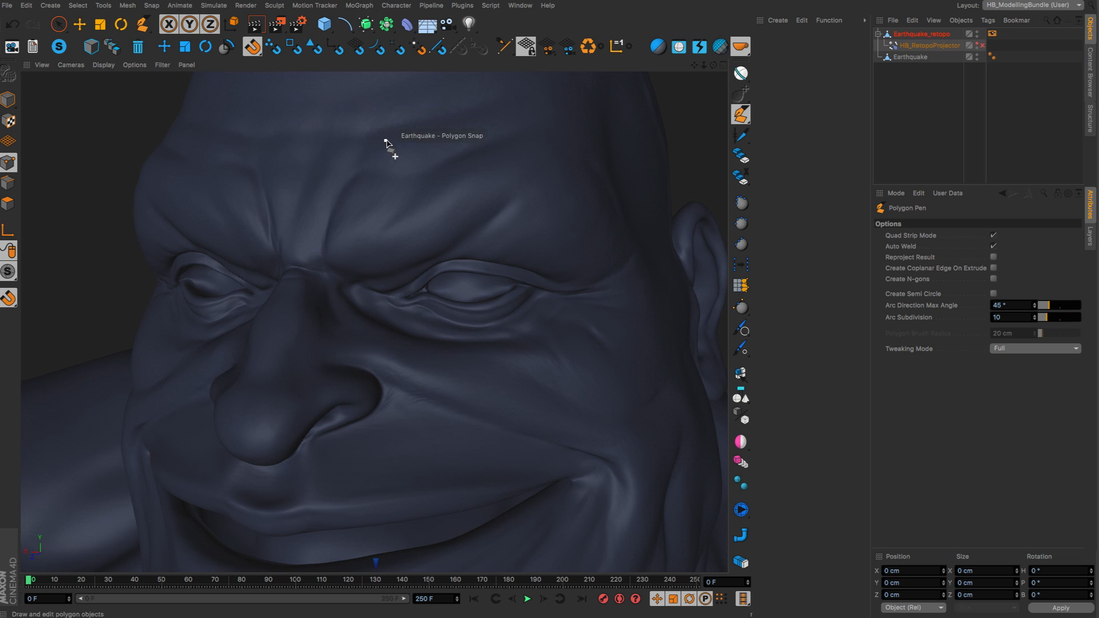
mouse_move(409, 245)
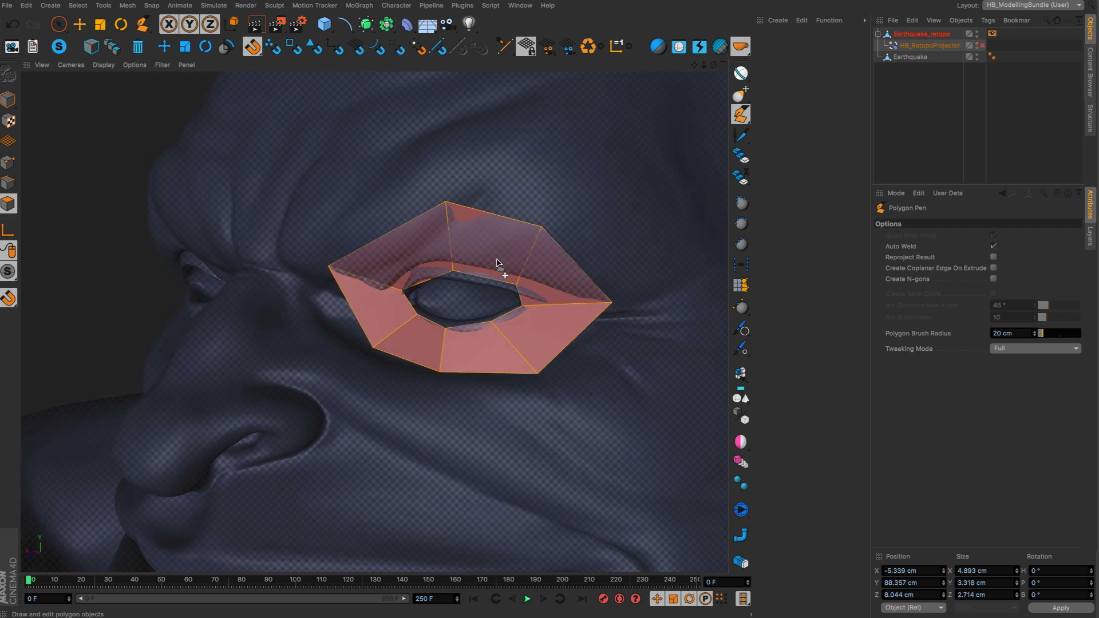
mouse_move(719, 46)
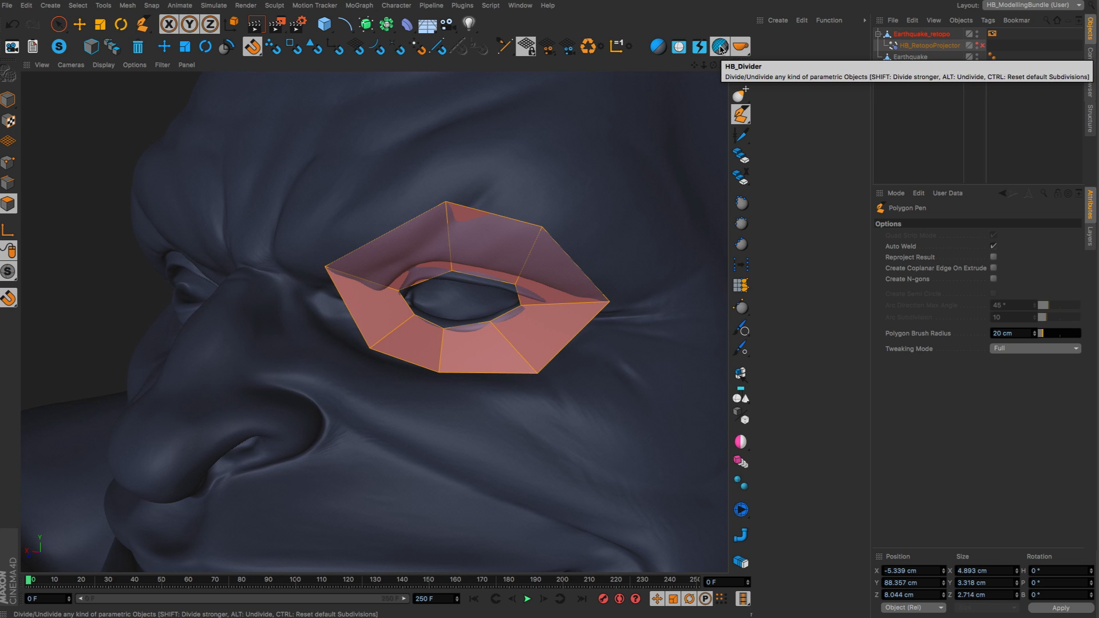
- Subdivide the eye-socket ring with HB_Divider and drag its points along the eyelid
click(718, 46)
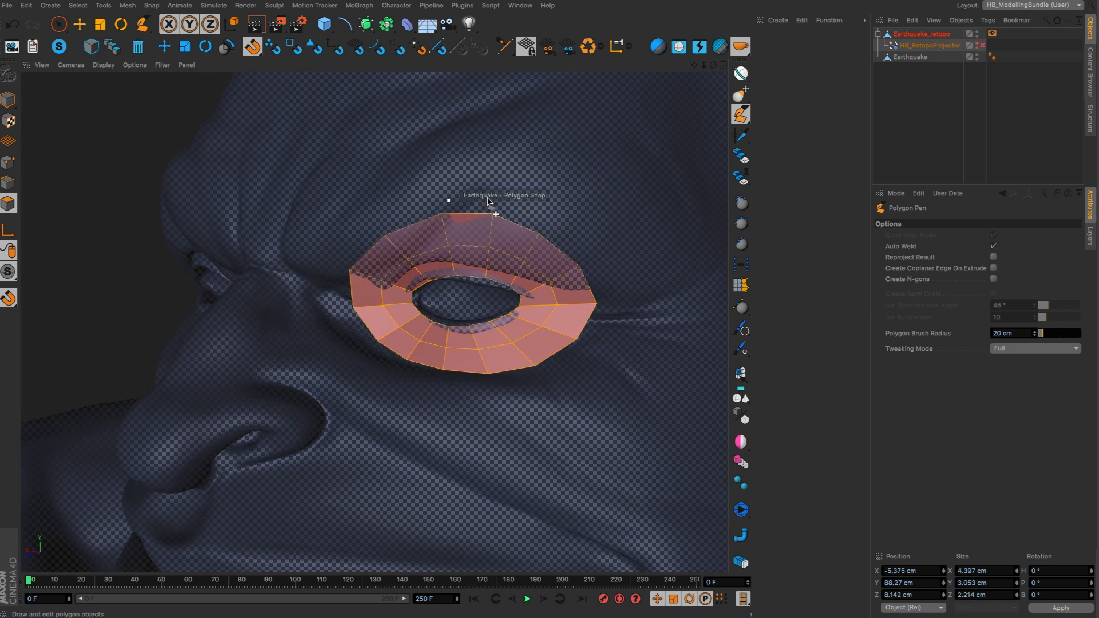
drag(491, 204, 438, 245)
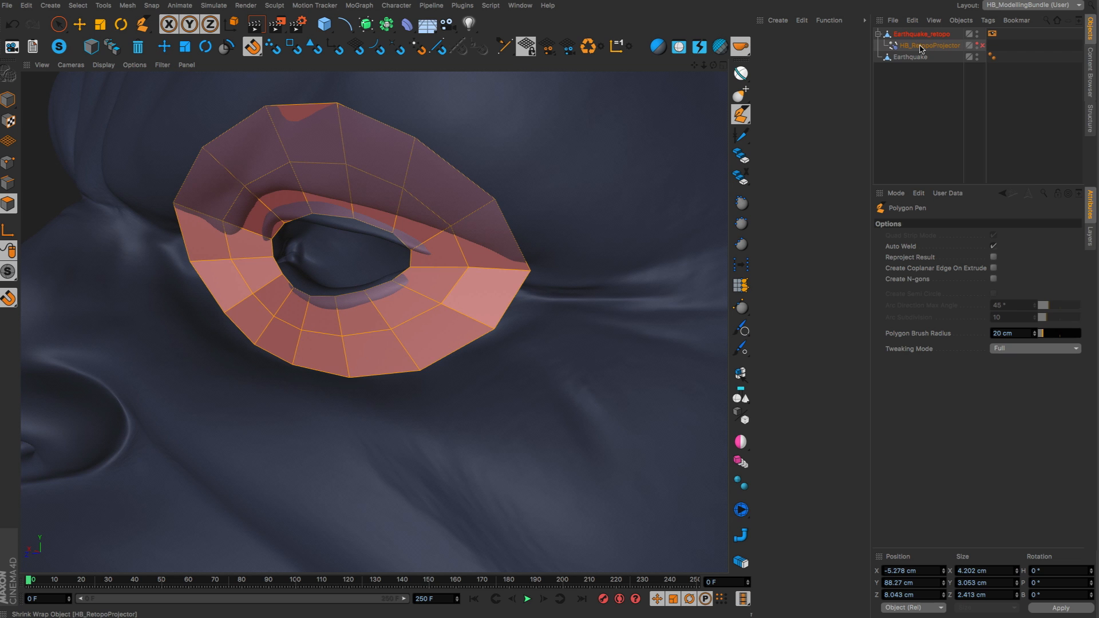
mouse_move(981, 49)
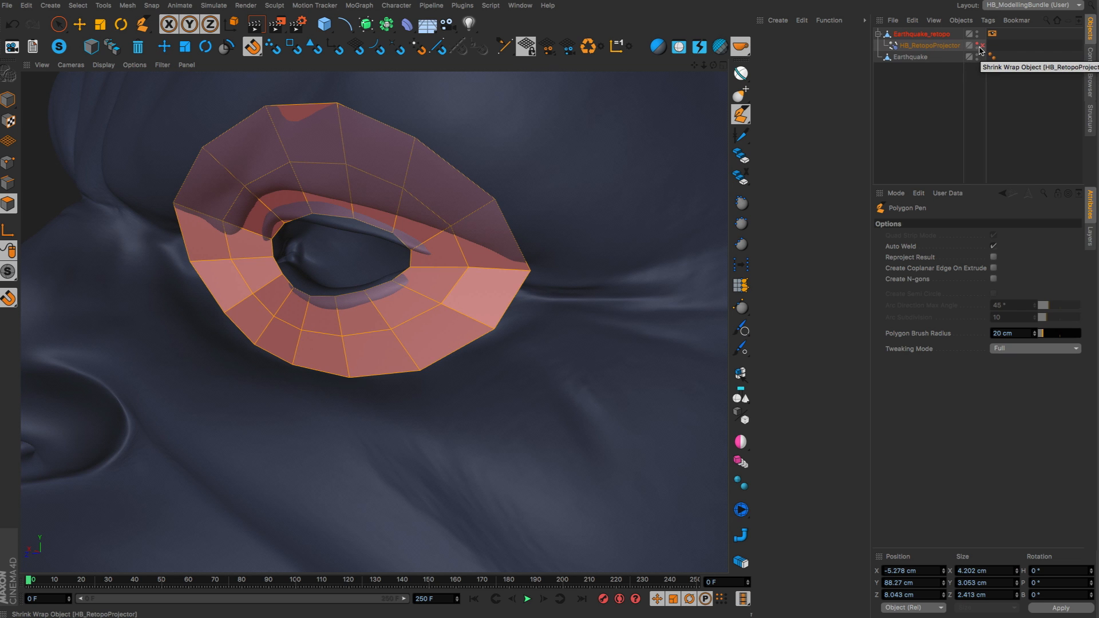
mouse_move(636, 237)
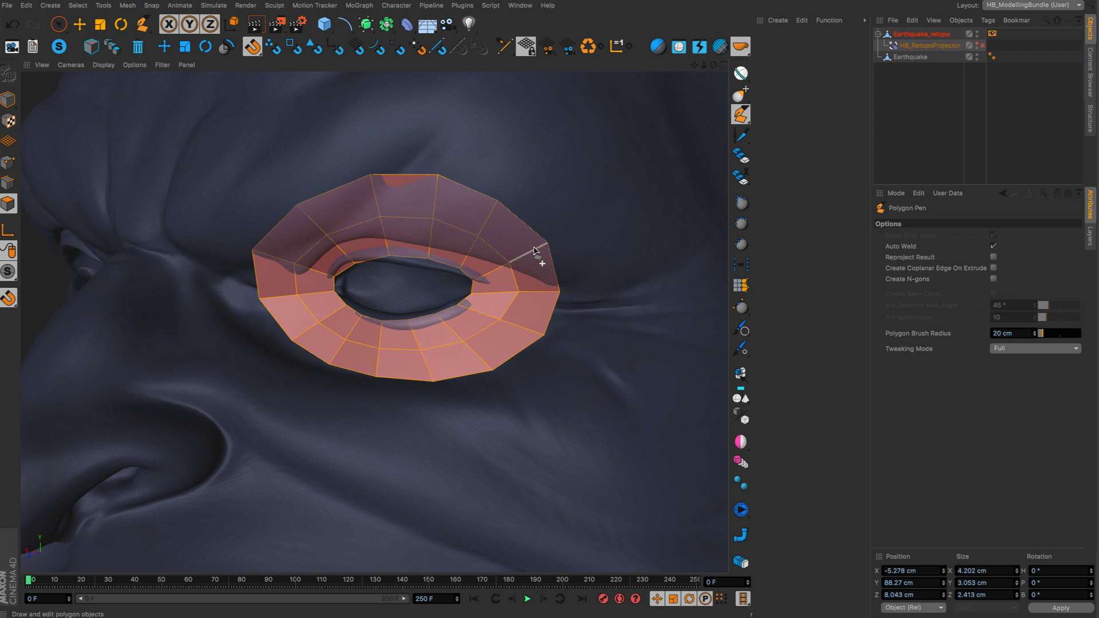
mouse_move(619, 234)
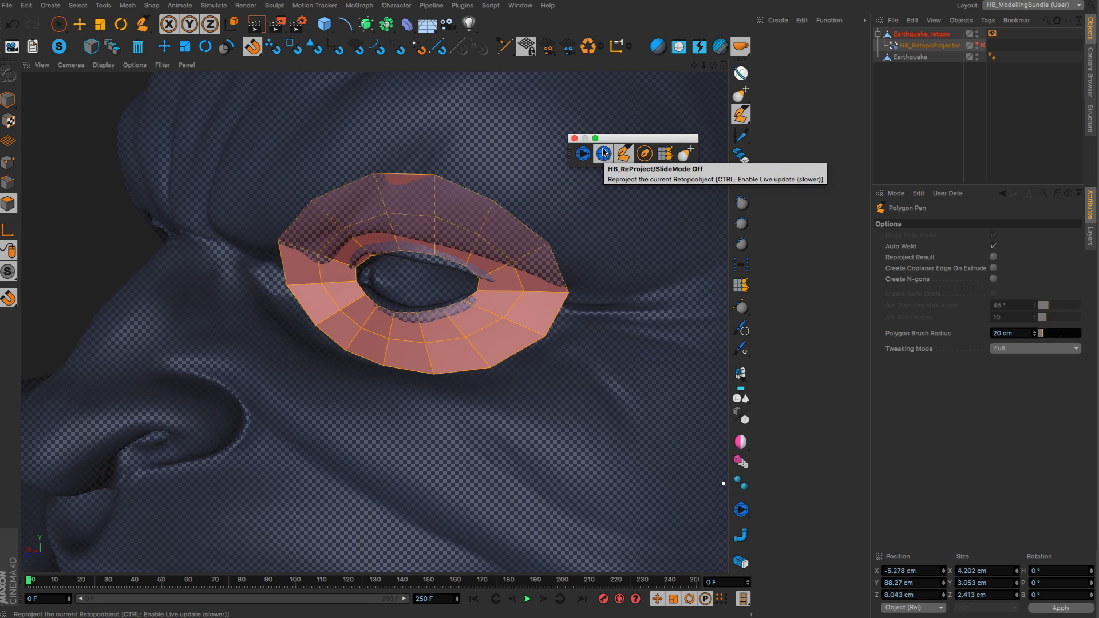
mouse_move(559, 210)
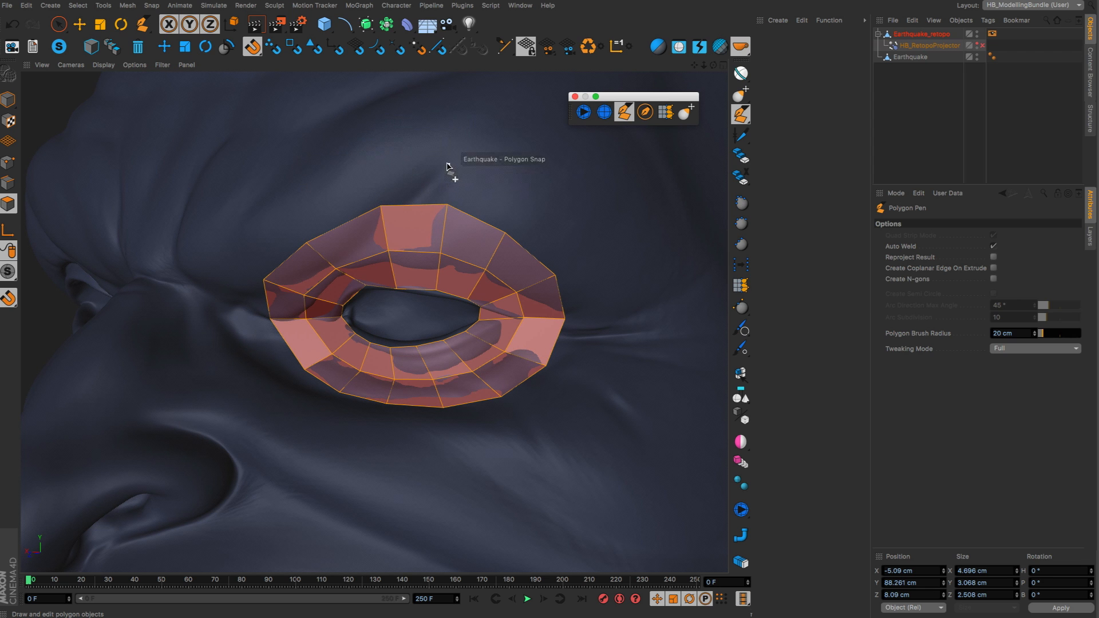
- Adjust the reprojected eye ring's vertices so they hug the eyelid
click(602, 112)
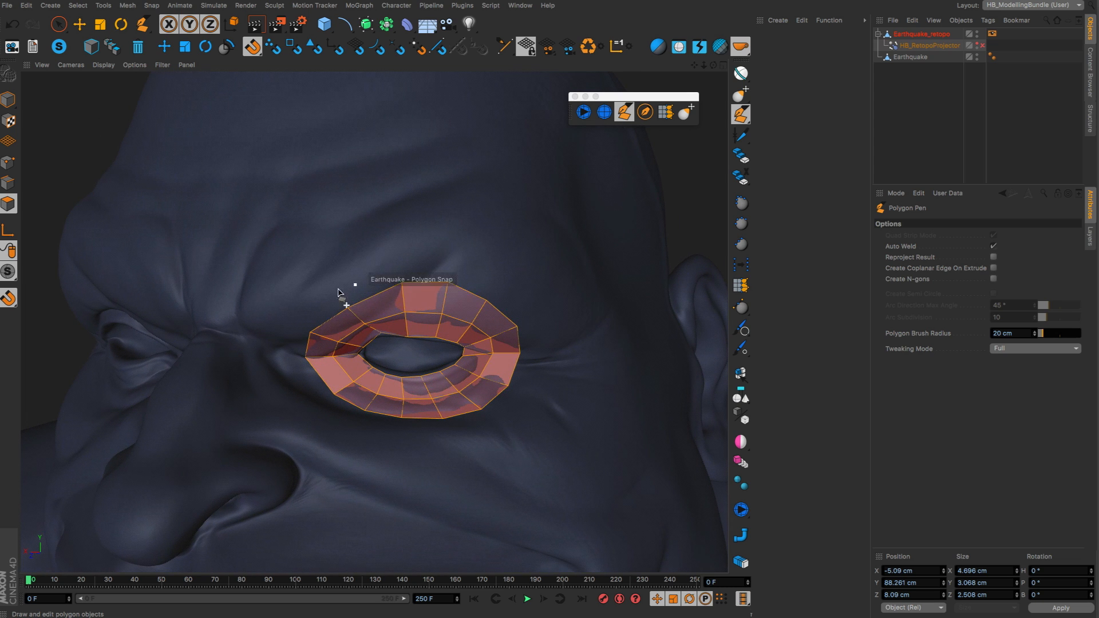
mouse_move(531, 194)
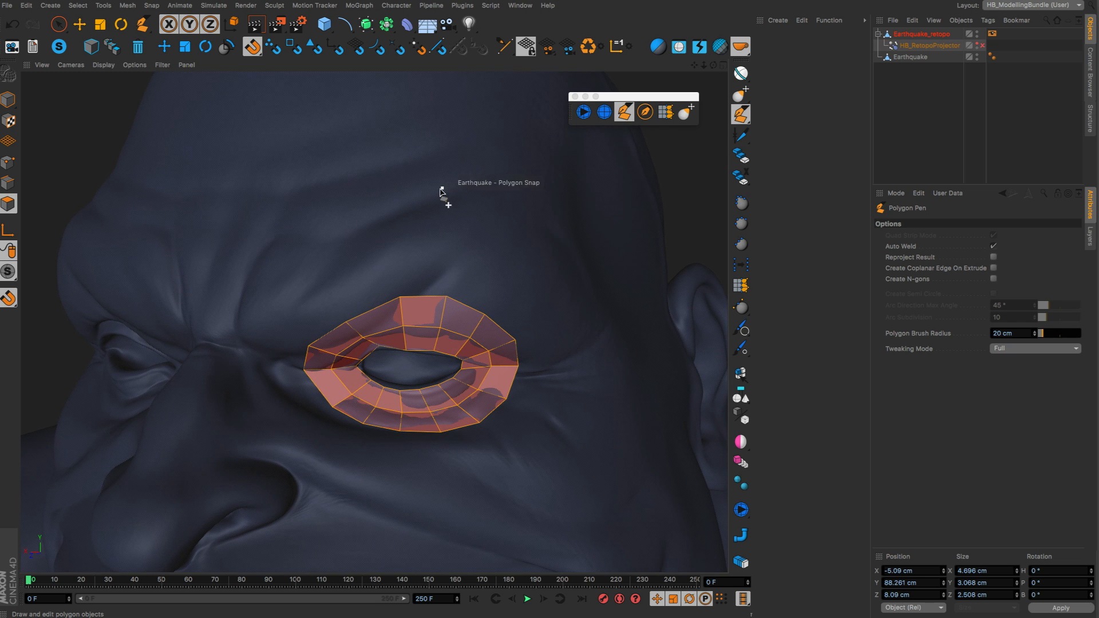
mouse_move(741, 284)
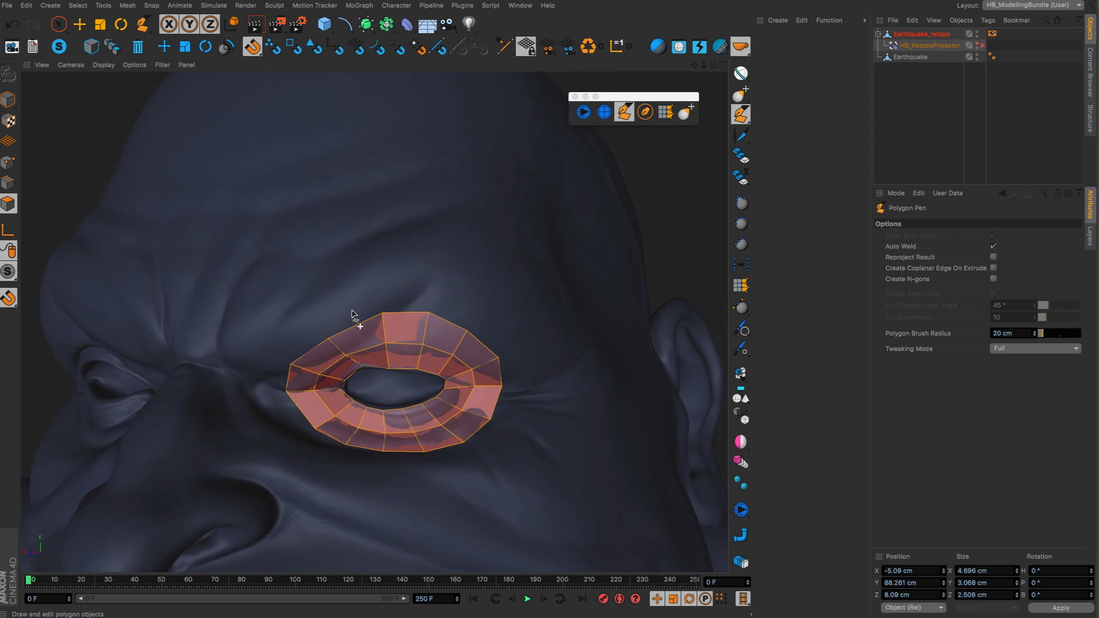
mouse_move(665, 112)
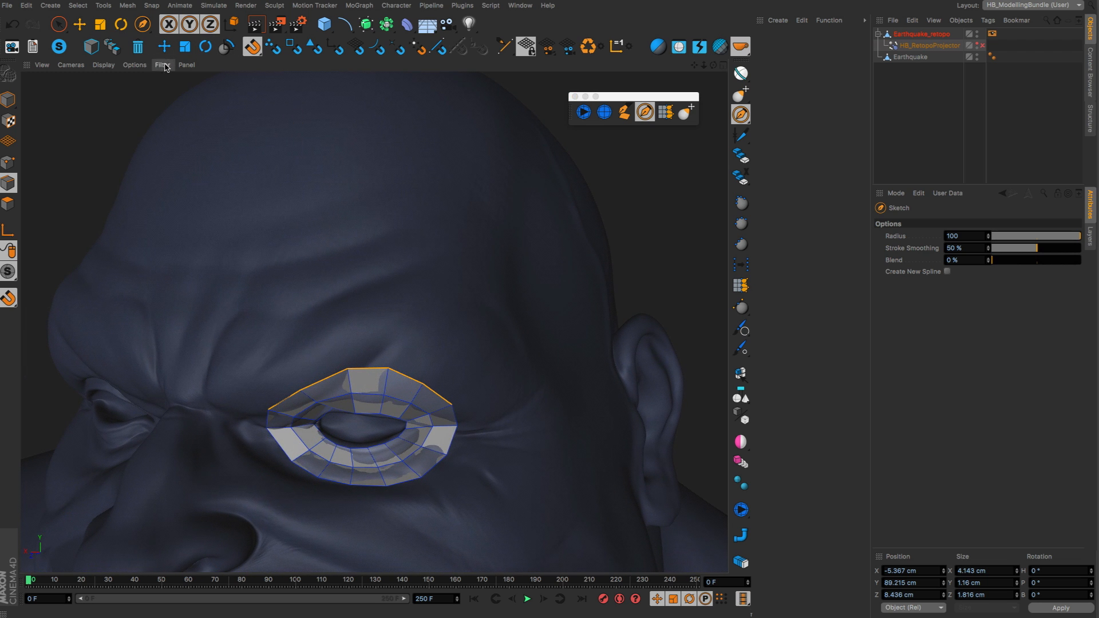
mouse_move(242, 166)
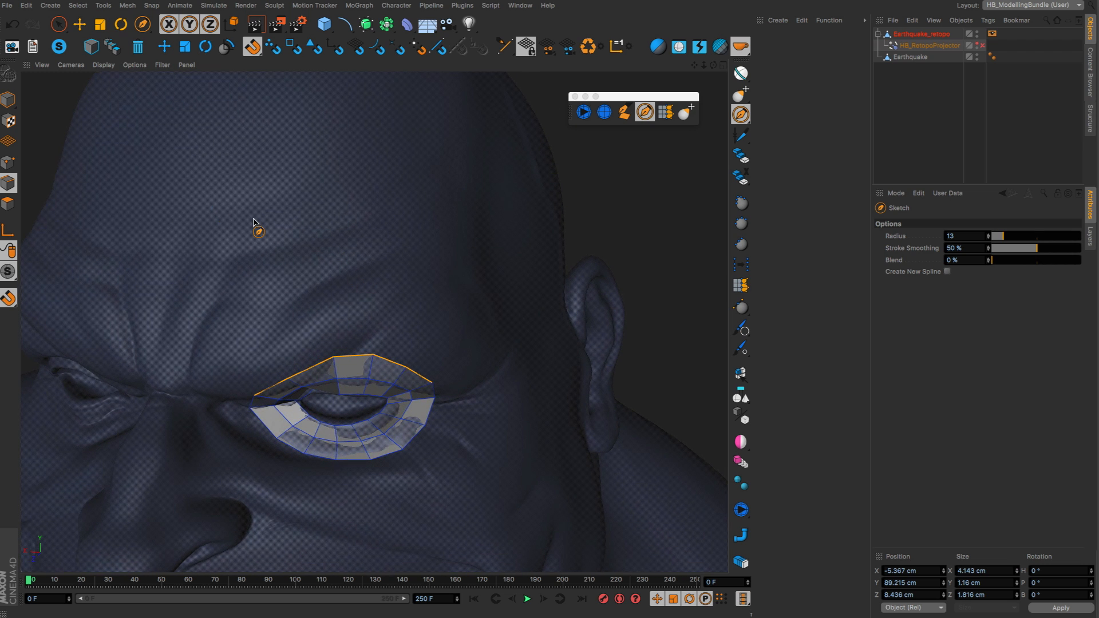
- Draw a freehand guide spline arcing across the brow above the eye ring
drag(252, 218, 483, 297)
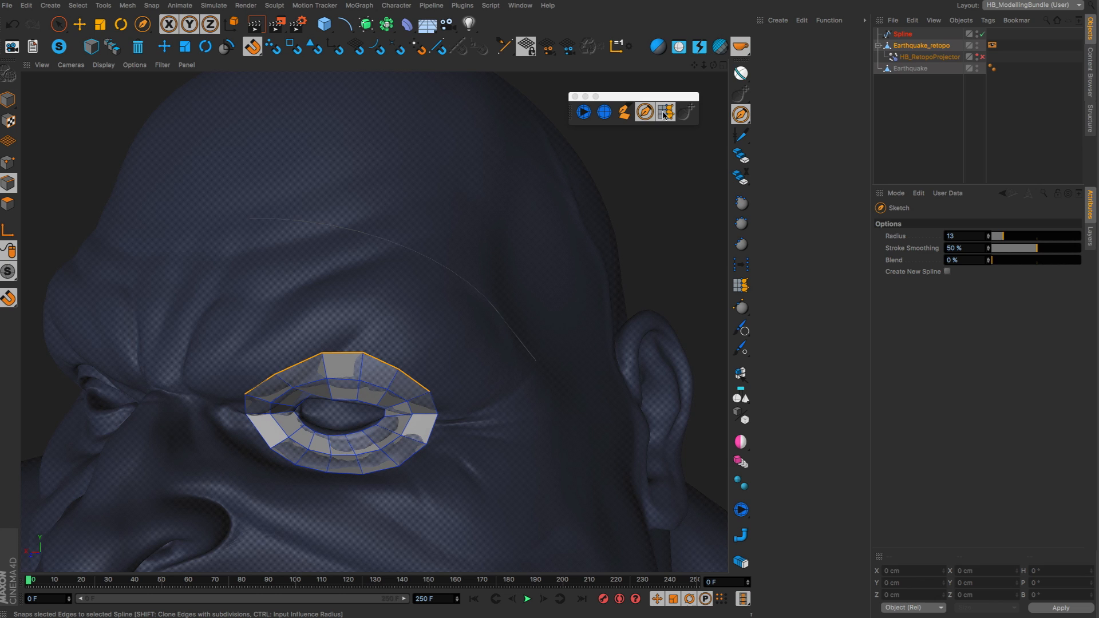
mouse_move(666, 113)
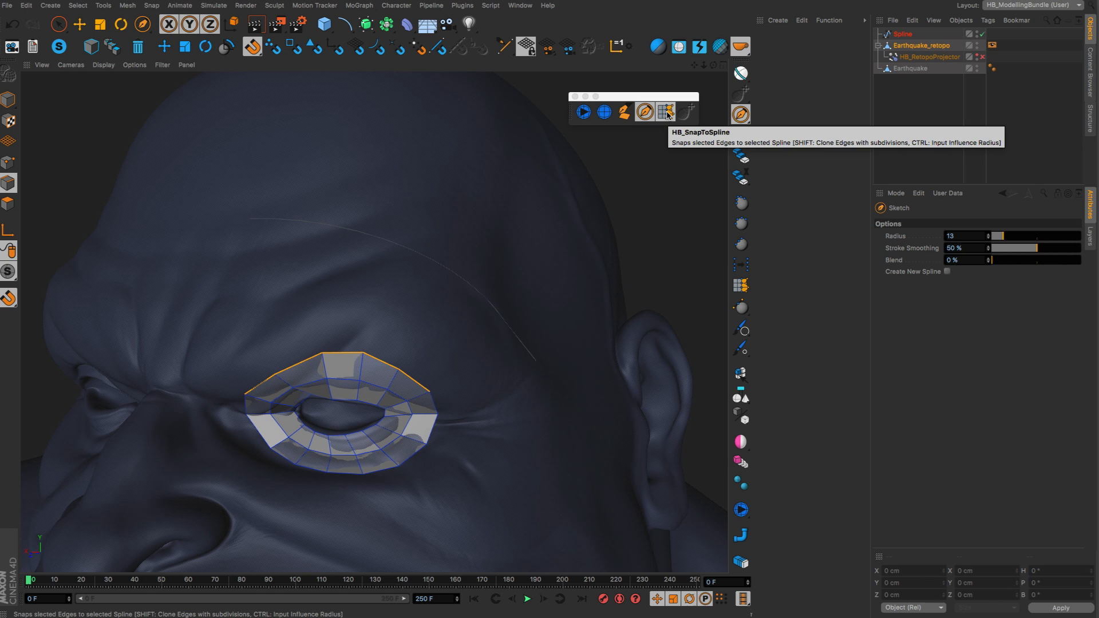
- Snap the upper eye loop to the brow spline with 1 subdivision, then rerun HB_SnapToSpline
click(664, 112)
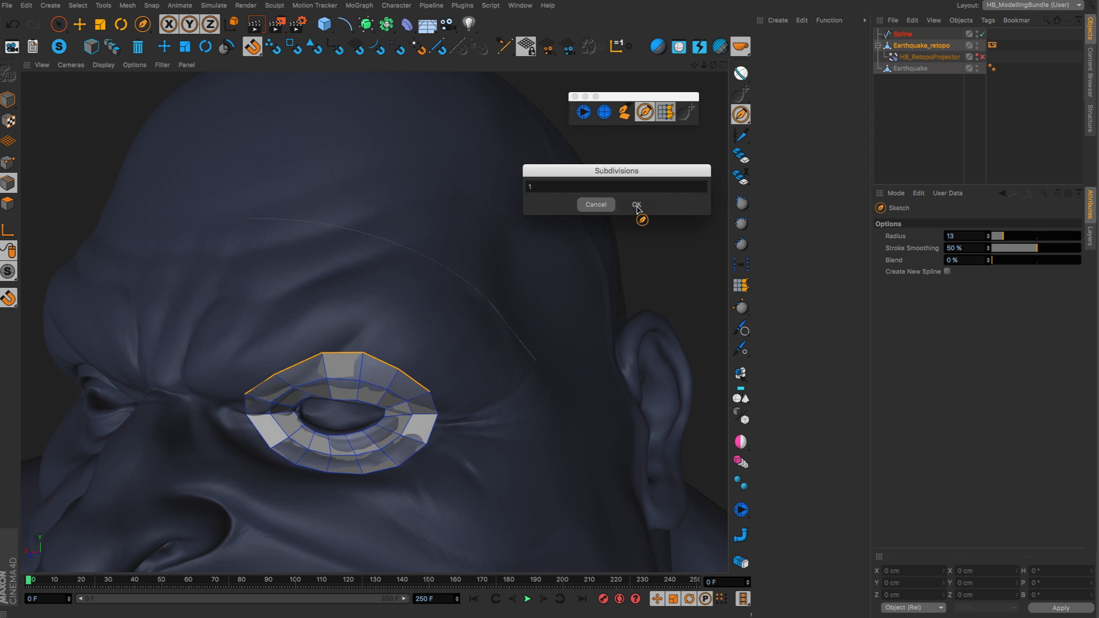
click(635, 204)
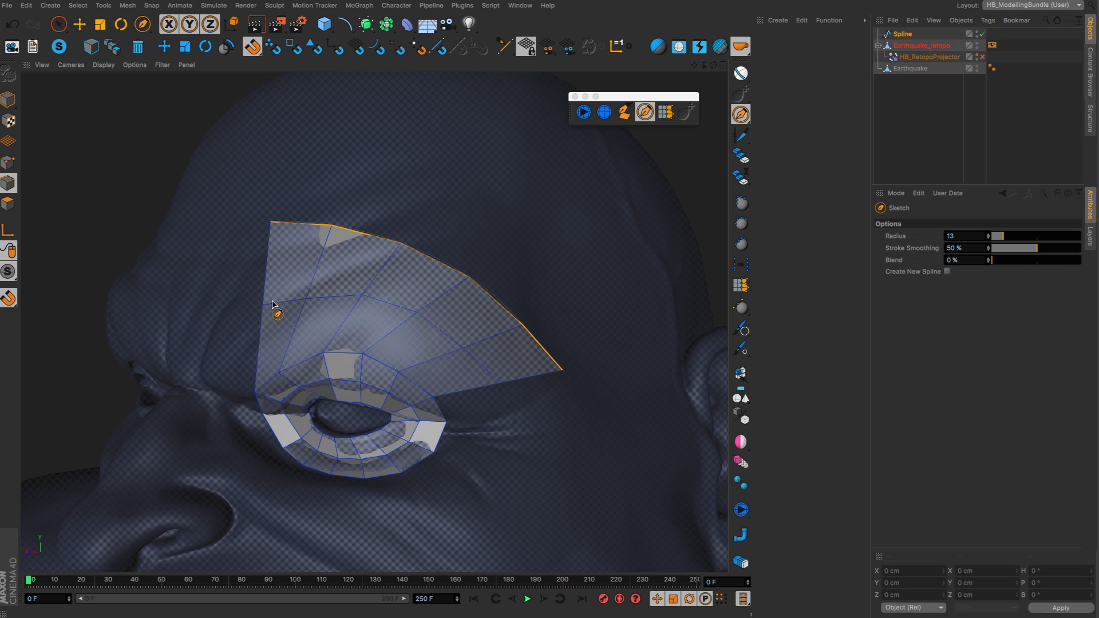
mouse_move(456, 352)
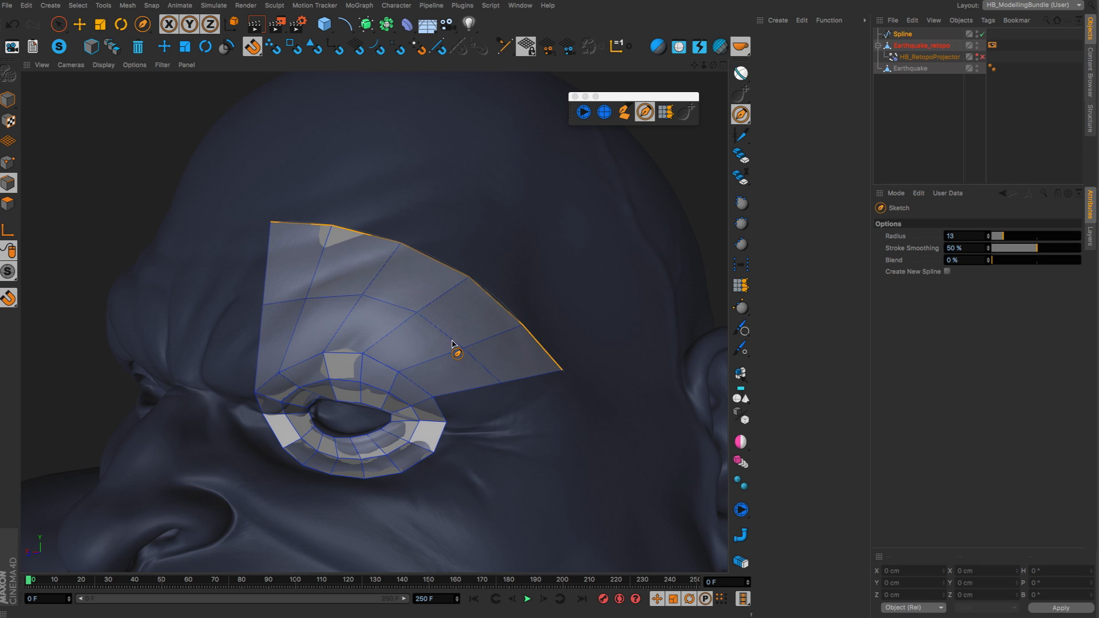
click(665, 110)
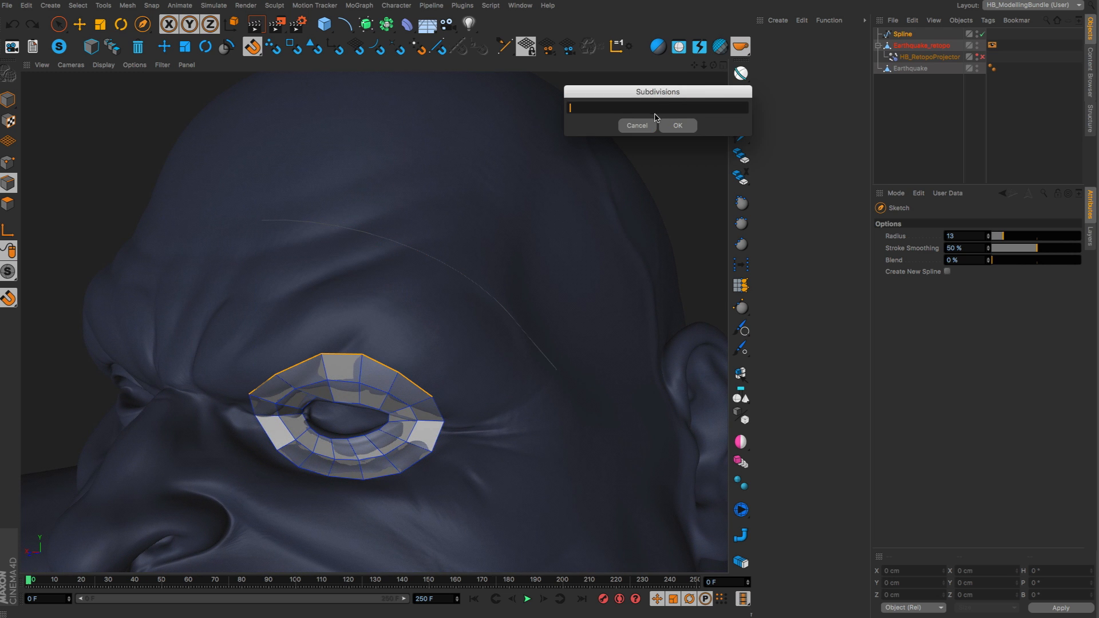
- Confirm the brow patch subdivisions and sketch guide strokes across the forehead
click(675, 125)
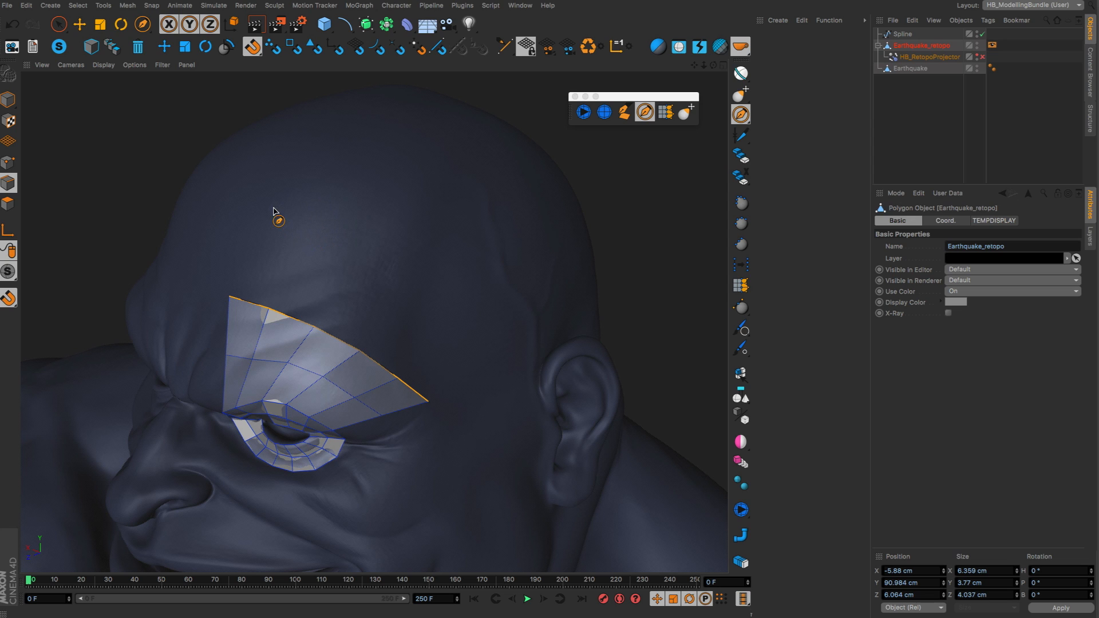
drag(275, 219, 487, 382)
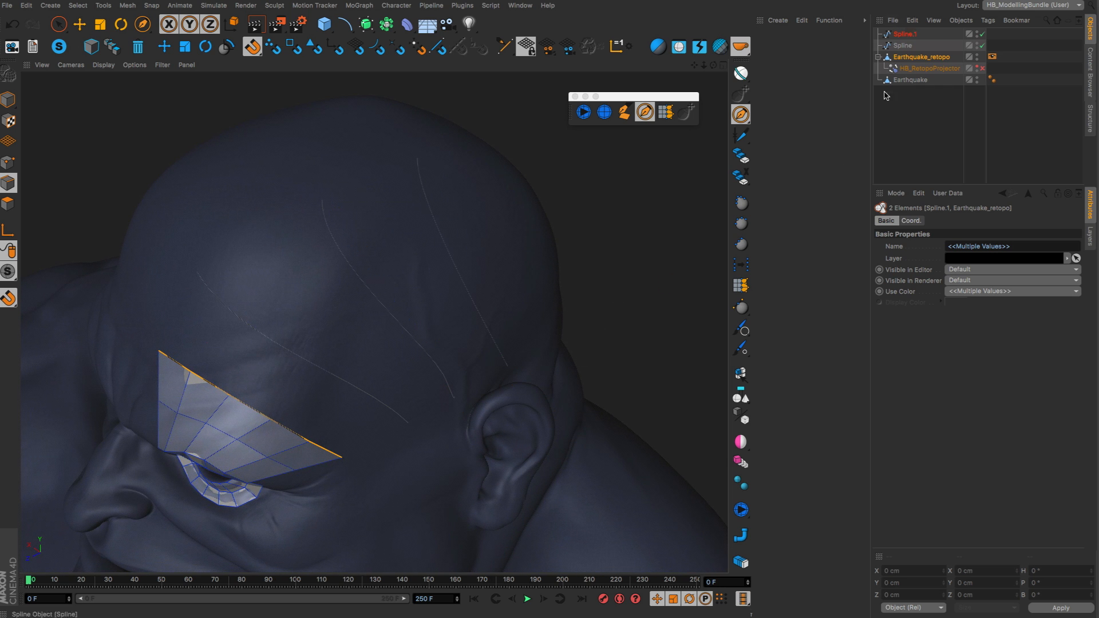
click(895, 193)
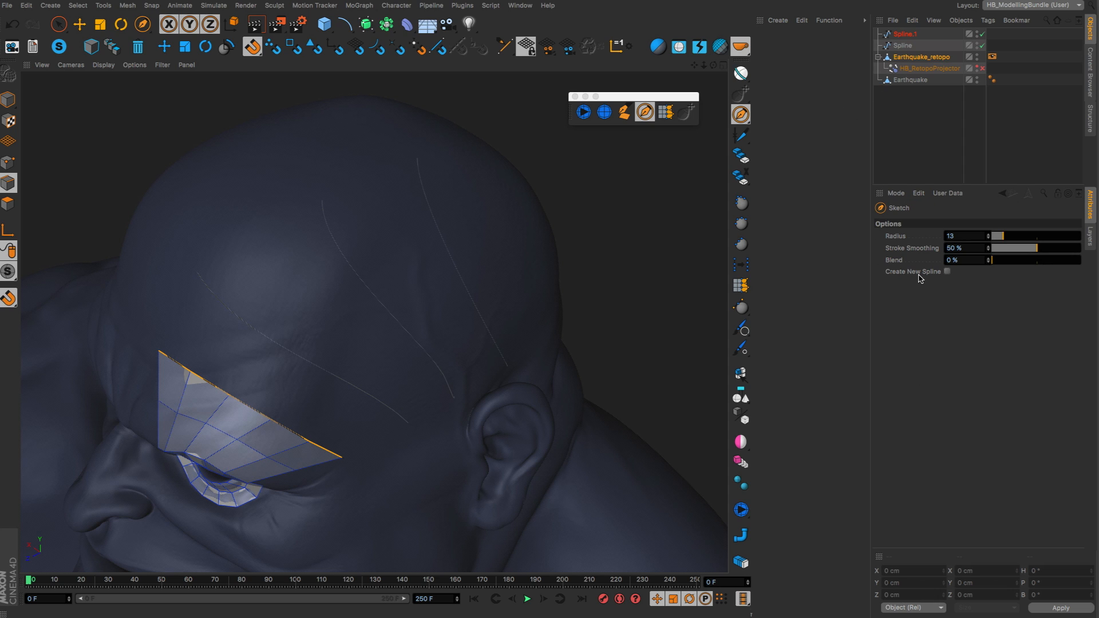
mouse_move(322, 259)
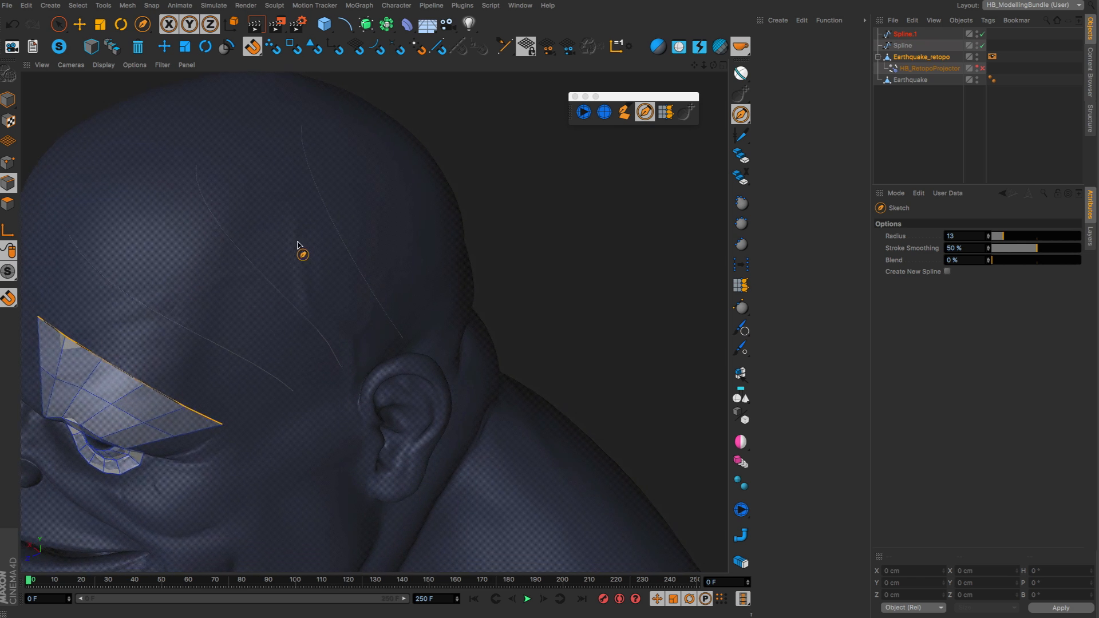
drag(297, 245, 508, 231)
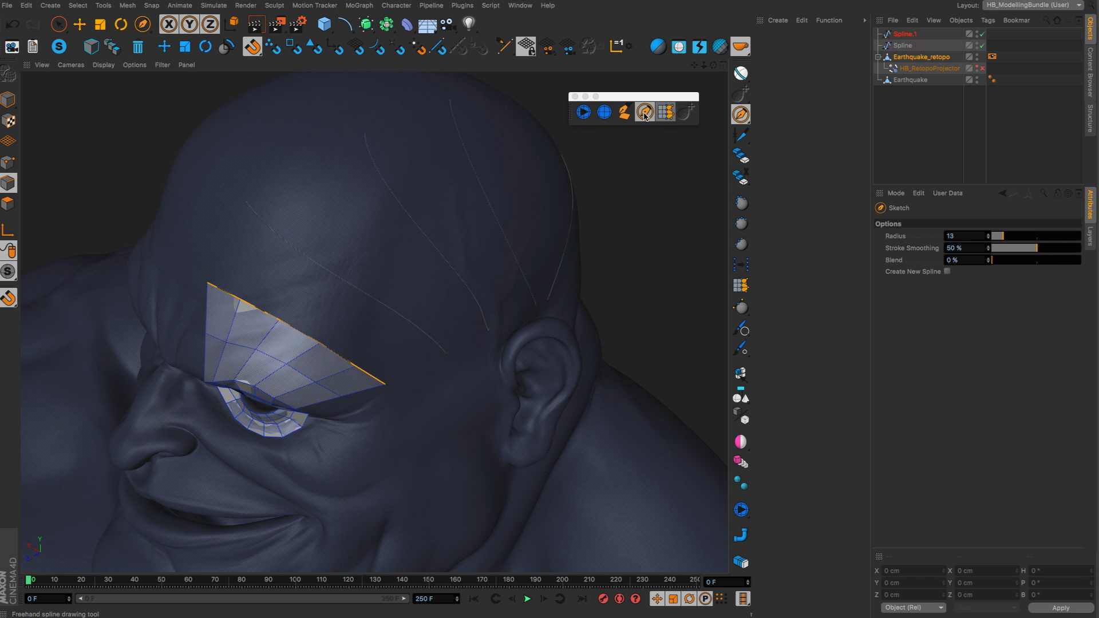
click(644, 112)
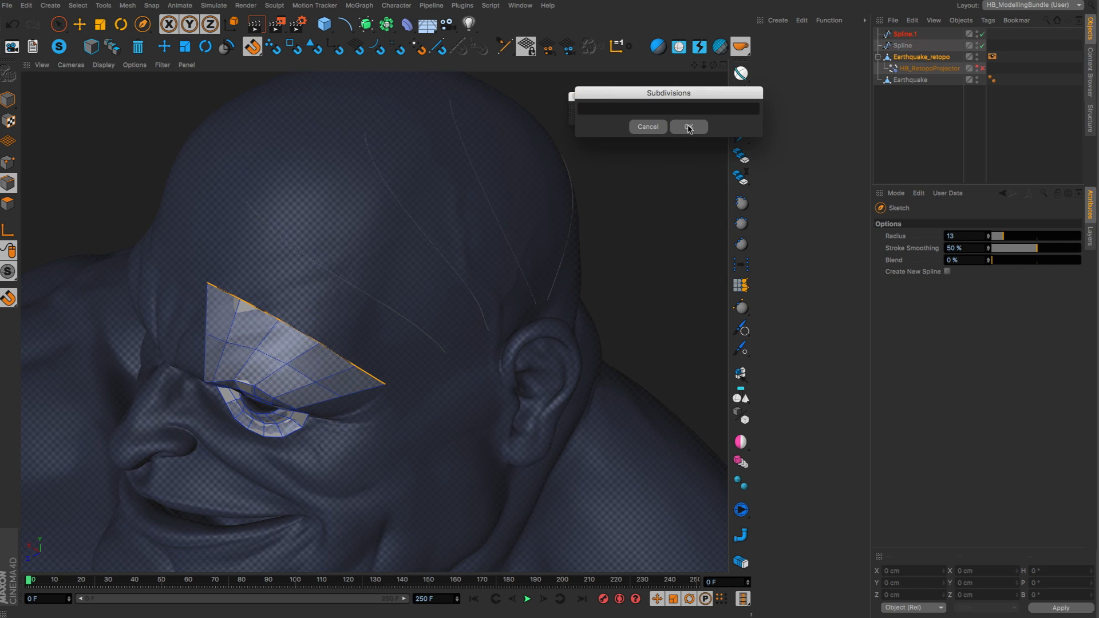
- Generate the forehead and crown grid patch and select a run of its border edges
click(687, 127)
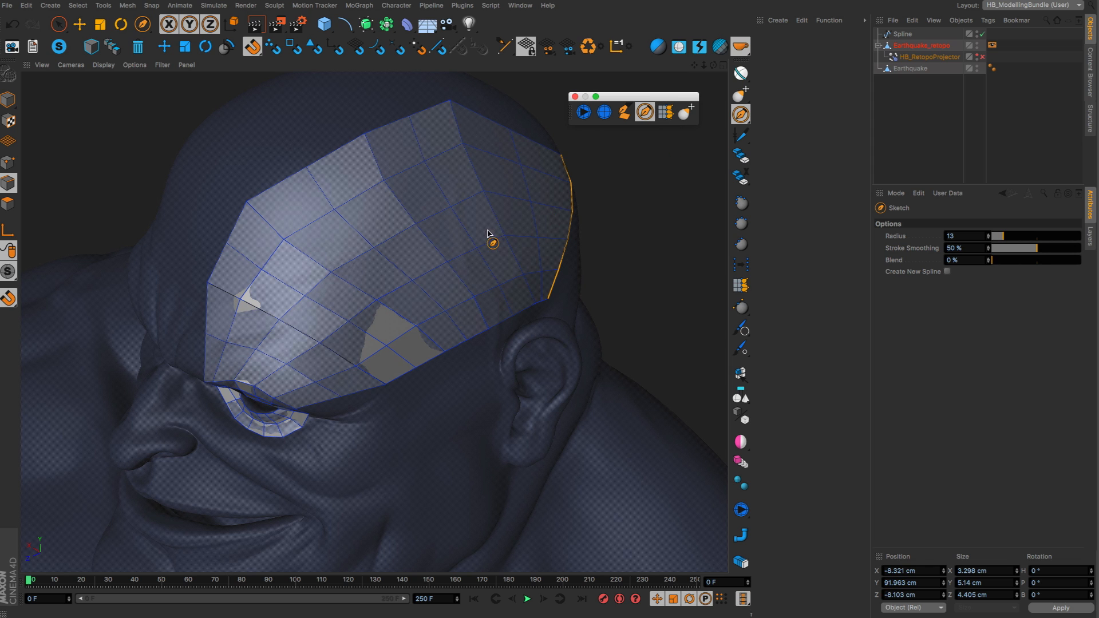
mouse_move(240, 271)
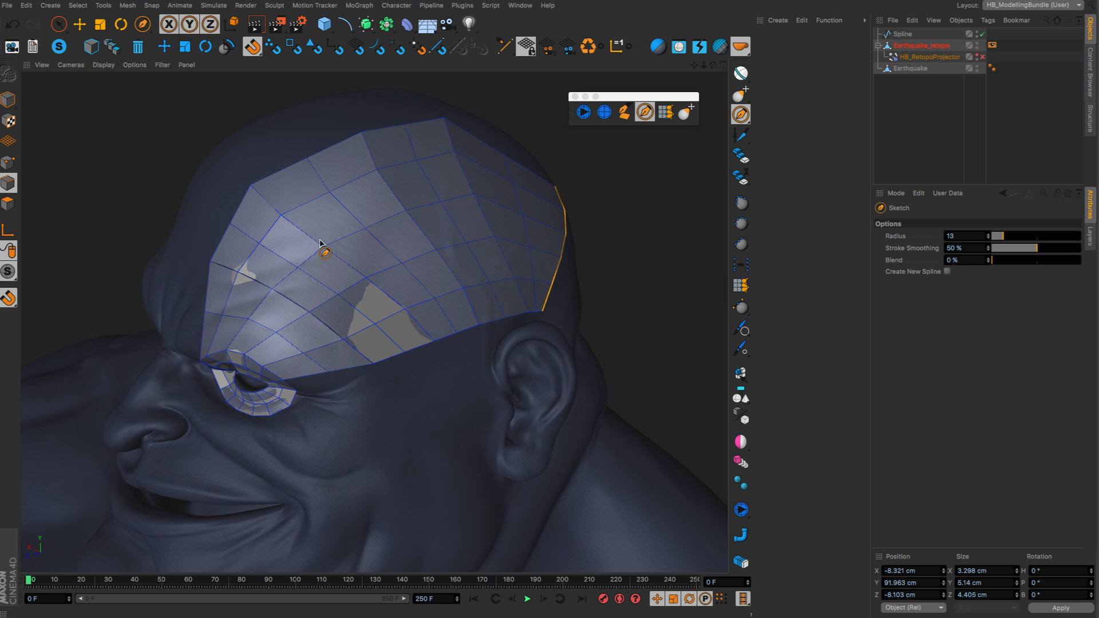
click(602, 112)
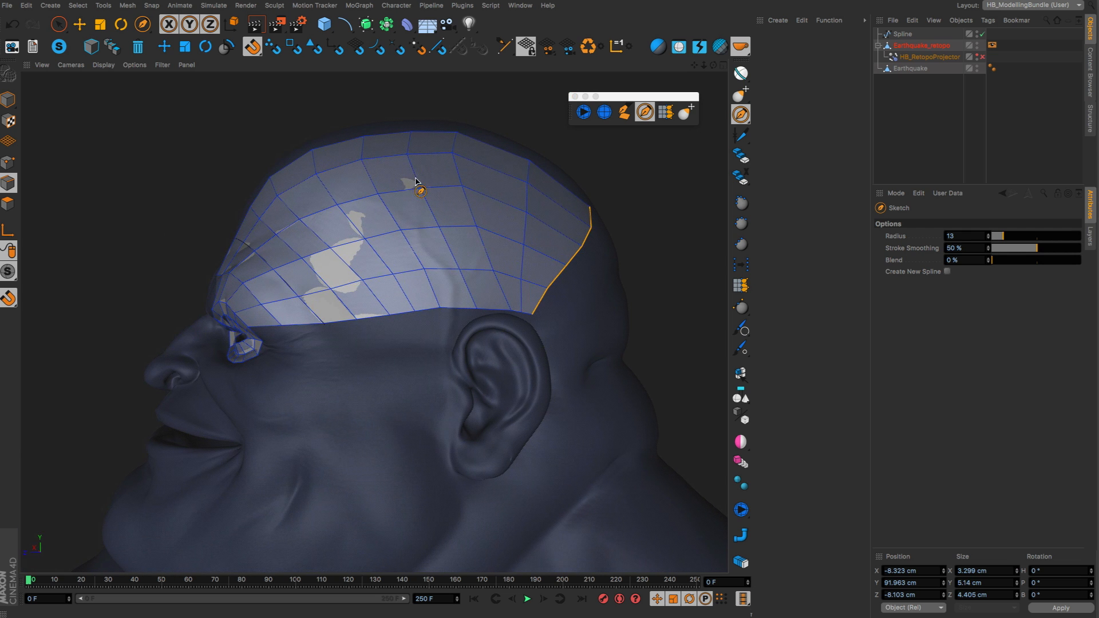
drag(418, 182, 357, 263)
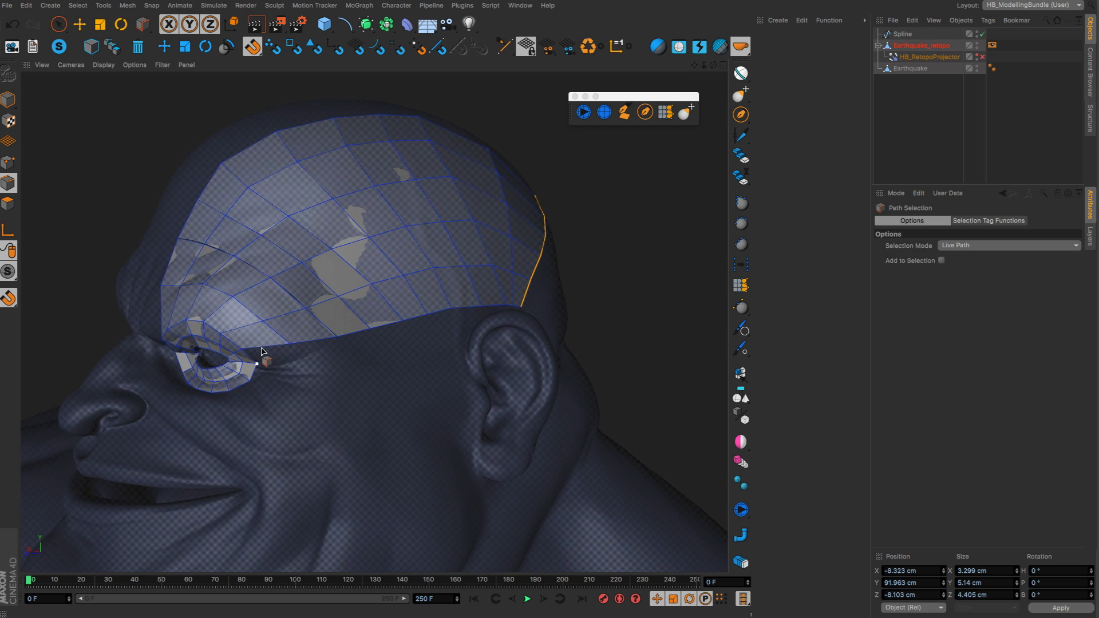
drag(259, 362, 413, 345)
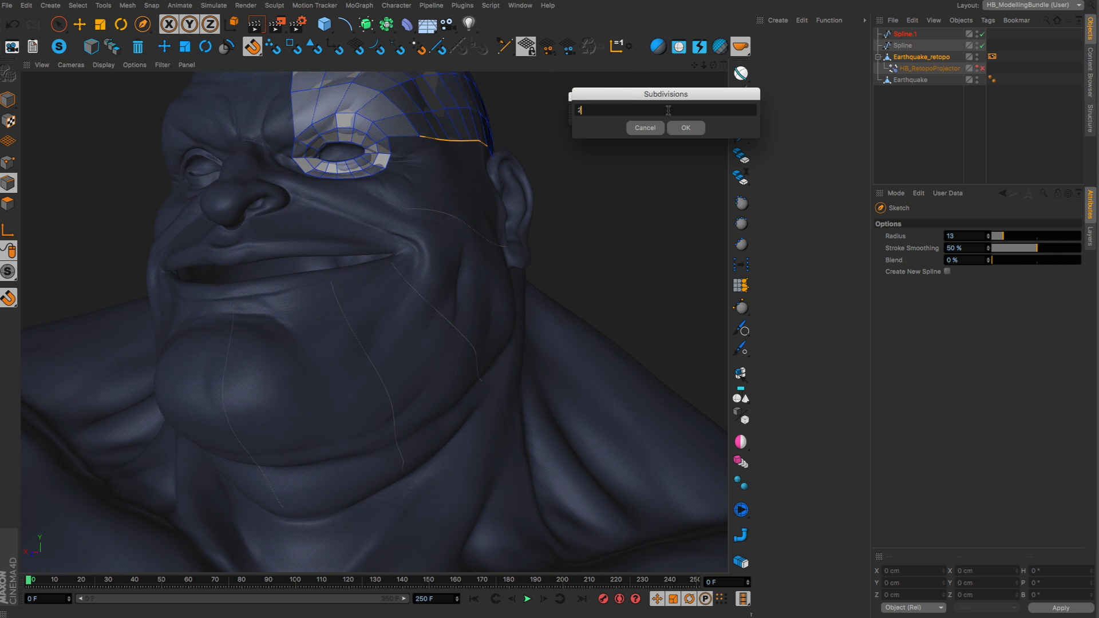
- Confirm the subdivision count to build the cheek and jaw patch
click(685, 127)
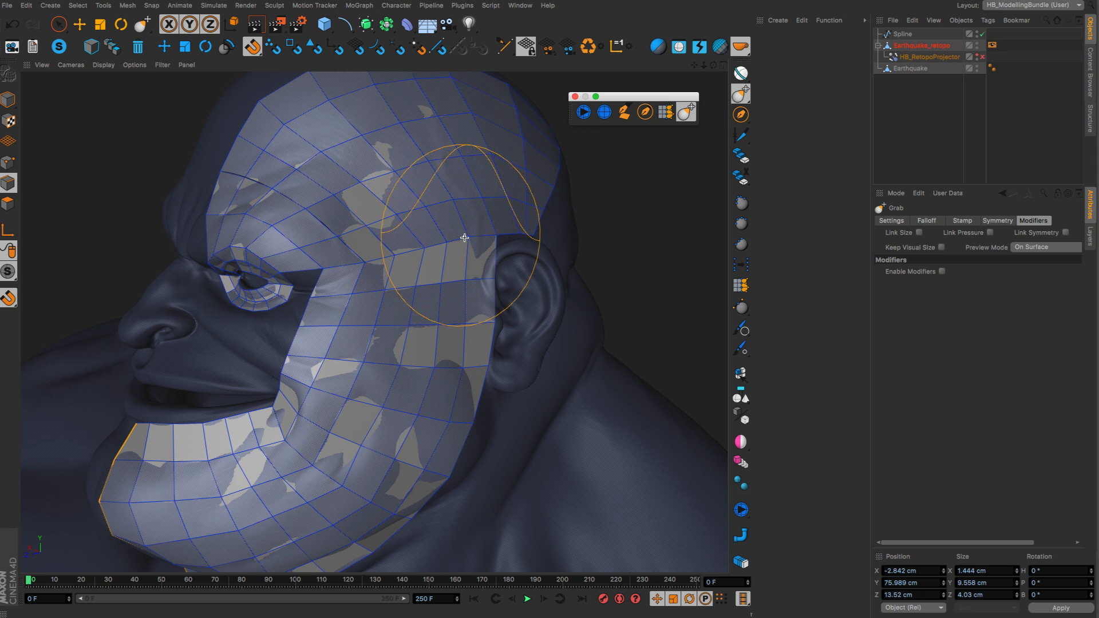
- Push the temple polygons into a more even layout with the Grab brush
drag(465, 238, 493, 306)
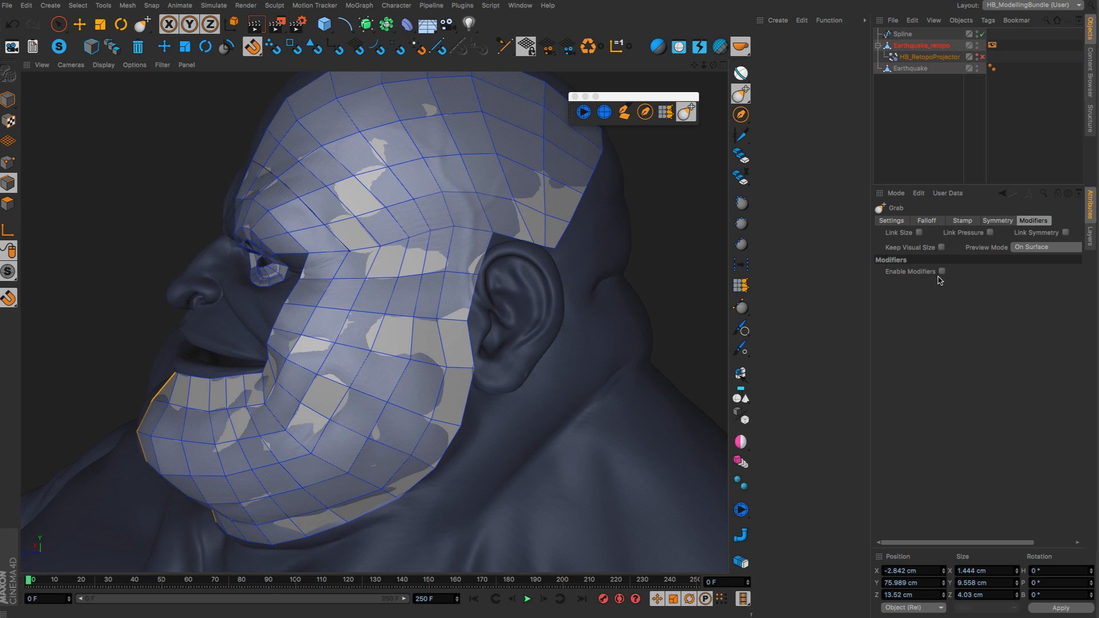
- Enable Grab brush modifiers at 50% Smooth strength and smooth the cheek polygons
click(943, 271)
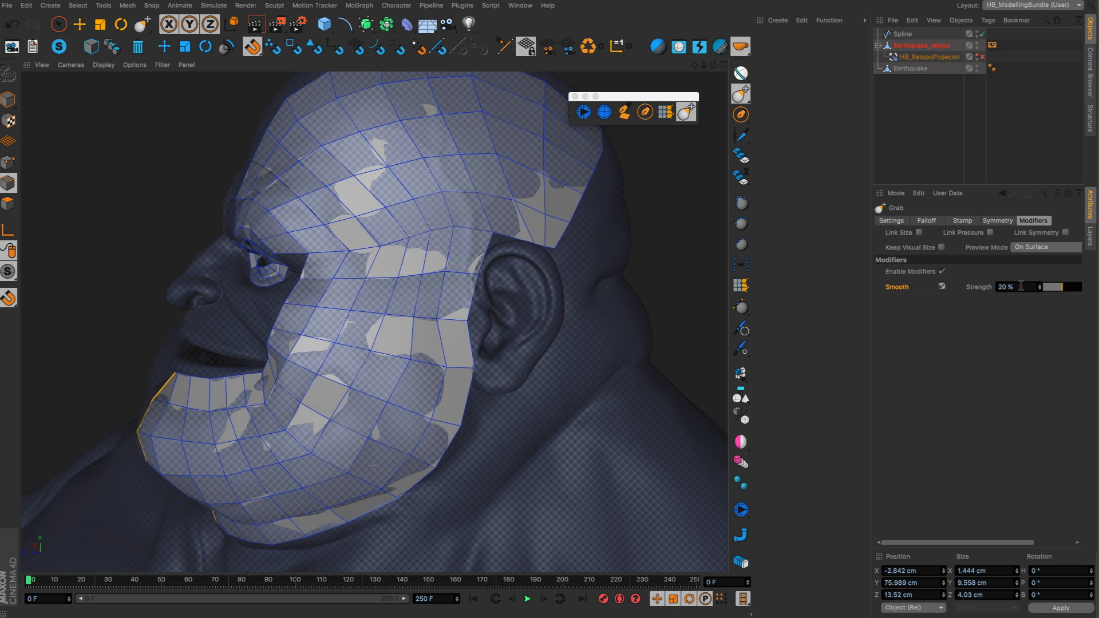
drag(1031, 287, 1044, 287)
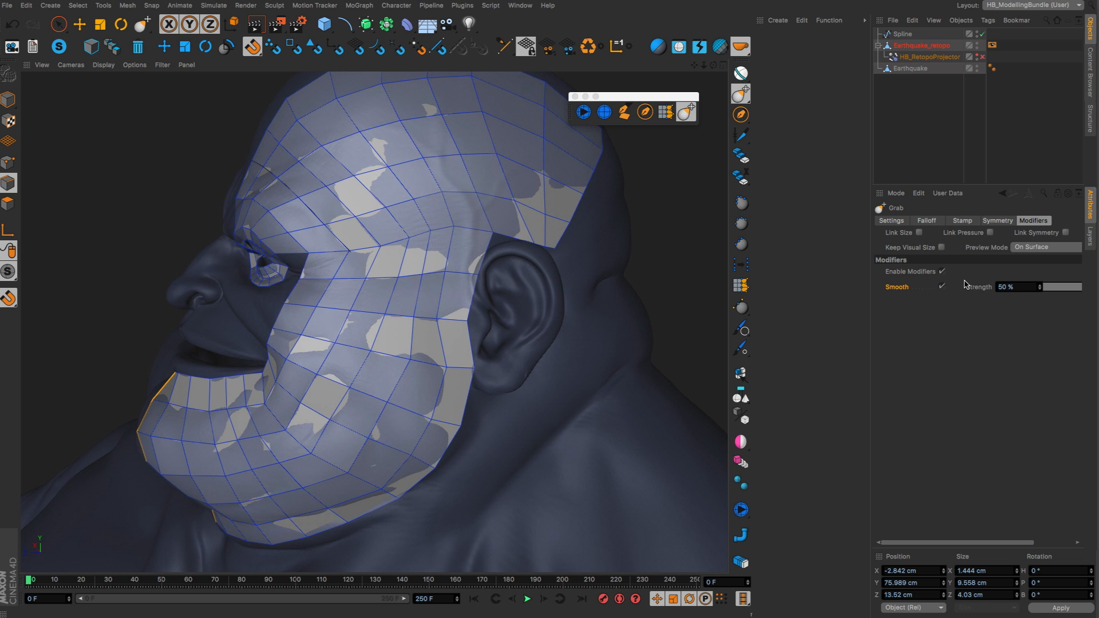
mouse_move(412, 245)
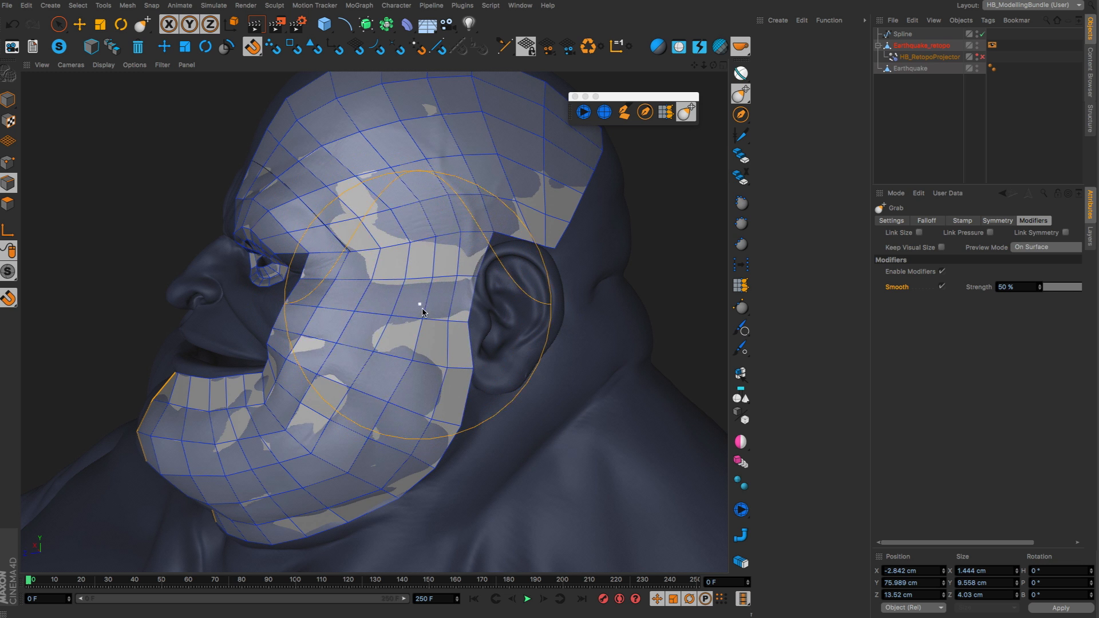
drag(421, 312, 437, 179)
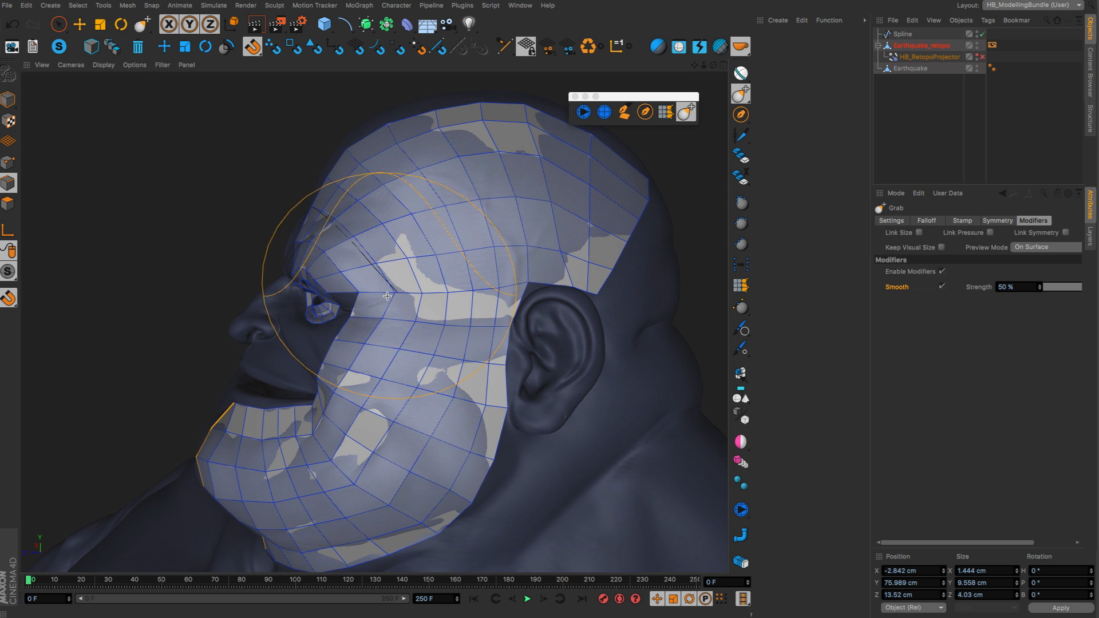
- Relax the polygons around the temple, across the scalp and over the forehead
drag(388, 296, 516, 196)
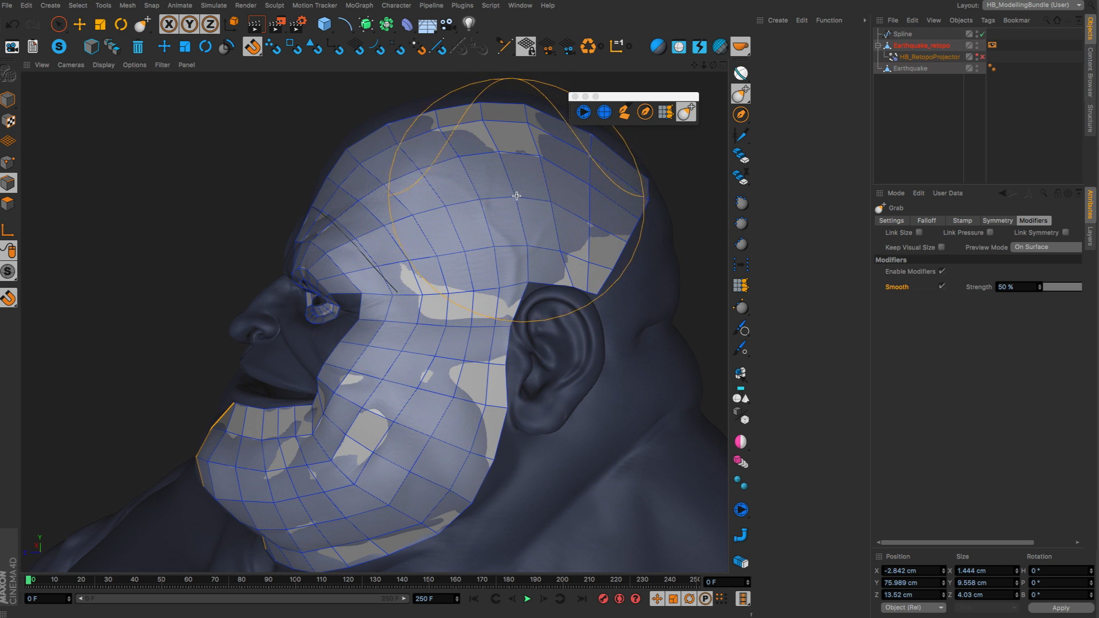
drag(516, 195, 466, 250)
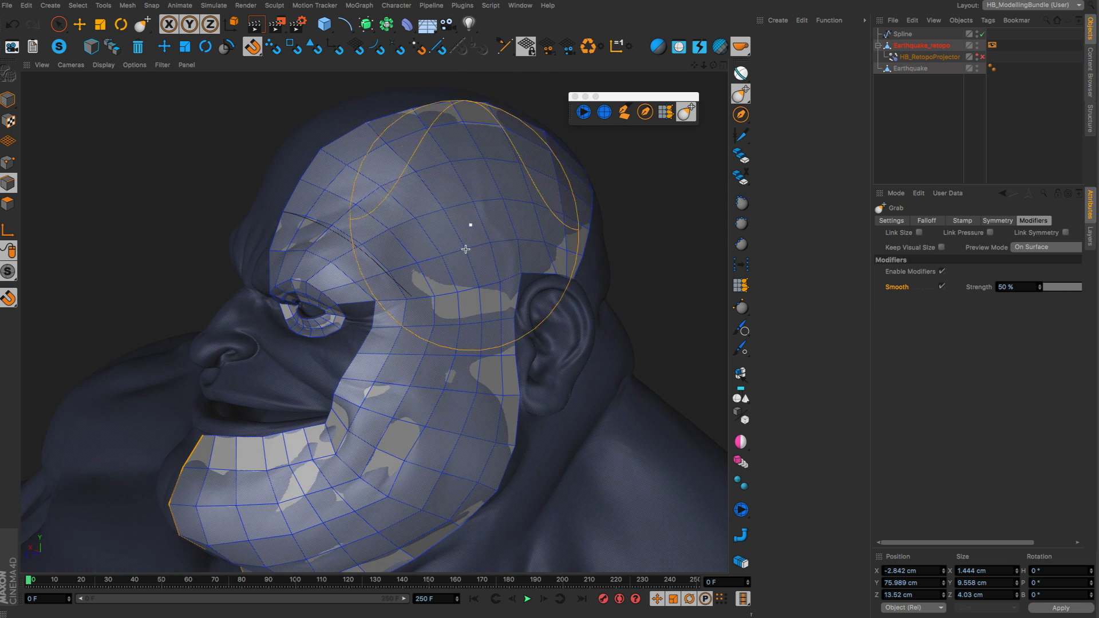
drag(465, 249, 447, 465)
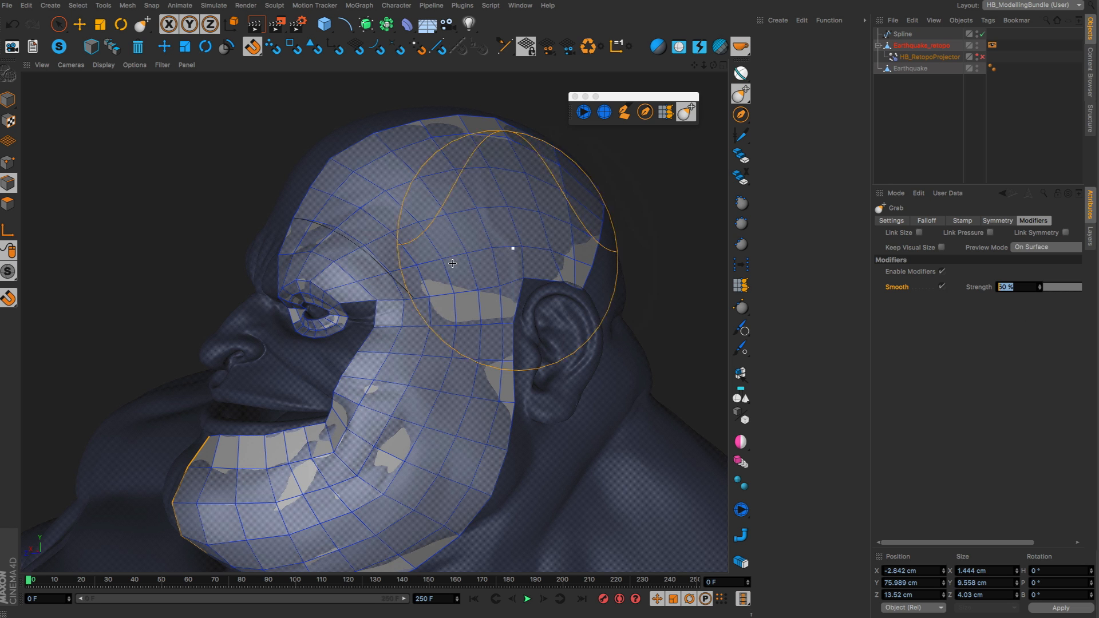
drag(453, 264, 473, 226)
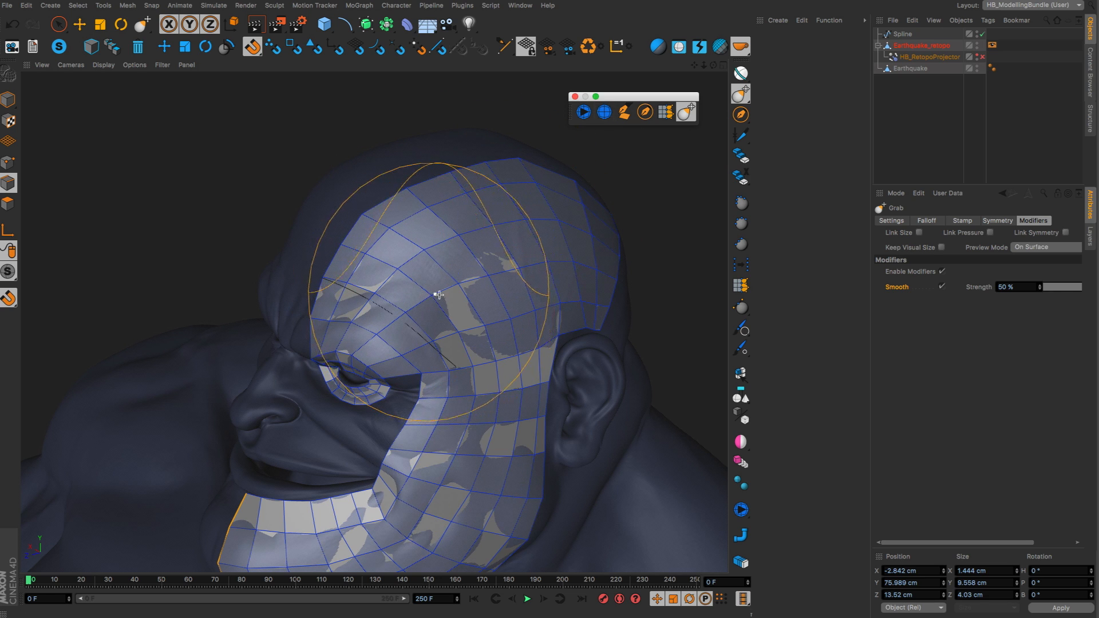
drag(438, 295, 307, 309)
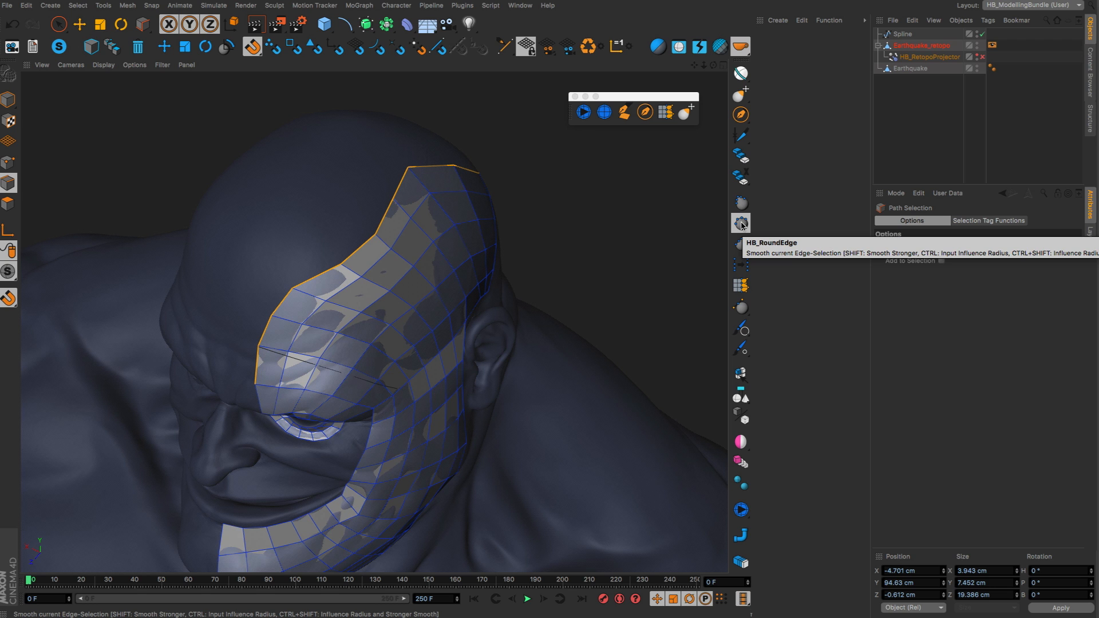
- Round the forehead patch's jagged upper border edges into a smooth curve with HB_RoundEdge
click(741, 223)
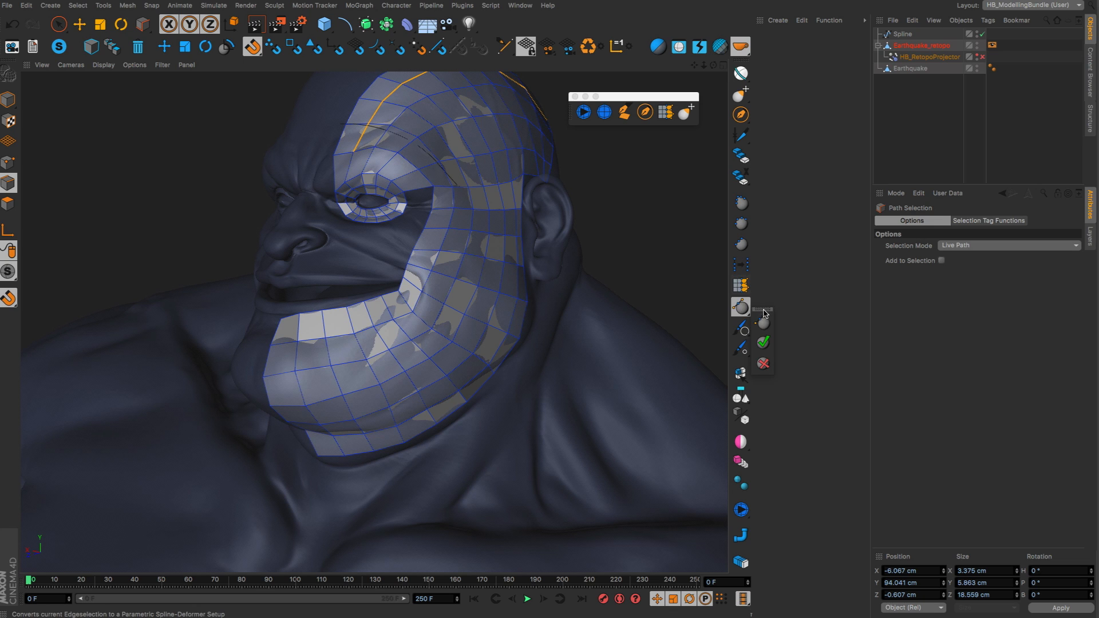
mouse_move(761, 321)
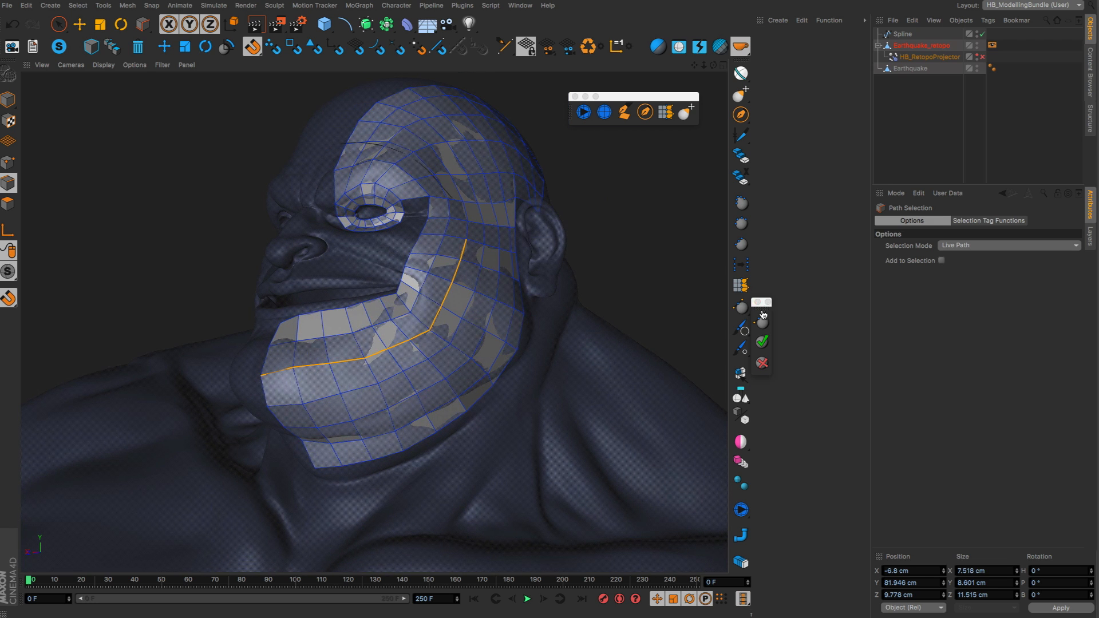
- Convert the cheek loop into a smoothing spline and drag its points to round it around the mouth
click(761, 312)
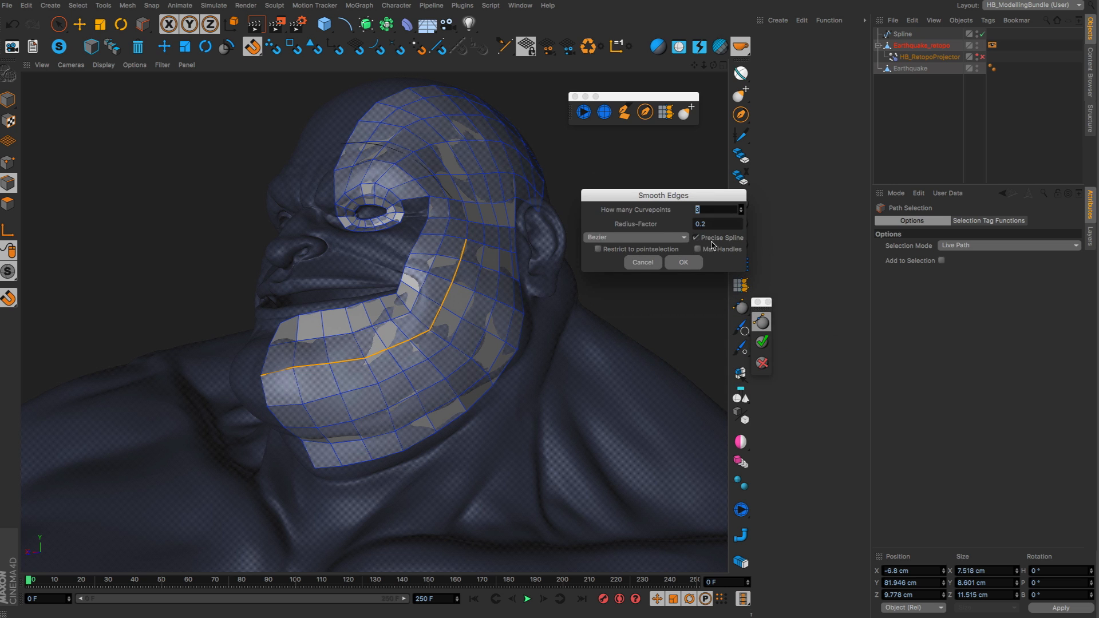
click(699, 237)
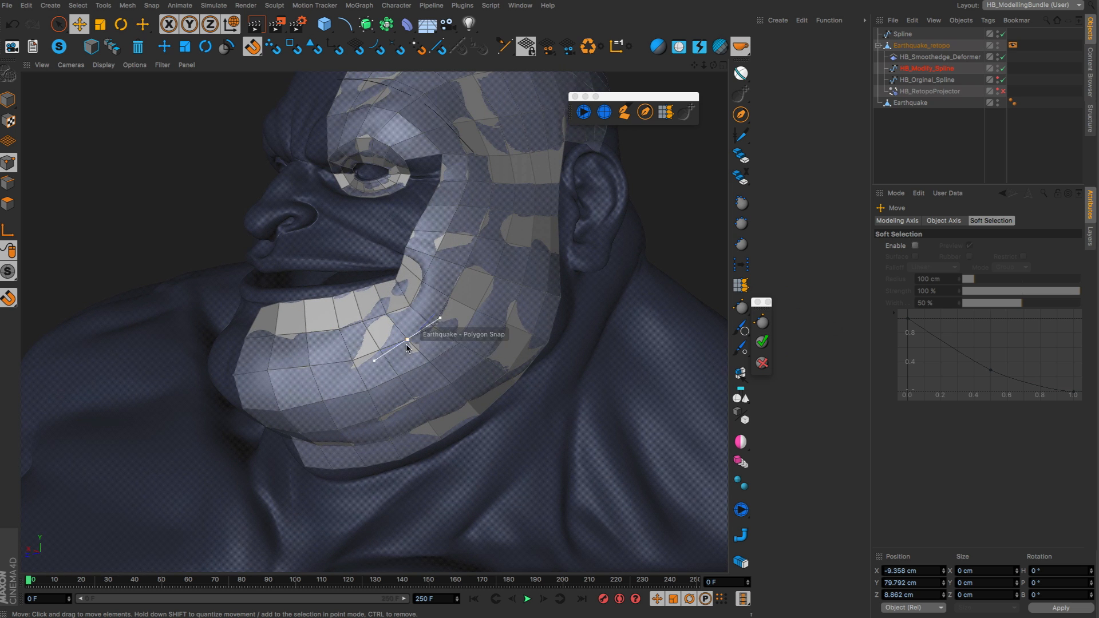
drag(407, 348, 435, 280)
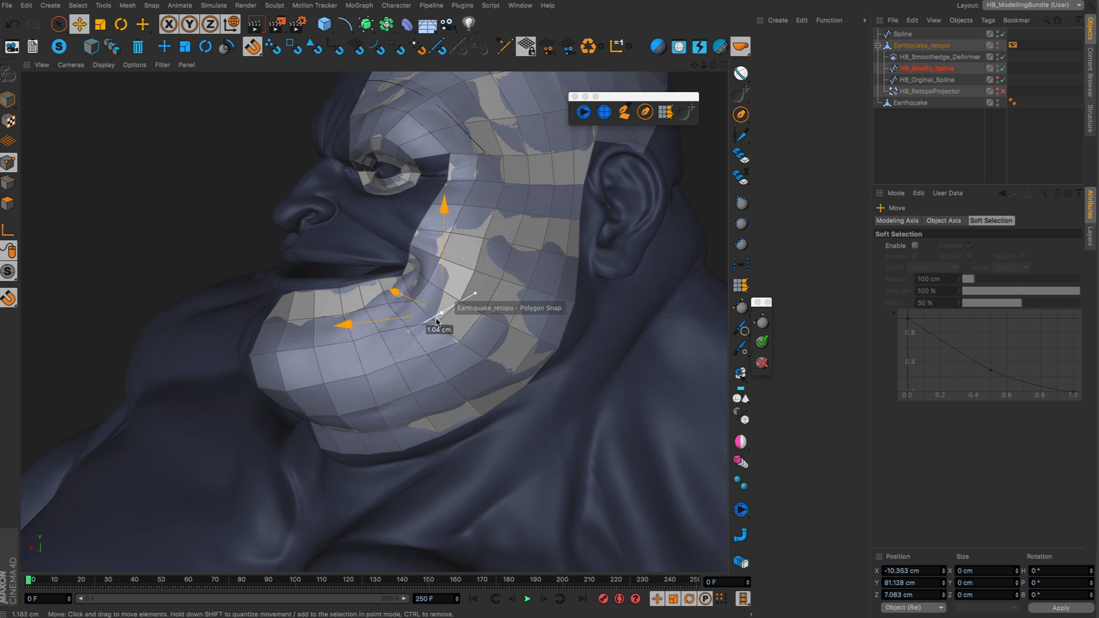
click(120, 24)
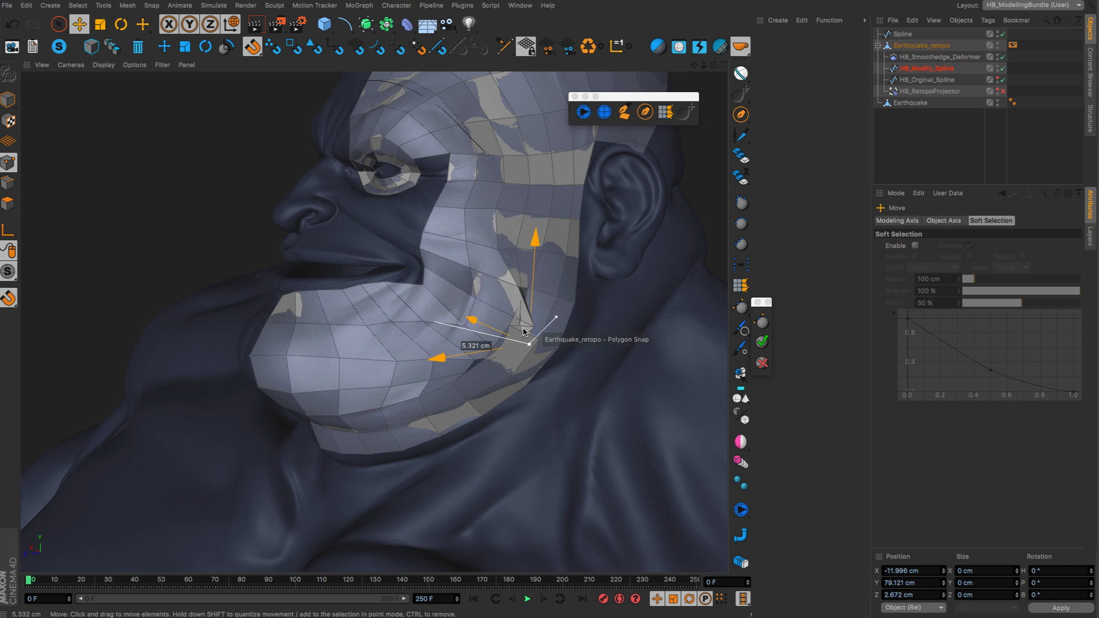
drag(523, 330, 463, 315)
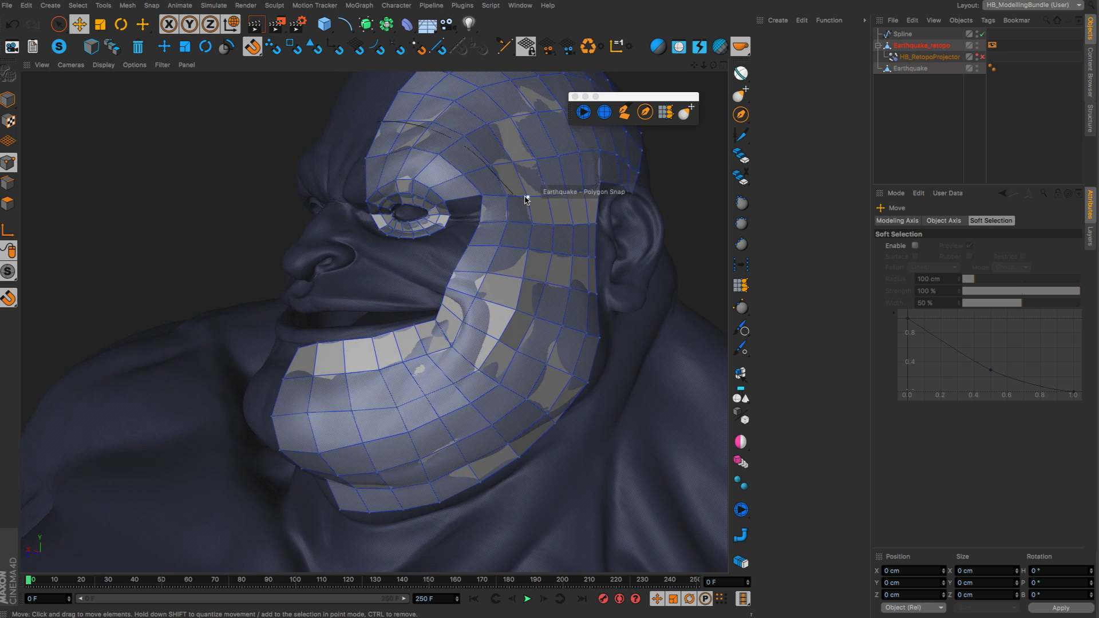
- Apply the spline deformer to the cheek loop and knife-cut a new edge loop across the cheek
drag(526, 200, 562, 206)
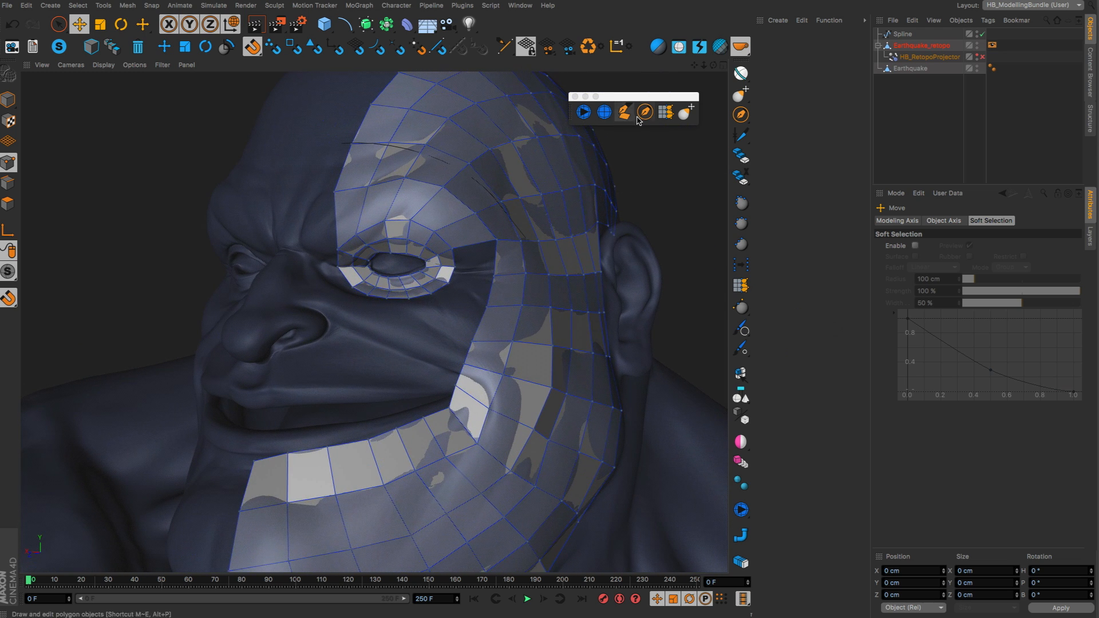
click(622, 112)
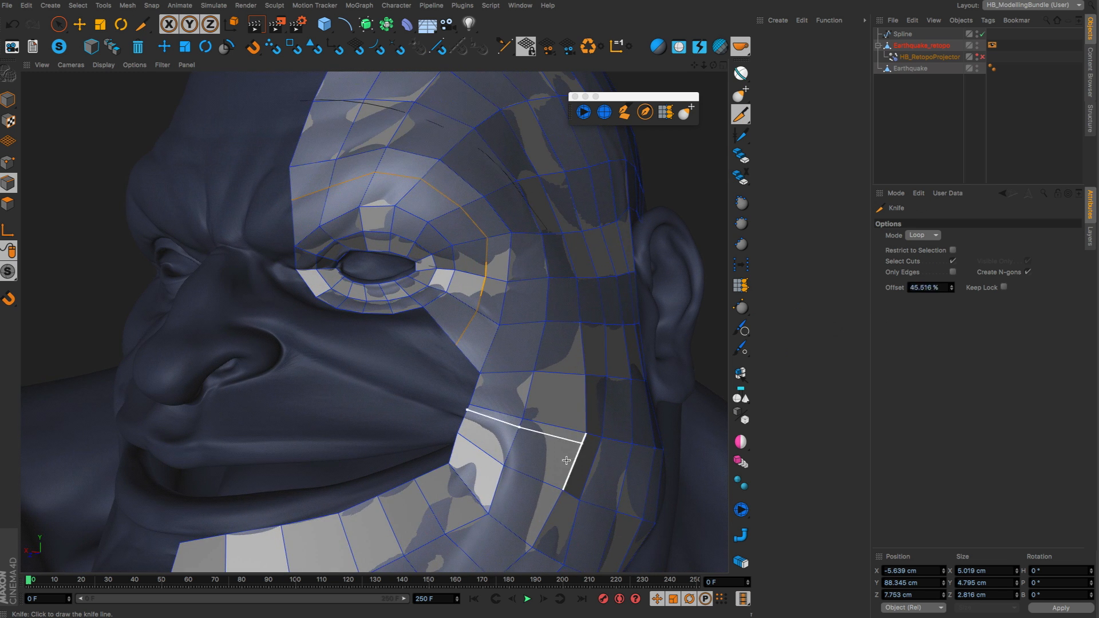
click(602, 111)
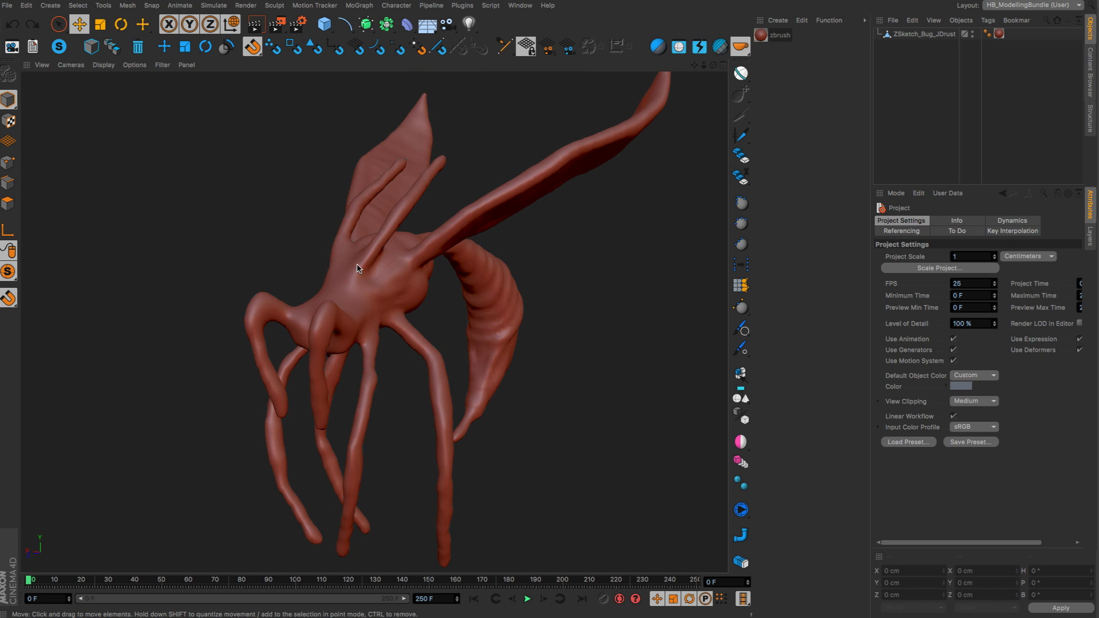
- Run HB Start Retopo on ZSketch_Bug_JDrust, confirming the mesh is symmetrical
drag(358, 268, 330, 285)
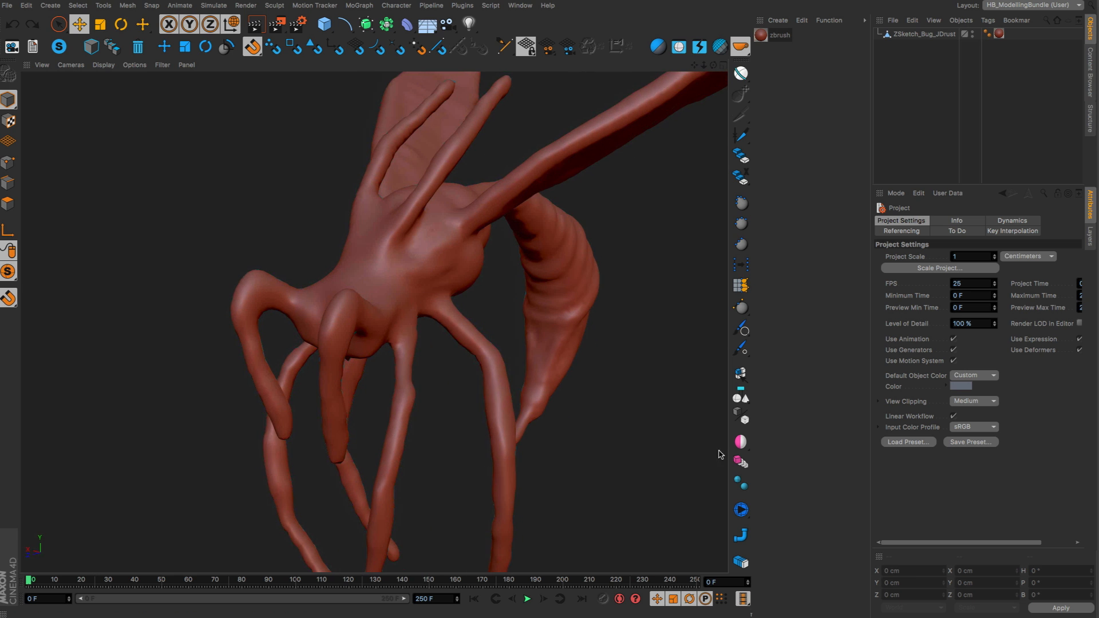
click(921, 33)
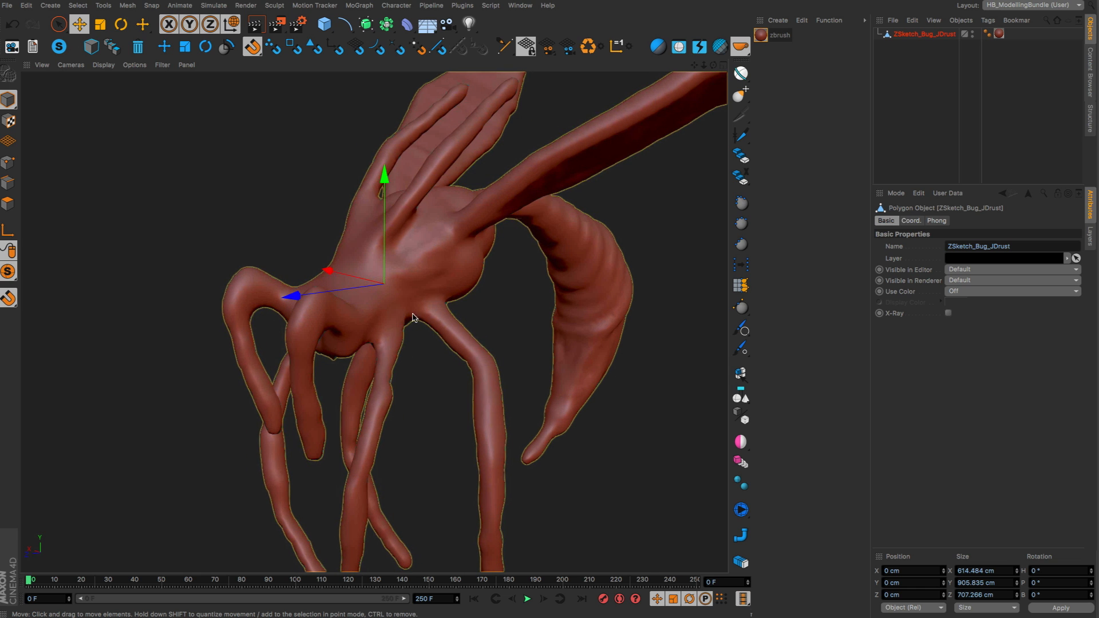
click(741, 509)
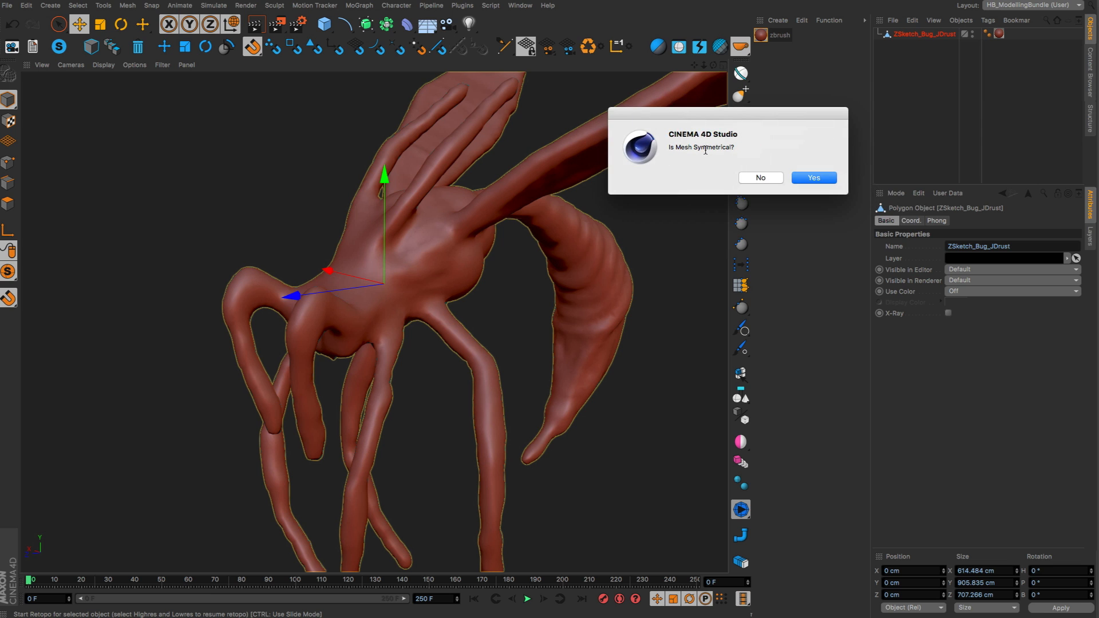
mouse_move(795, 168)
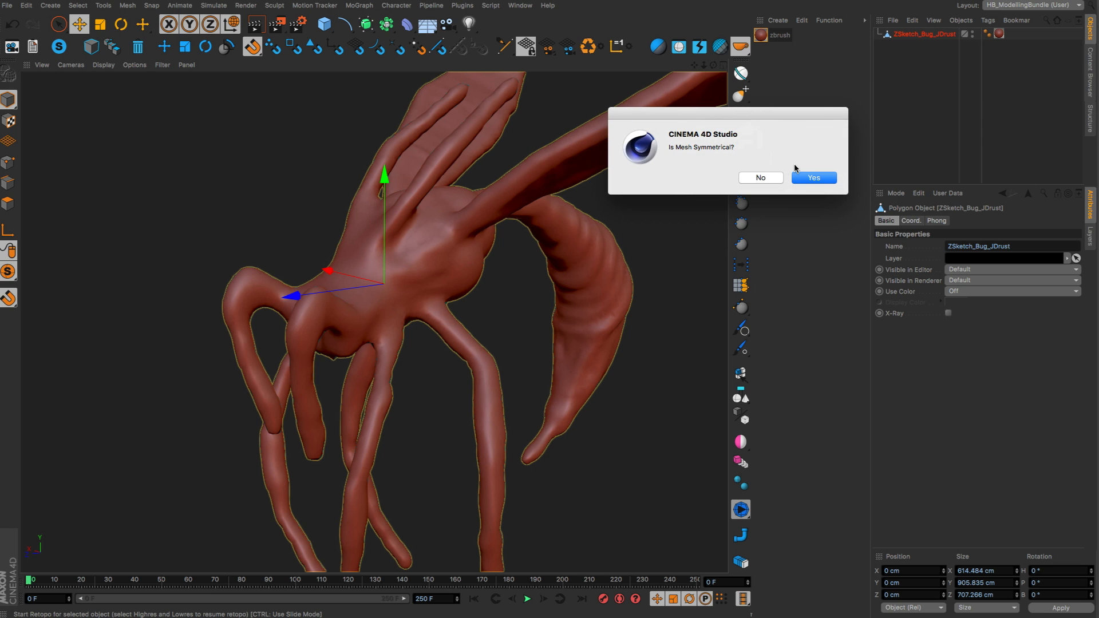
click(812, 177)
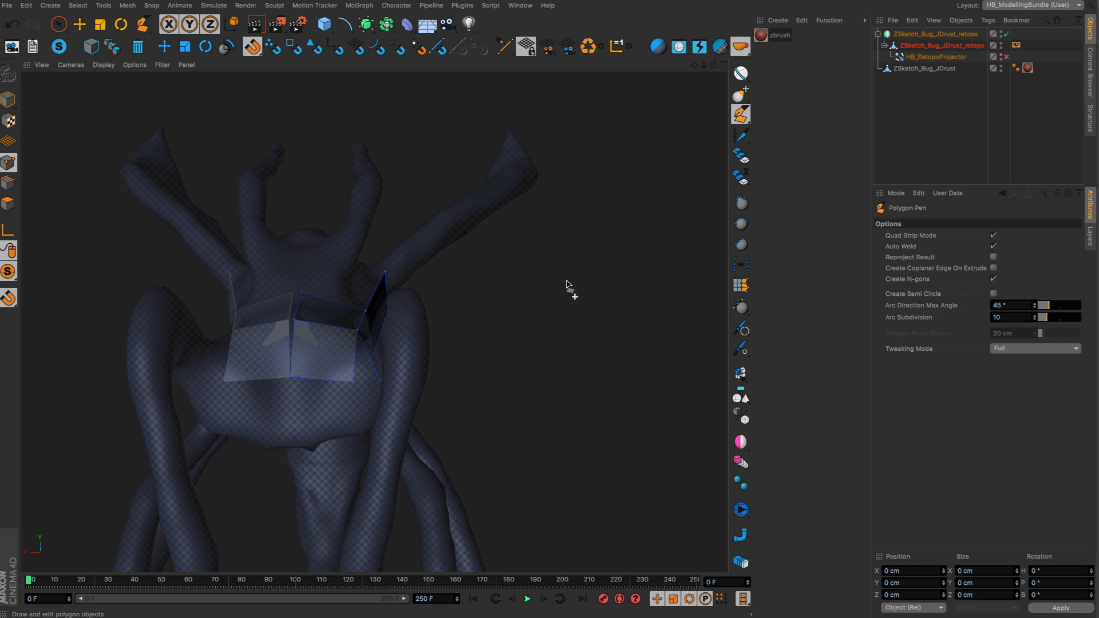
- Draw quad strips over the bug's thorax with the Polygon Pen, orbiting to inspect them
click(324, 421)
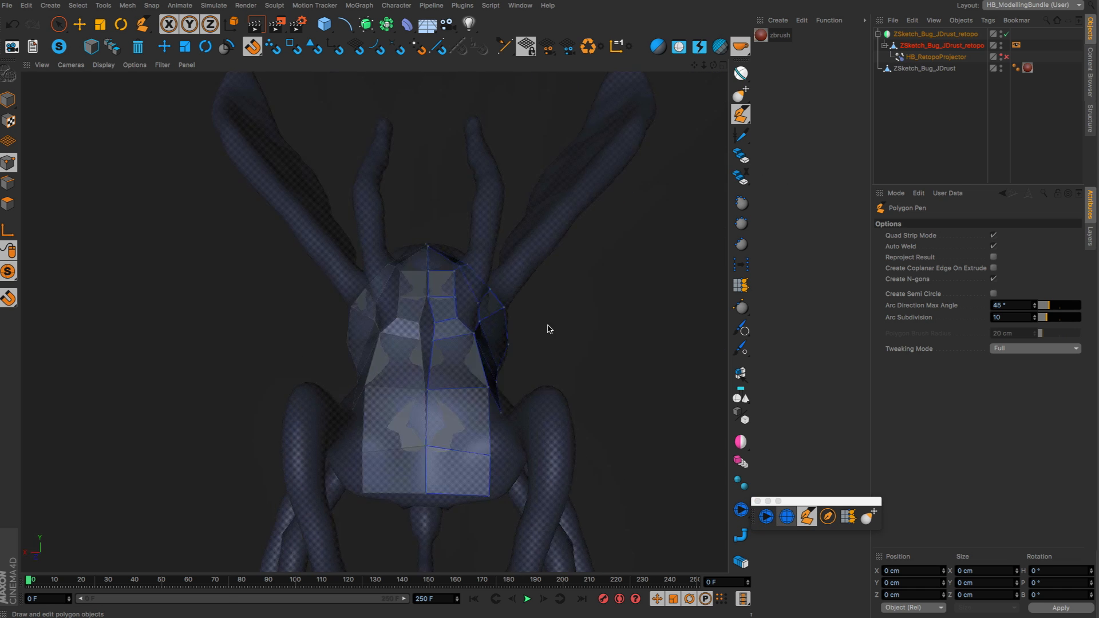
drag(547, 330, 512, 288)
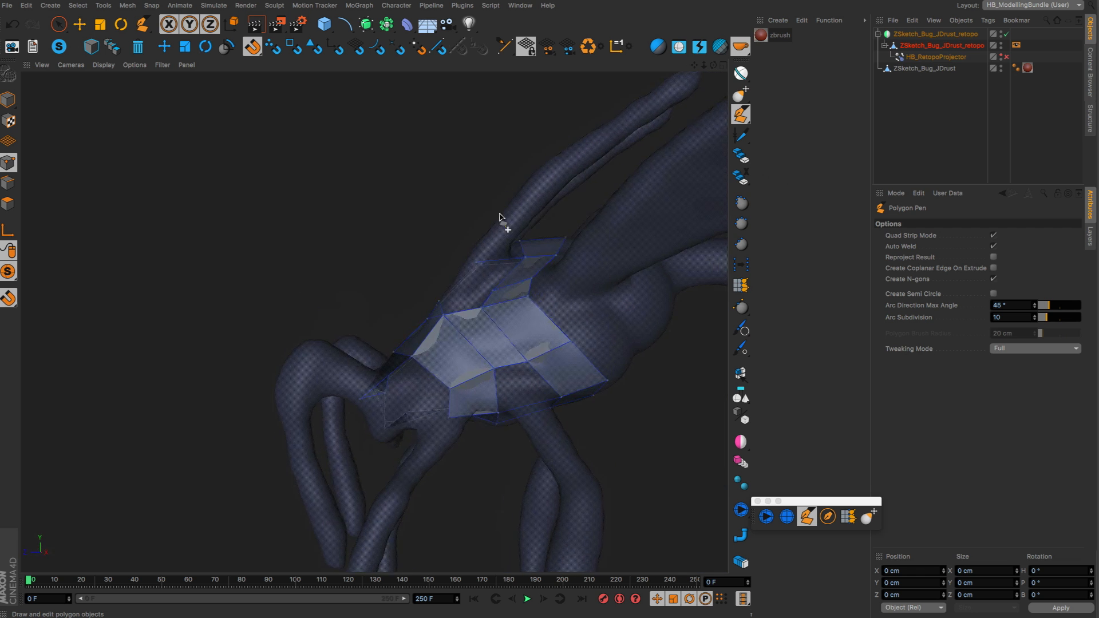
drag(501, 217, 551, 184)
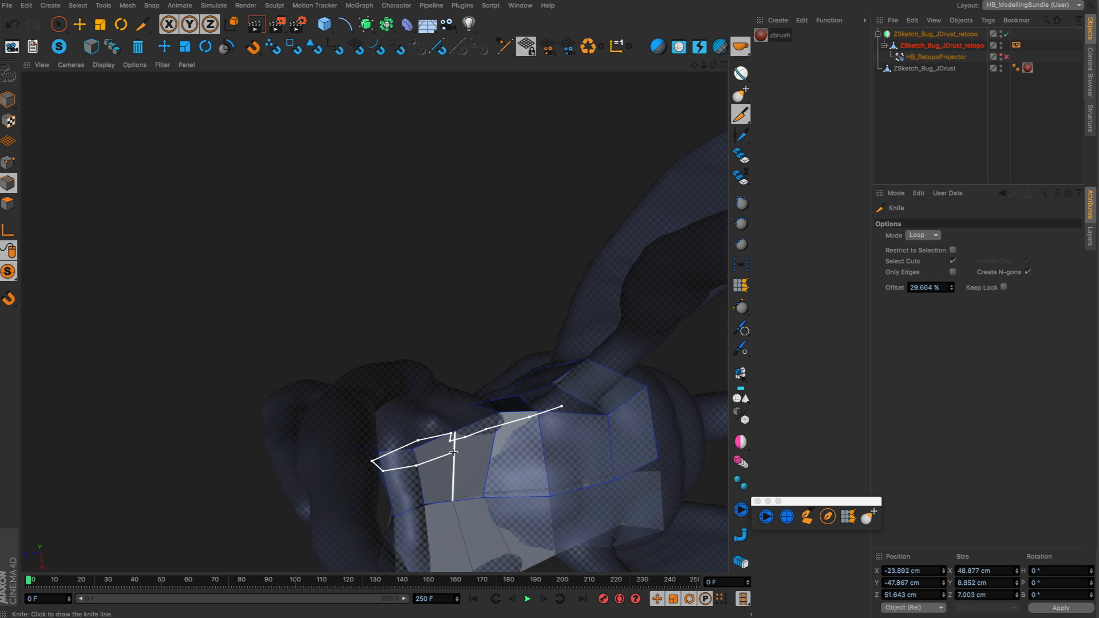
- Knife-cut a new edge loop across the thorax patch and add a polygon with the Polygon Pen
click(740, 113)
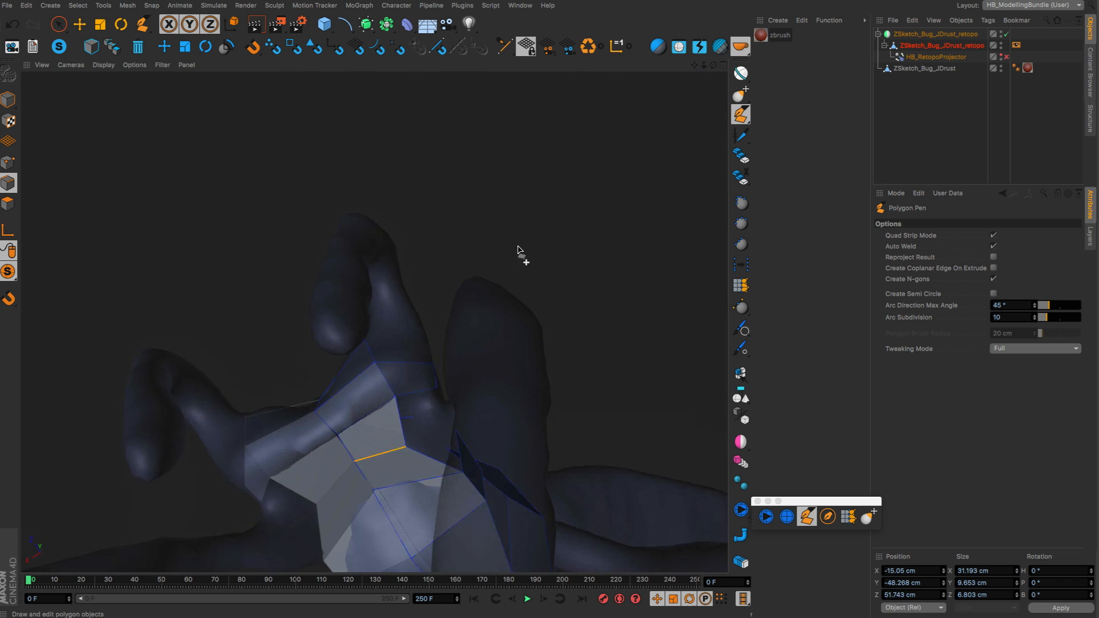
drag(519, 251, 554, 309)
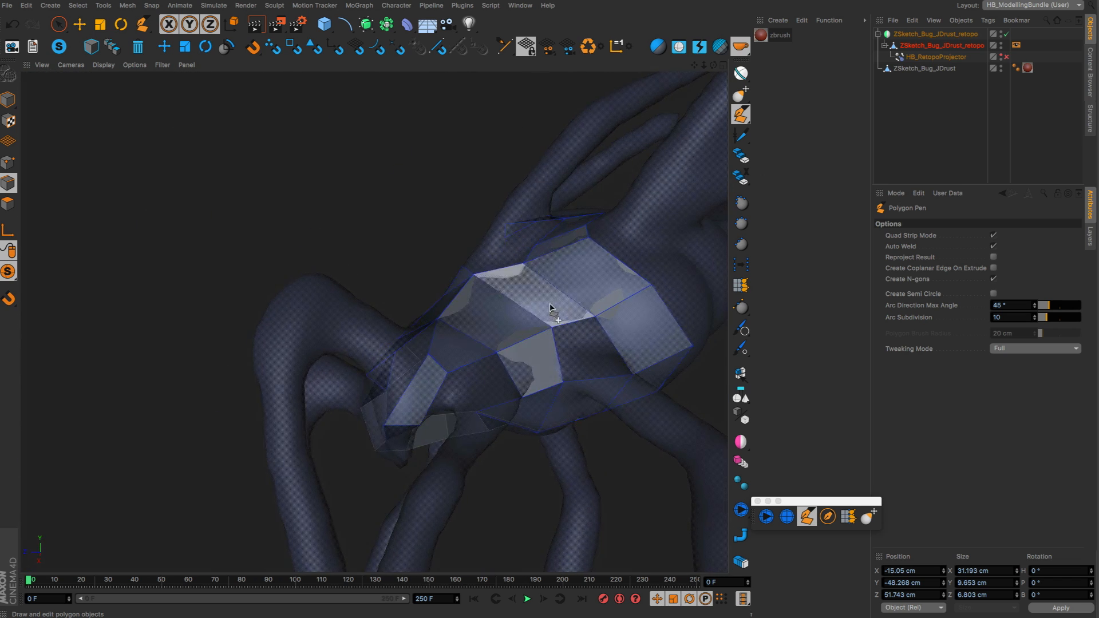
click(785, 516)
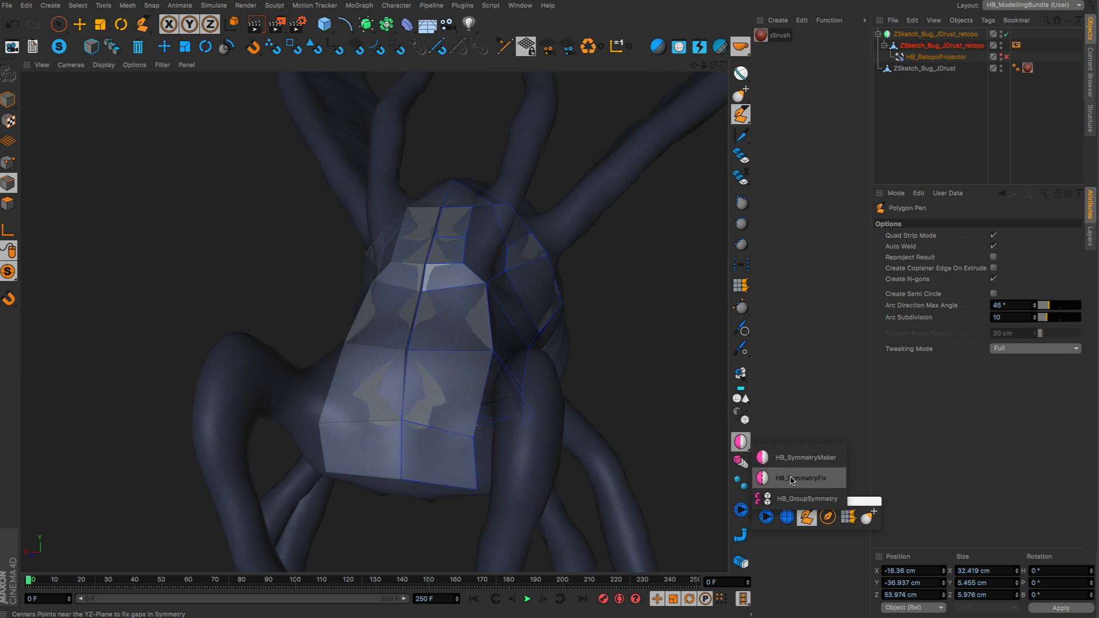
- Run HB_SymmetryFix with tolerance 10 to snap centre points onto the symmetry plane
click(797, 478)
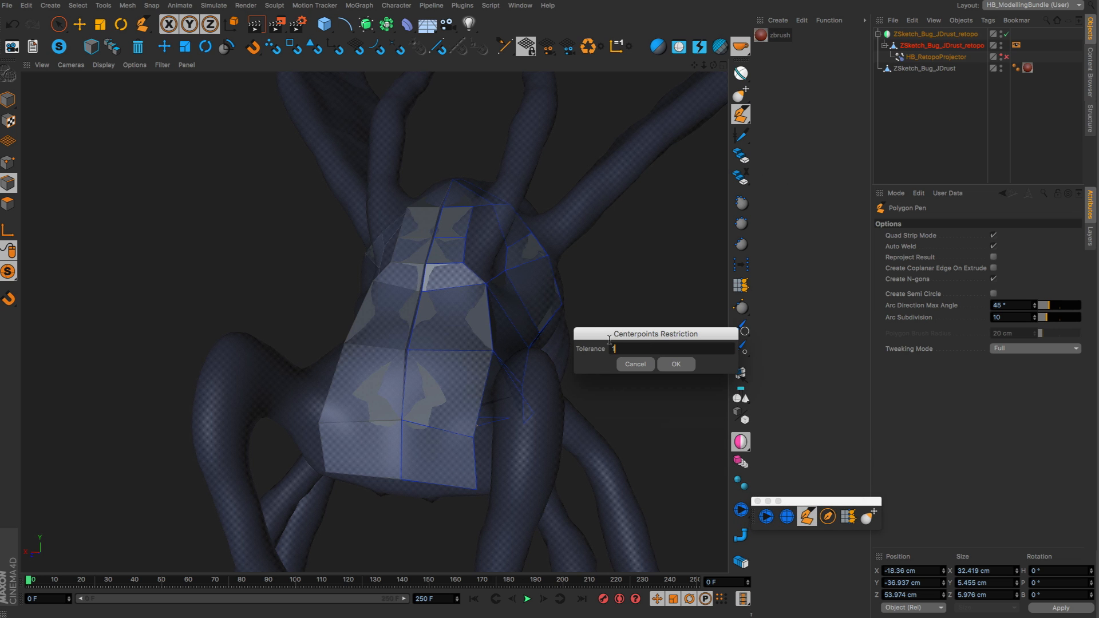
text(0)
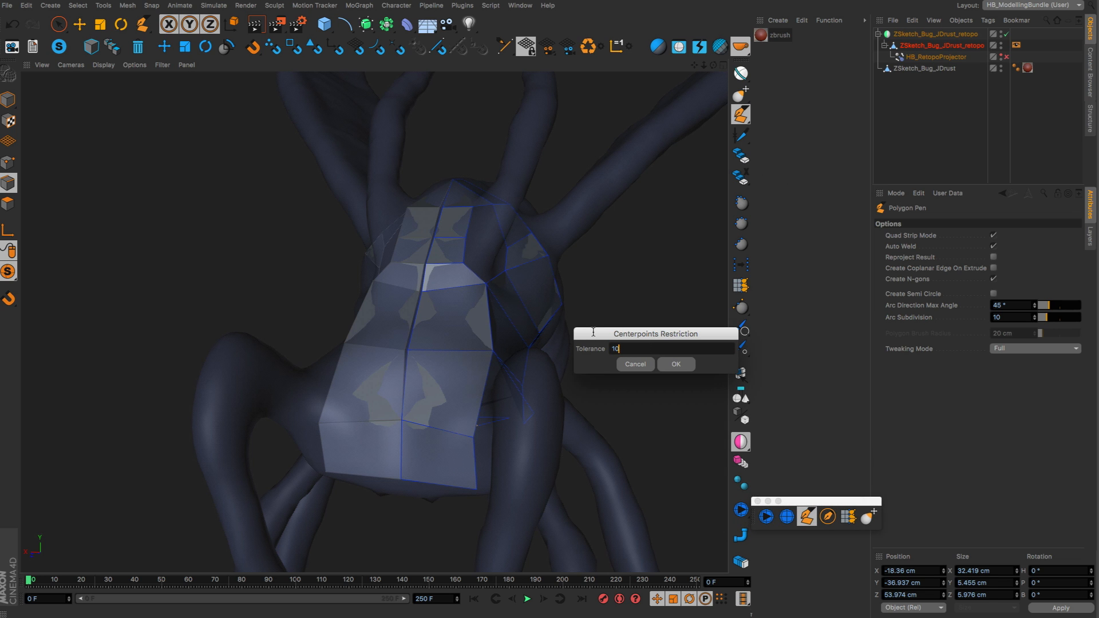
click(675, 364)
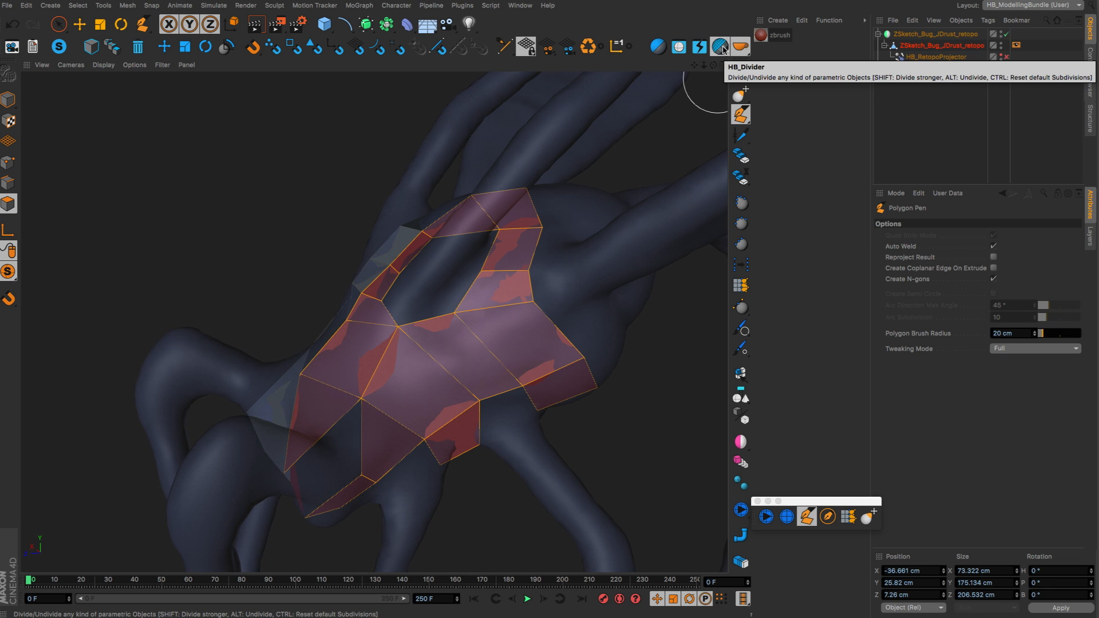
- Subdivide the thorax retopo patch with HB_Divider and orbit to inspect the denser grid
click(720, 46)
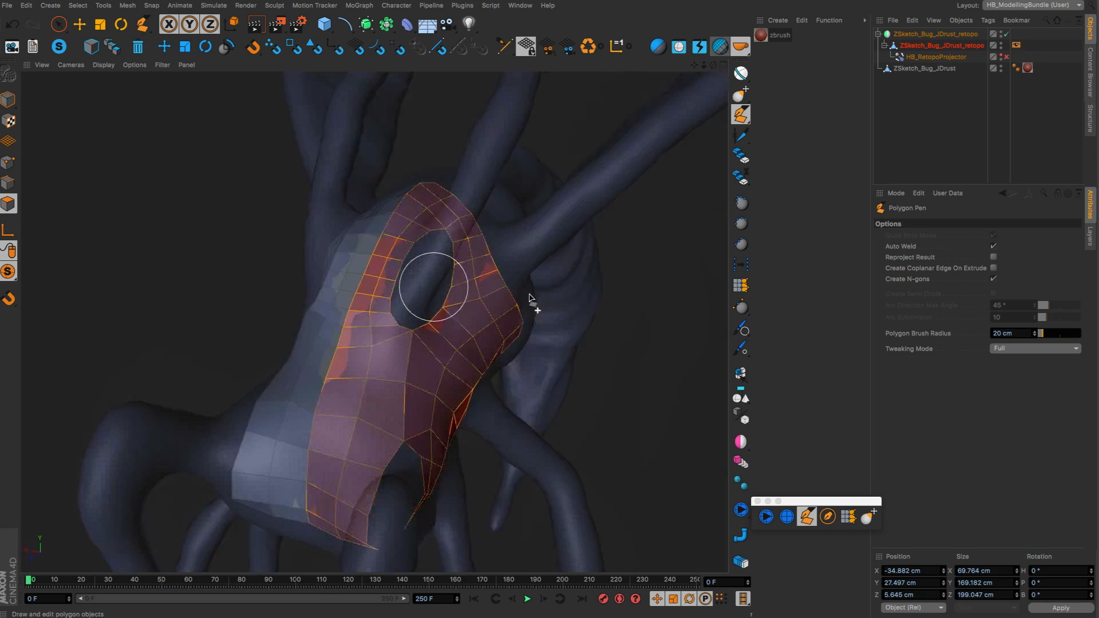
drag(534, 302, 417, 207)
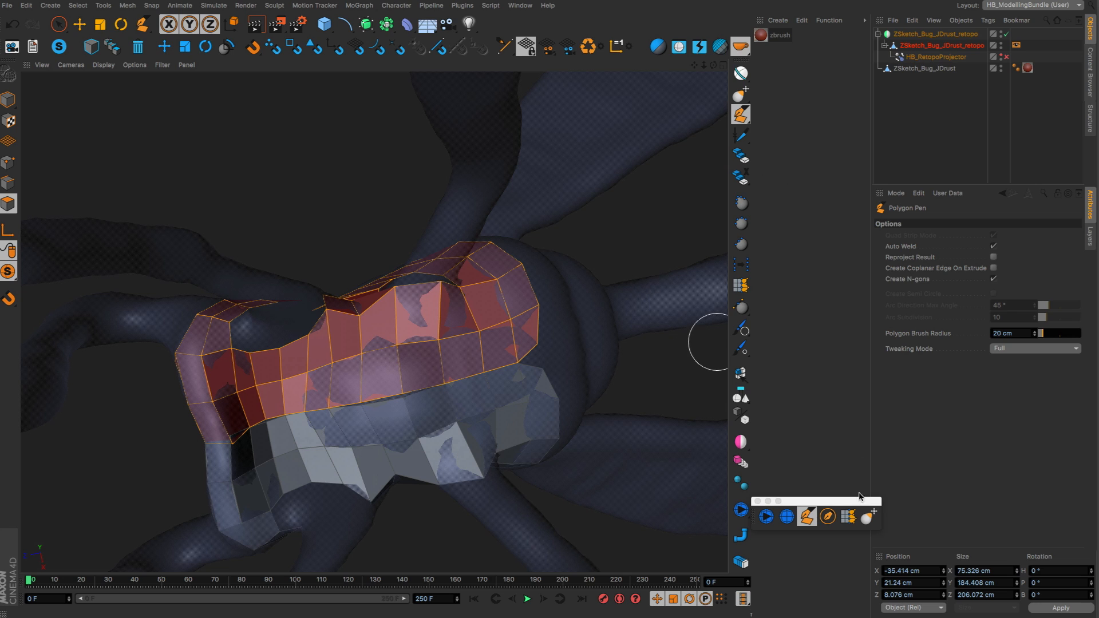
- Brush the subdivided patch with Grab and Smooth from several angles so it hugs the body
click(868, 516)
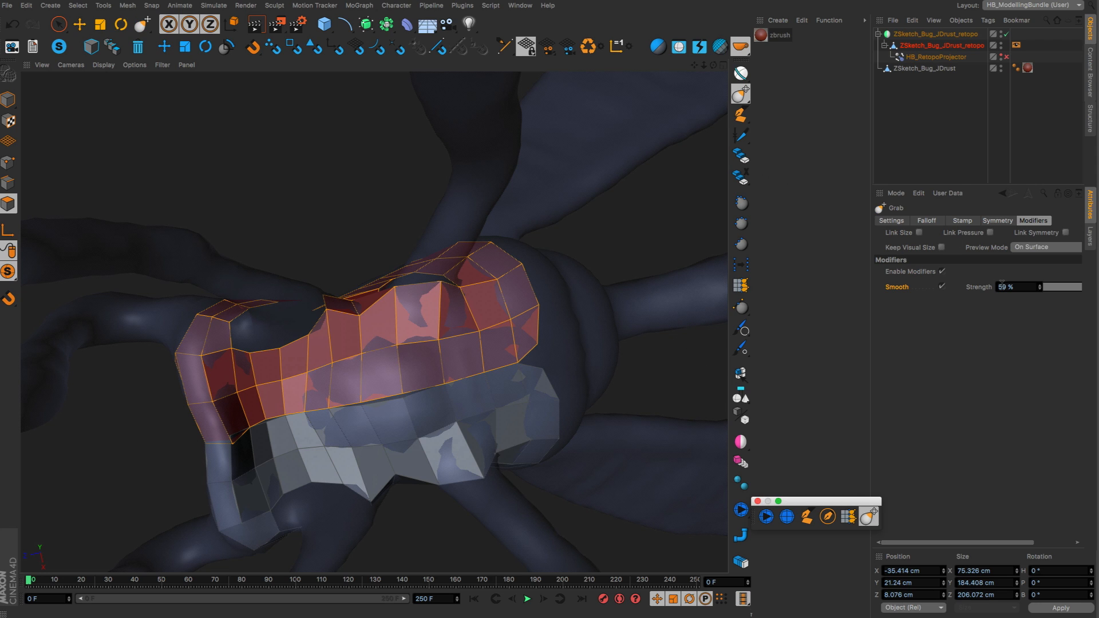
mouse_move(909, 297)
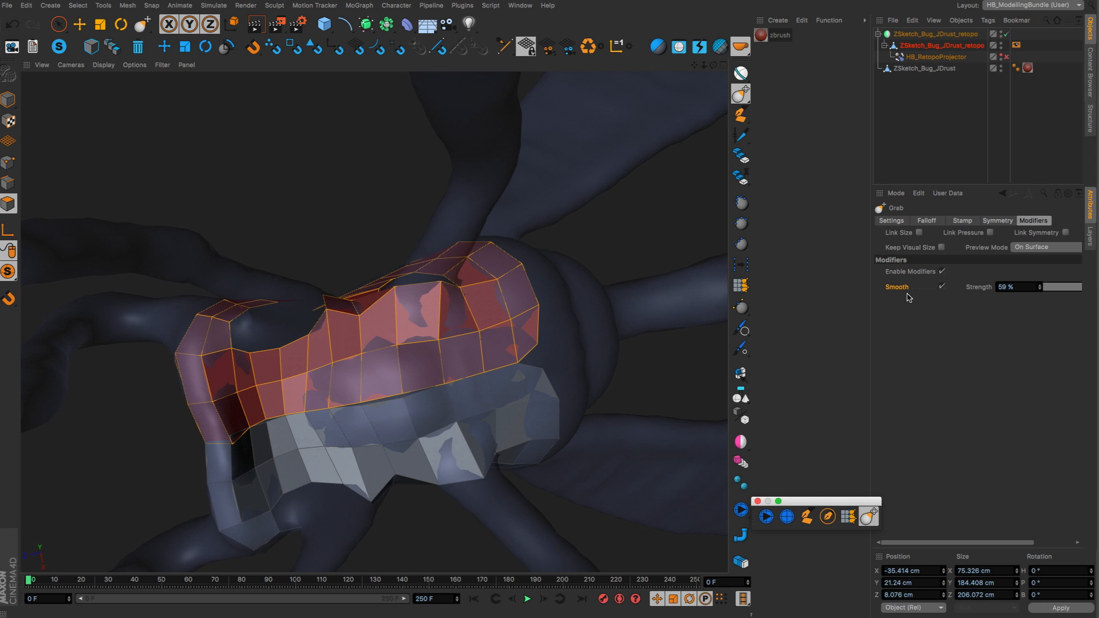
mouse_move(439, 297)
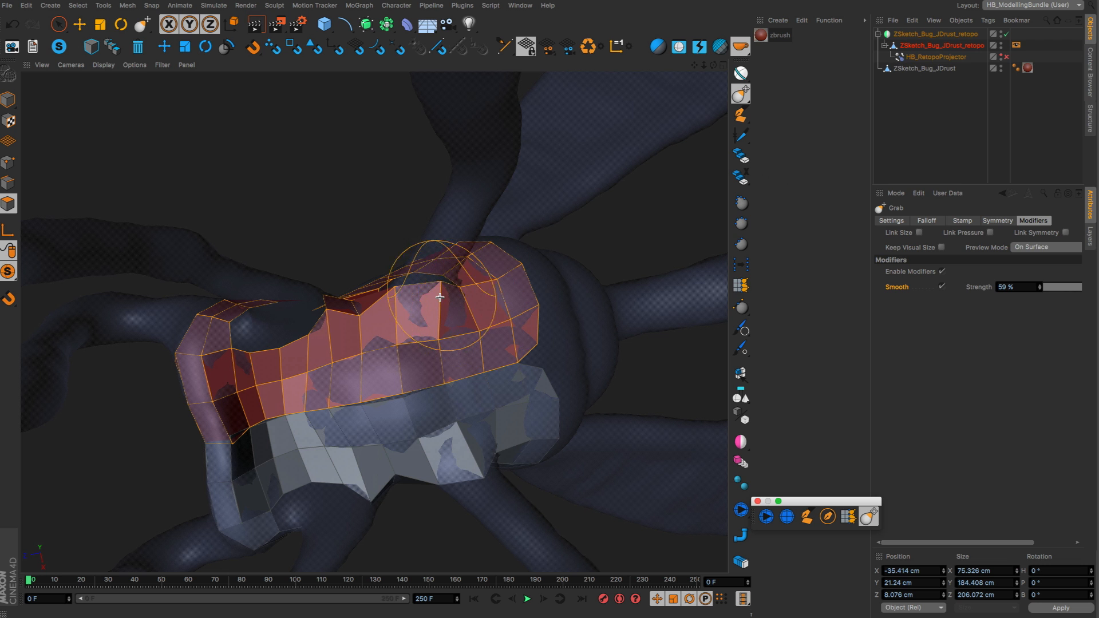
drag(442, 298, 400, 291)
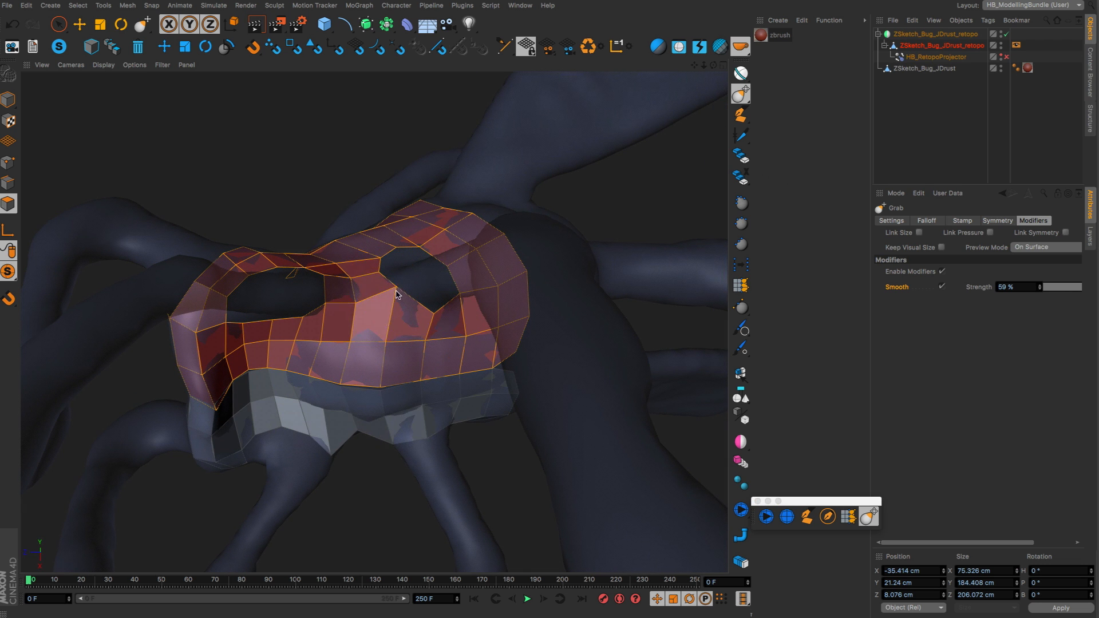
drag(393, 294, 342, 380)
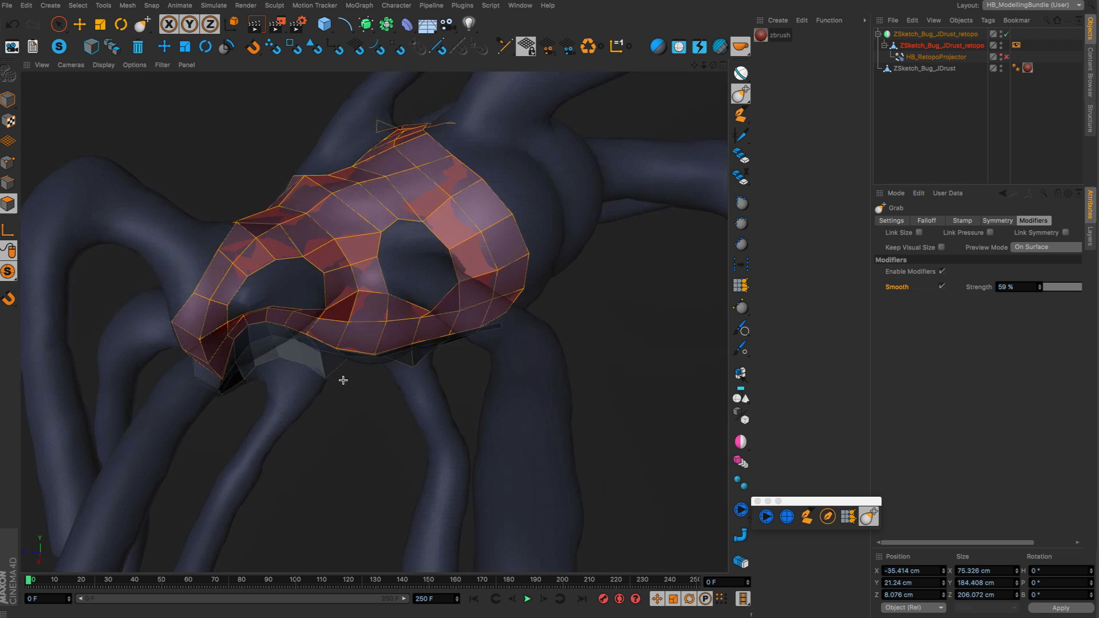
drag(343, 381, 338, 215)
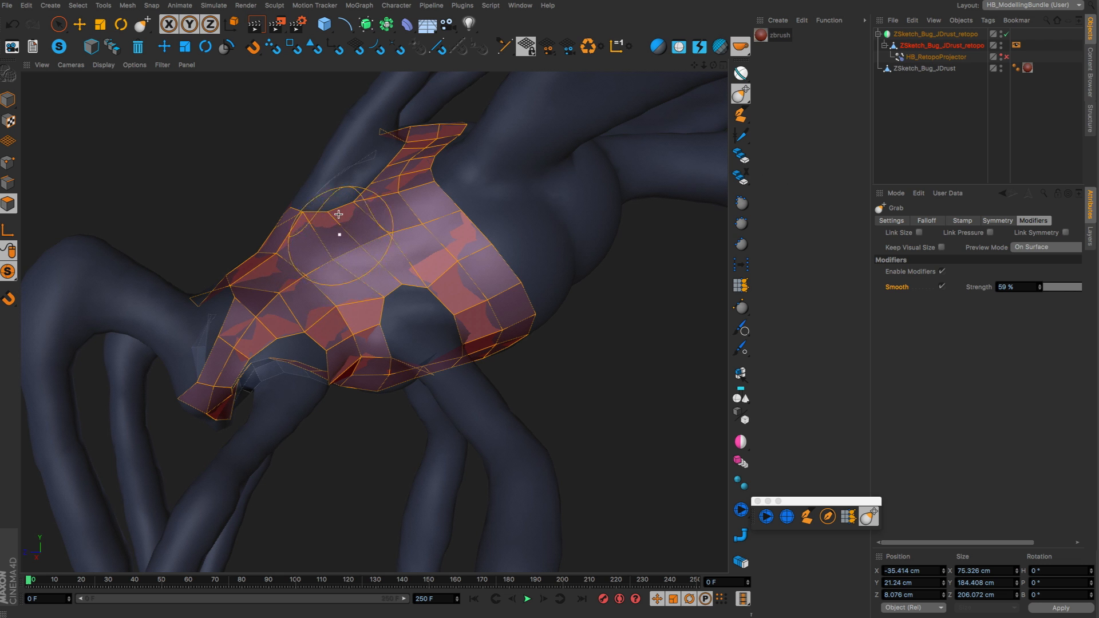
drag(340, 213, 356, 179)
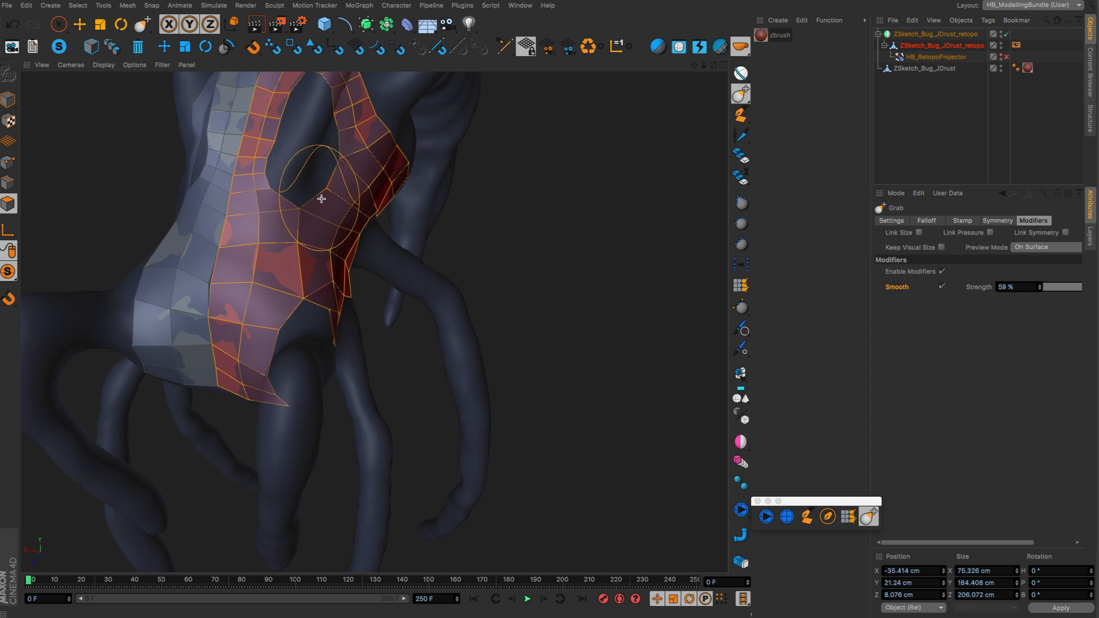
drag(322, 200, 309, 77)
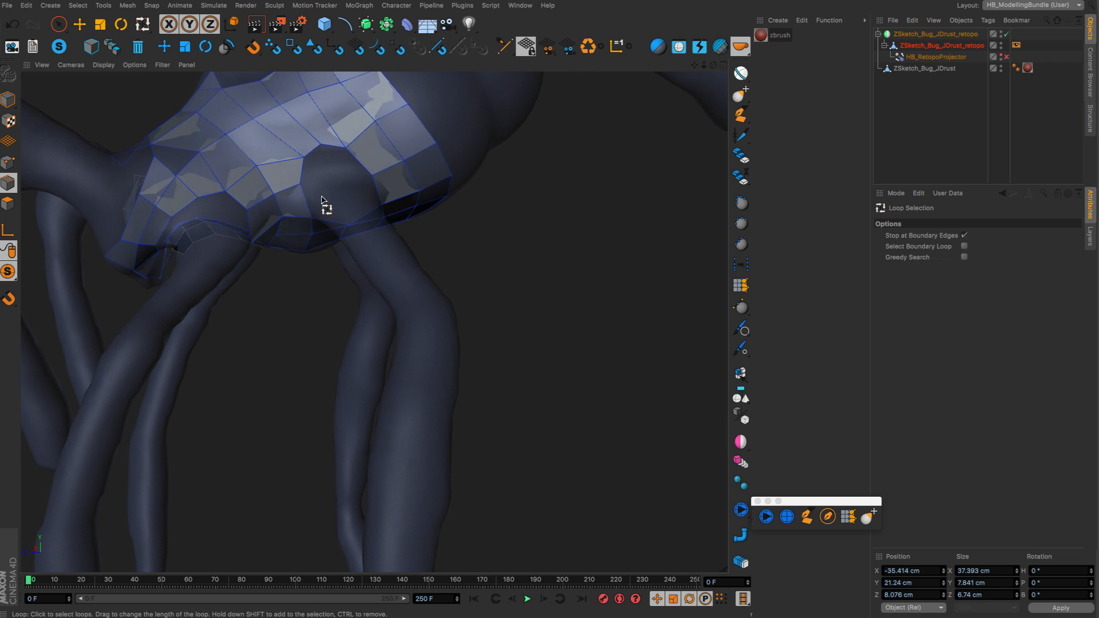
- Loop-select the patch's lower border and extrude it down toward the leg
click(964, 246)
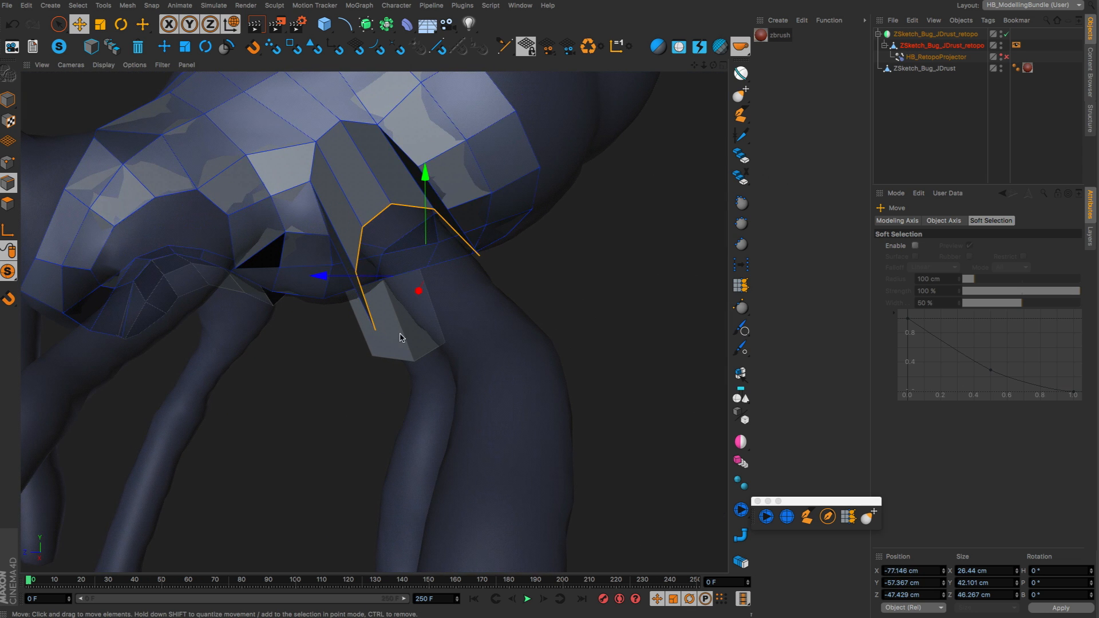
click(133, 64)
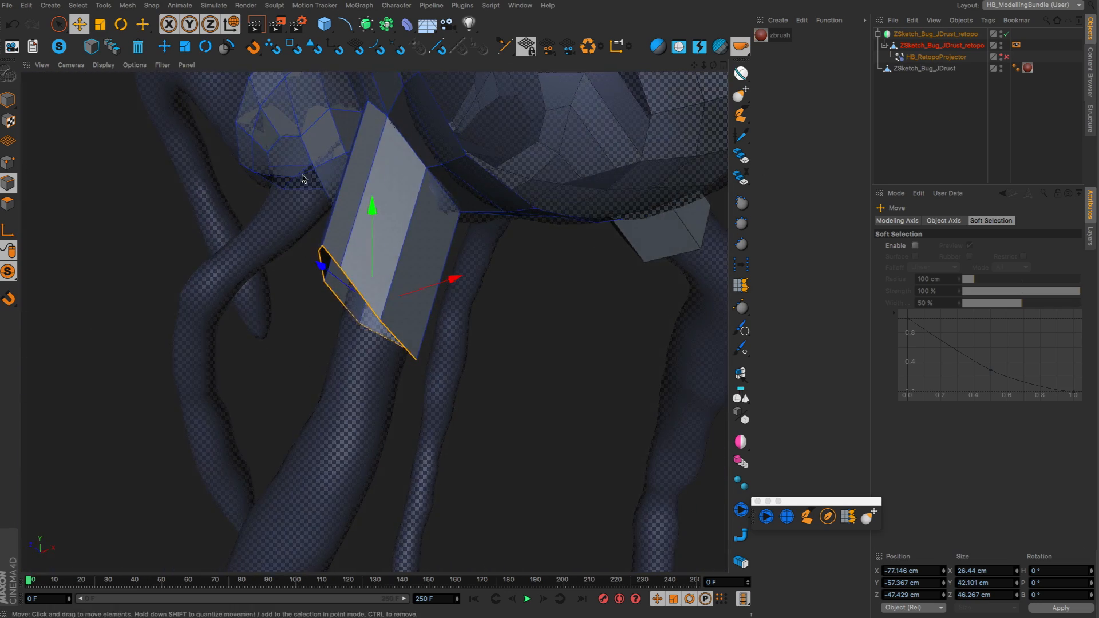
click(120, 24)
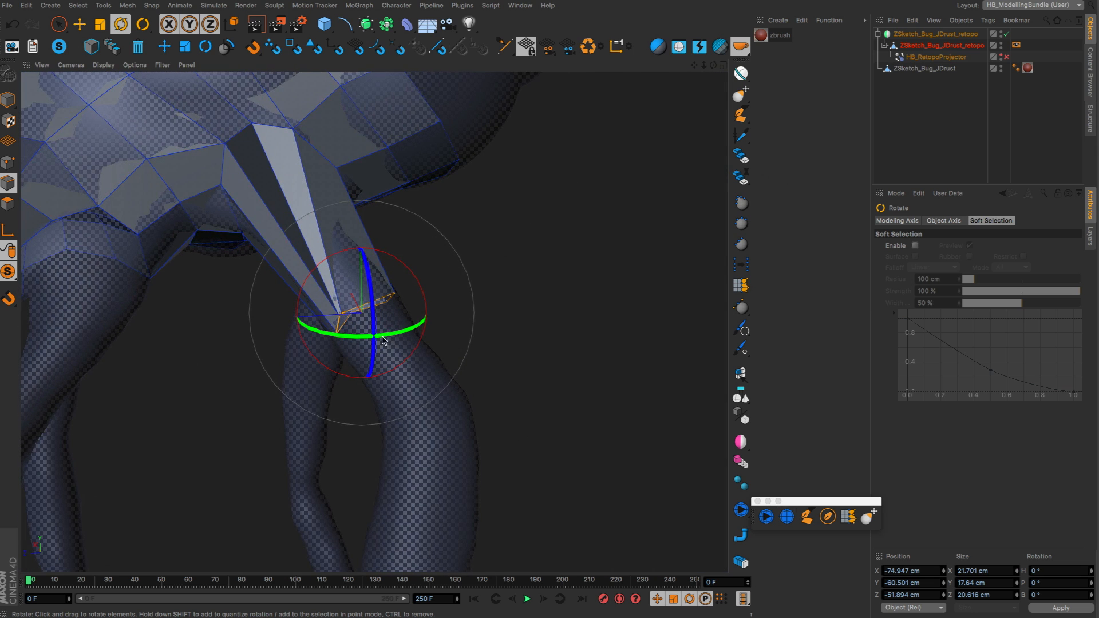
- Rotate and shrink the end loop to match the leg's angle and thickness
drag(382, 340, 422, 279)
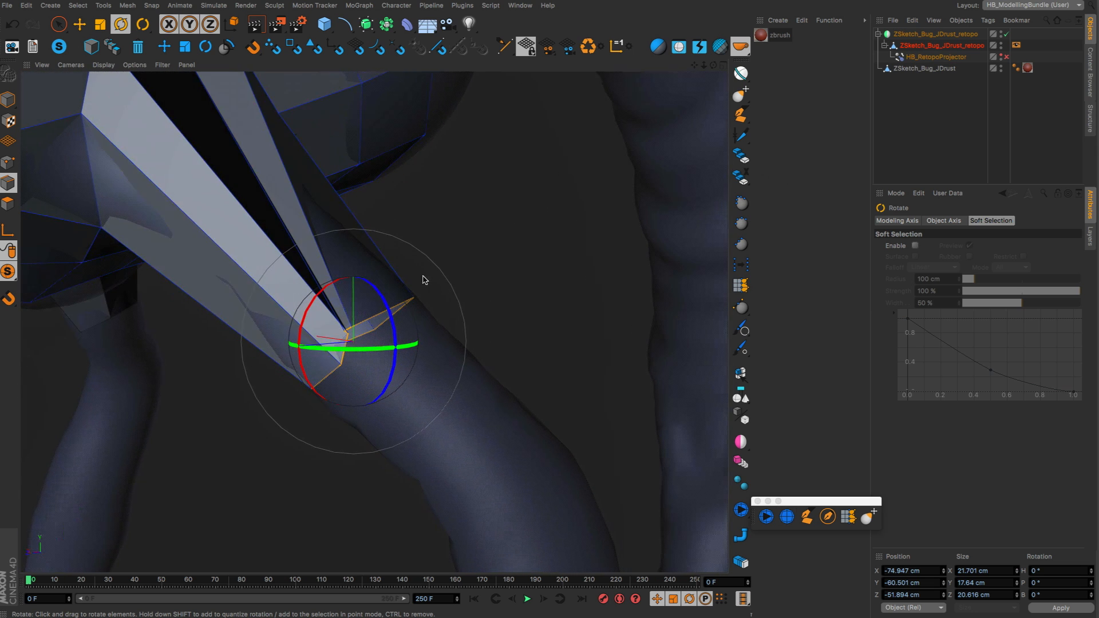
drag(422, 280, 383, 314)
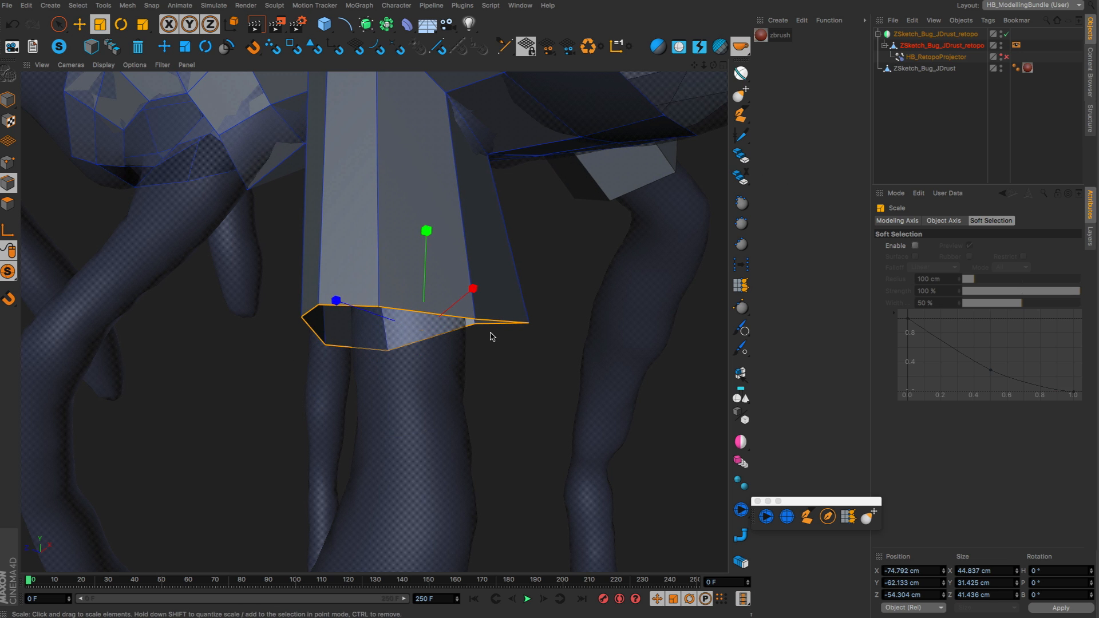
drag(491, 336, 421, 378)
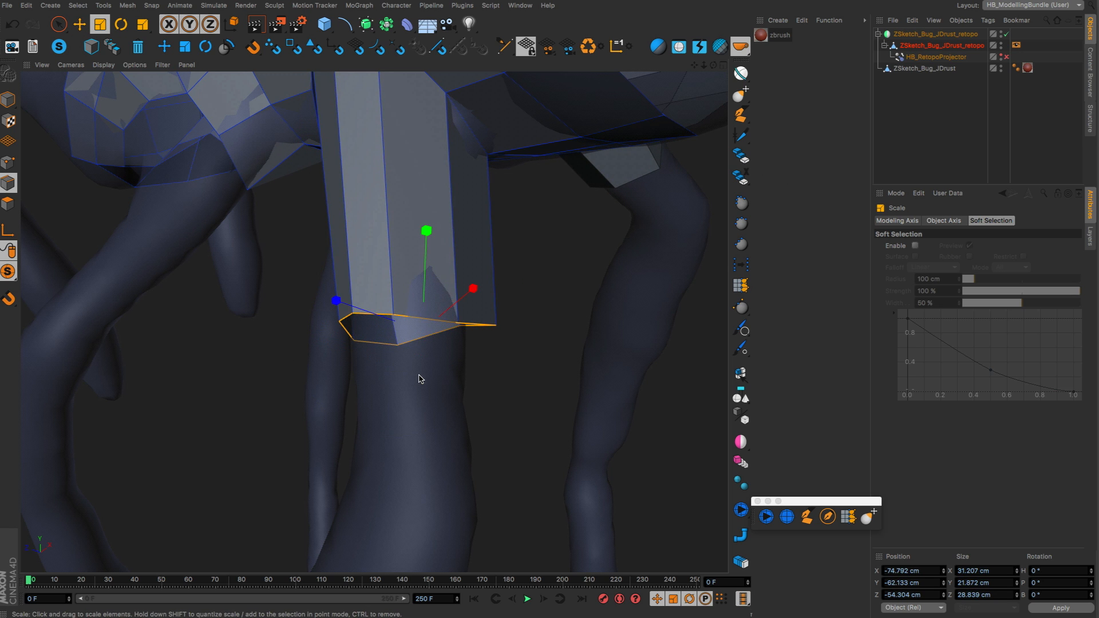
click(79, 24)
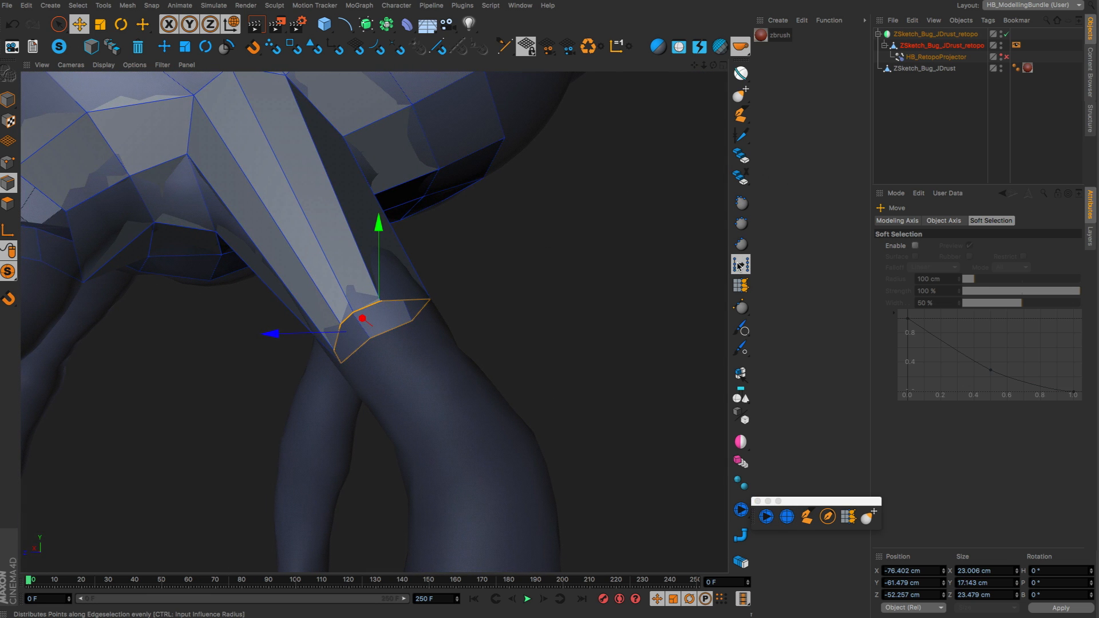
mouse_move(741, 265)
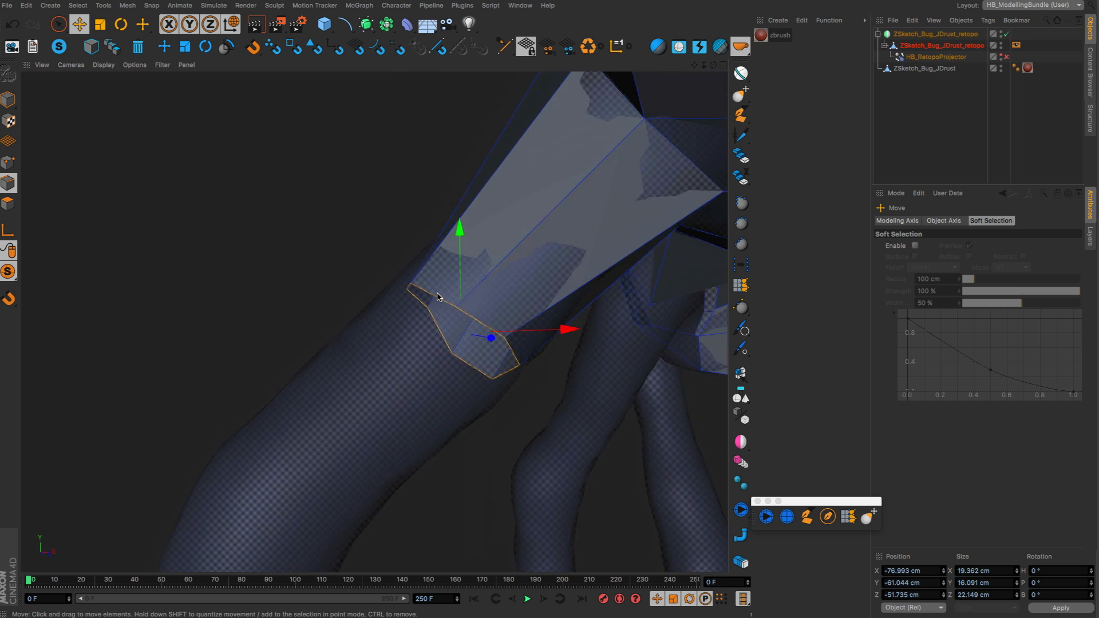
- Rotate the leg strip's end loop so it angles along the leg
click(119, 24)
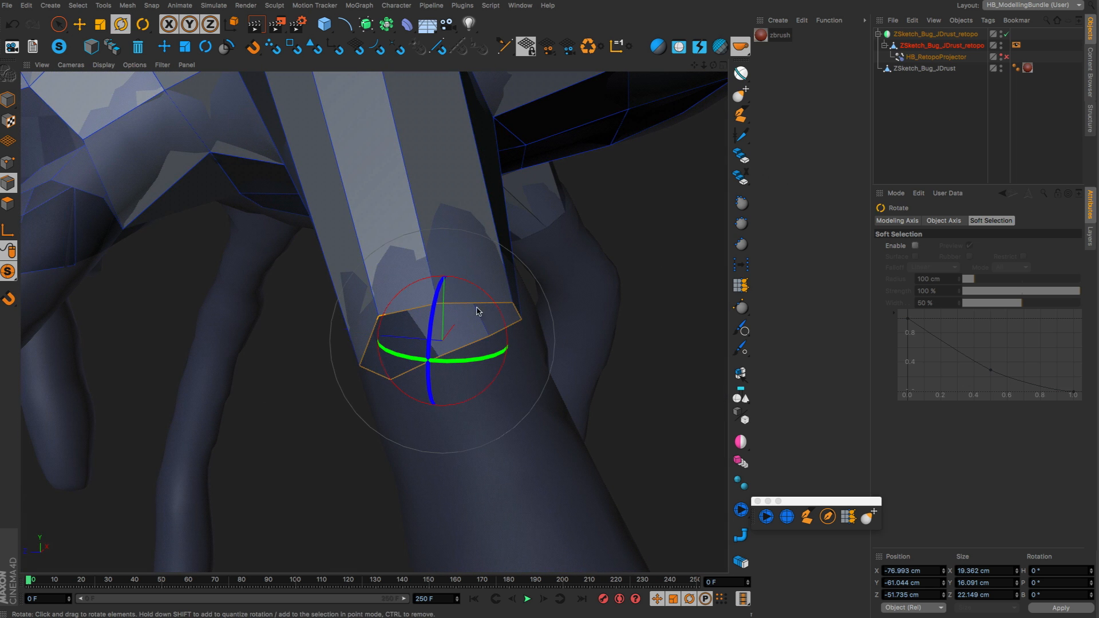
drag(477, 312, 463, 315)
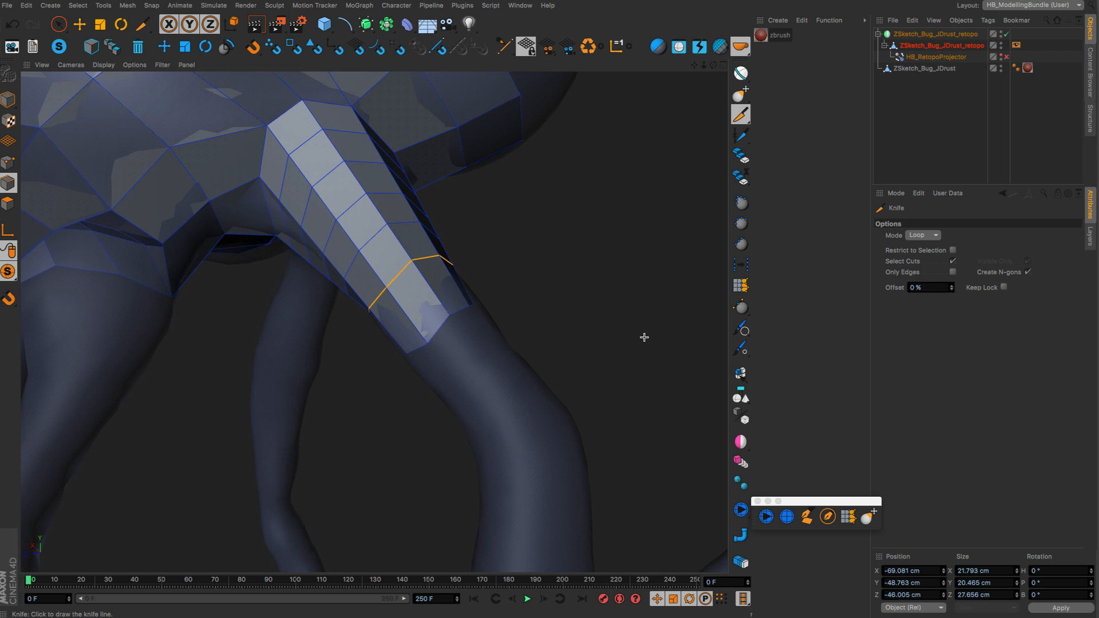
- Cut a new loop ring around the leg tube and drag the end loop further down the leg
click(785, 517)
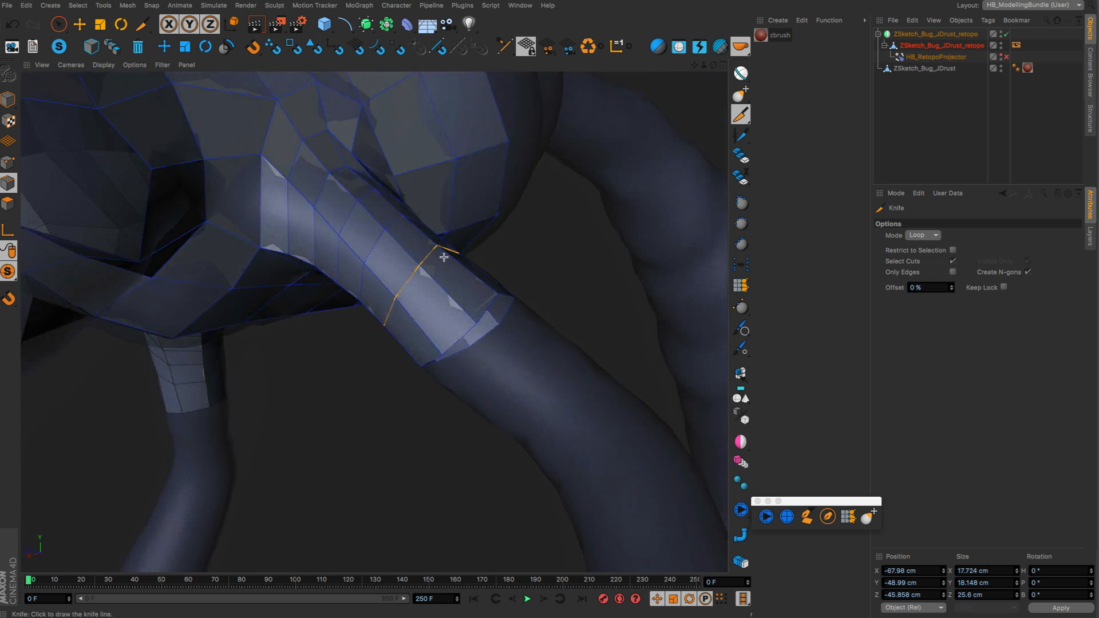
click(79, 24)
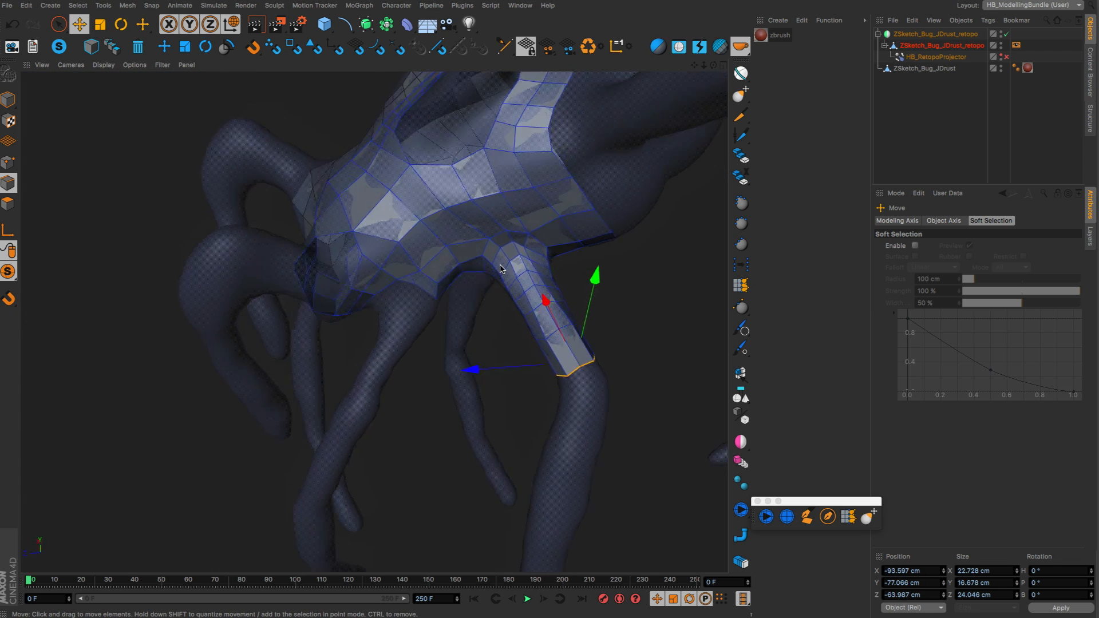
drag(499, 269, 425, 185)
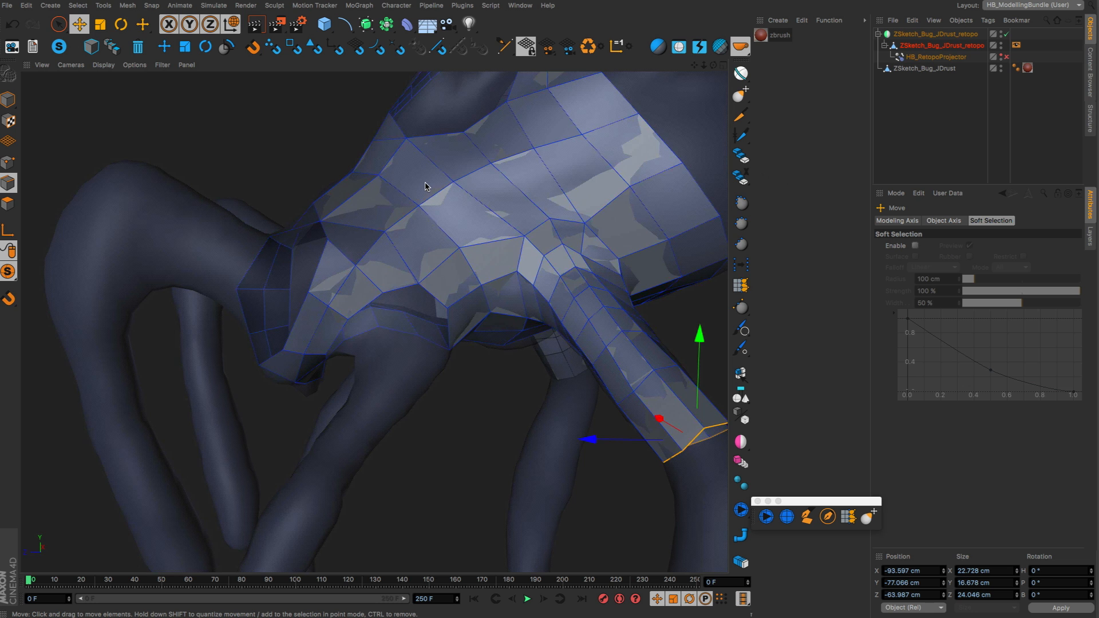
drag(424, 186, 453, 266)
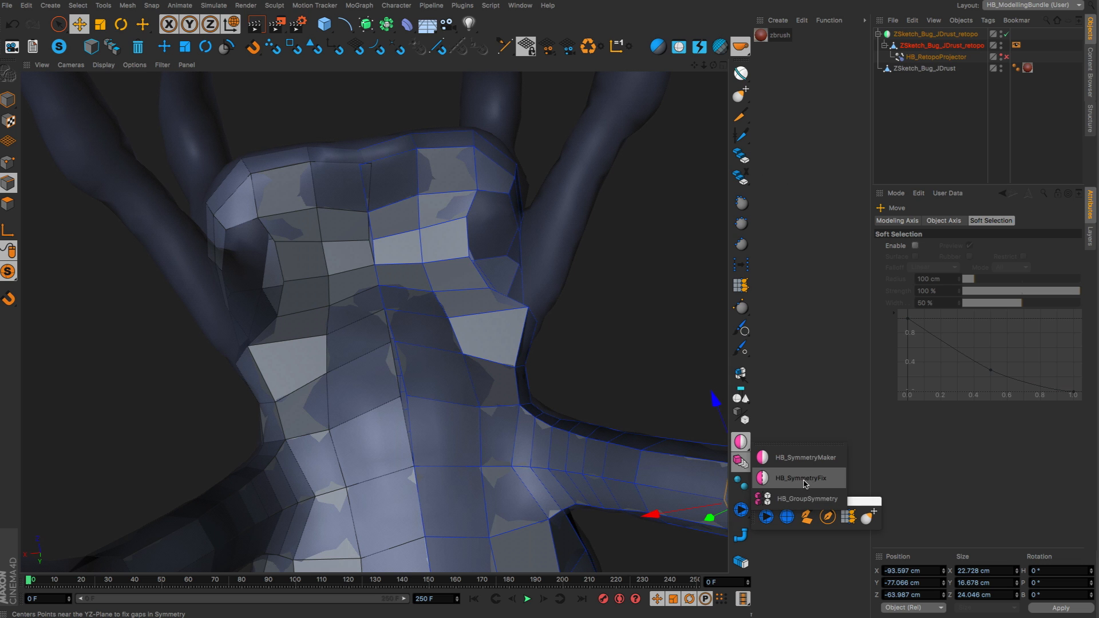
- Run HB_SymmetryFix to snap the cage's centre-line points onto the YZ plane
click(797, 477)
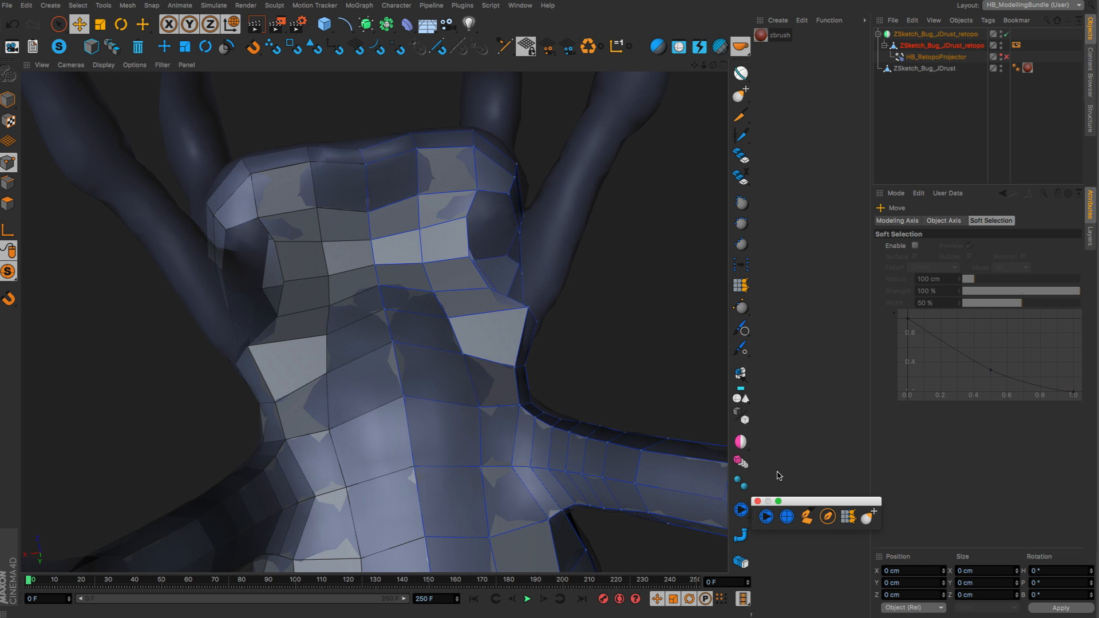
mouse_move(417, 356)
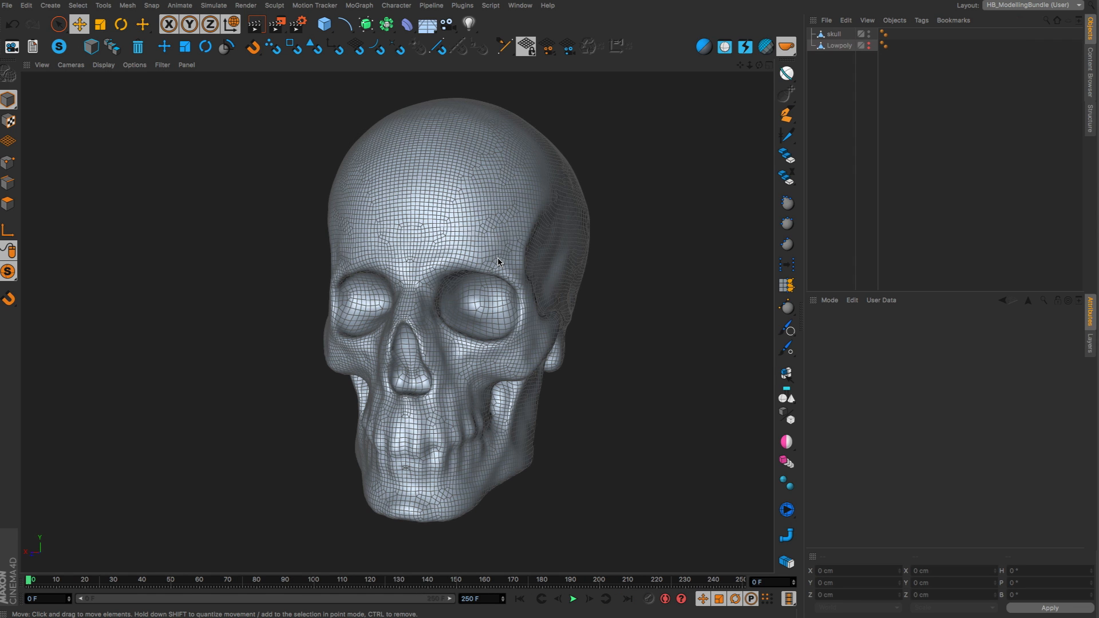
mouse_move(418, 292)
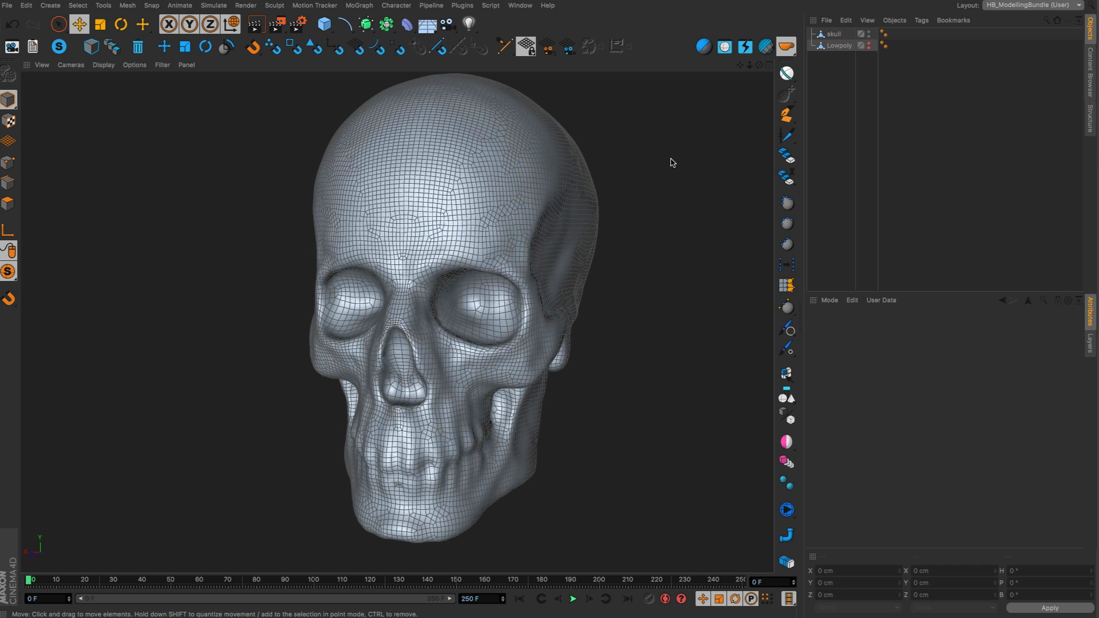
mouse_move(813, 82)
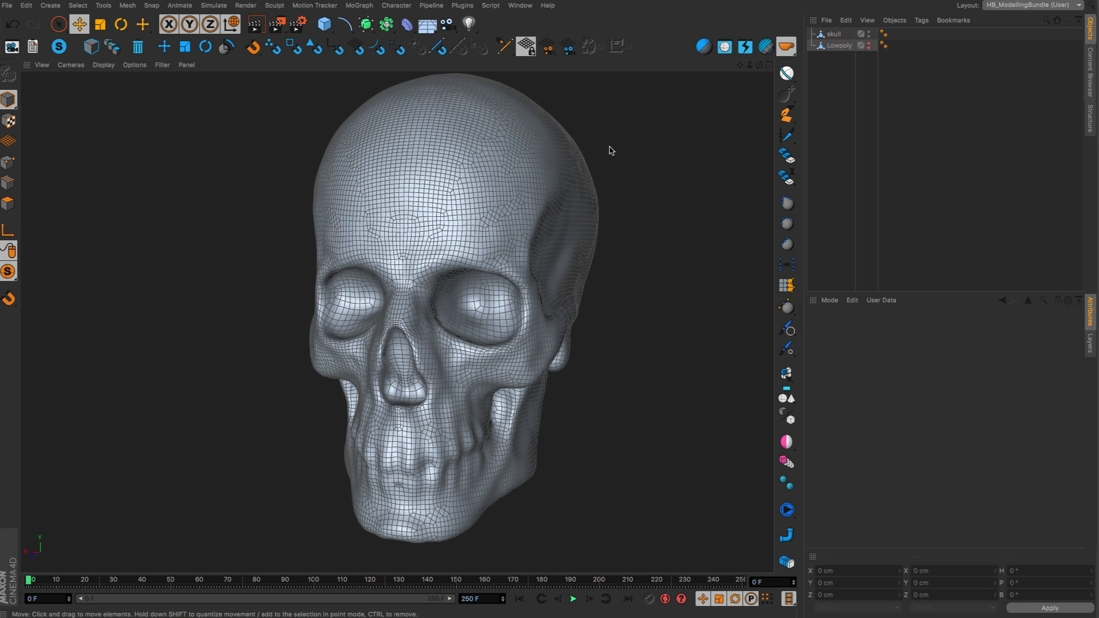
- Select the high-poly skull and the Lowpoly mesh together in the Object Manager
double_click(834, 34)
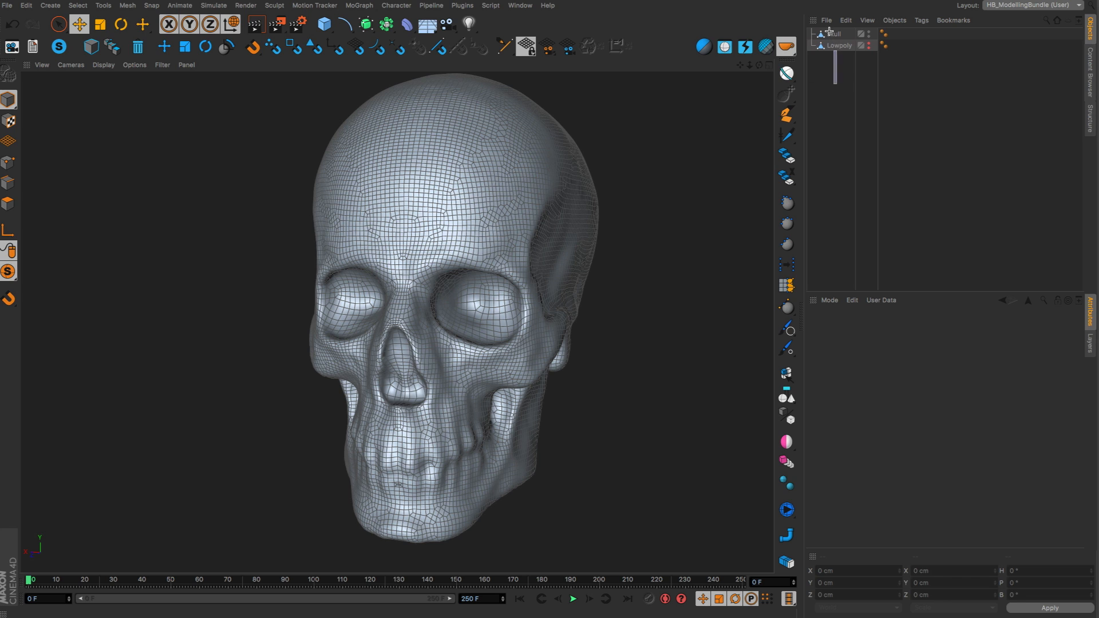
click(834, 34)
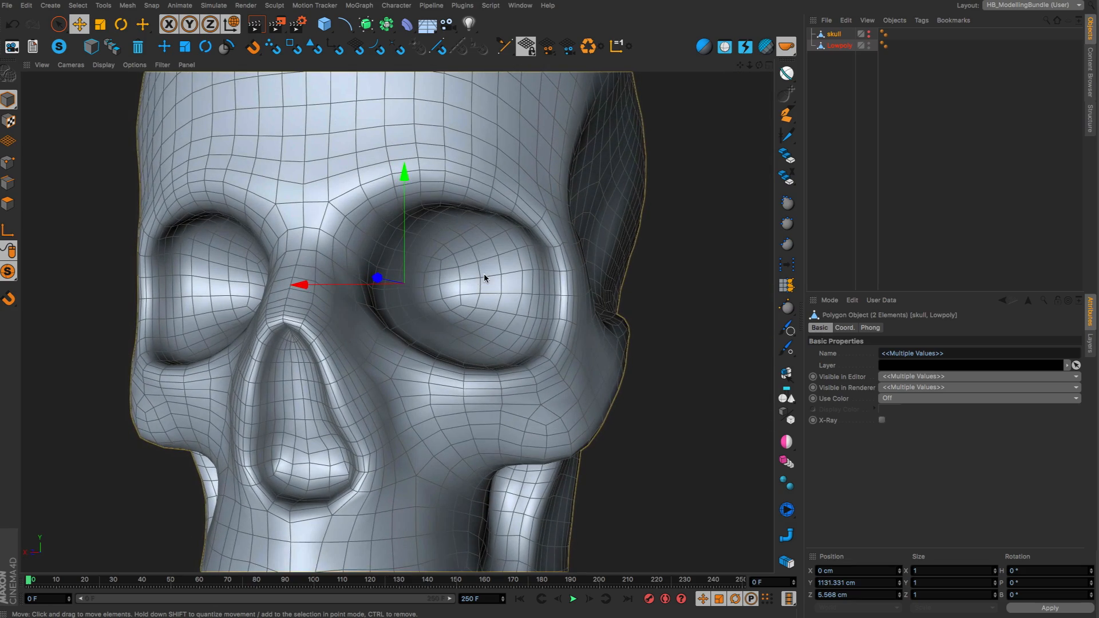
mouse_move(520, 302)
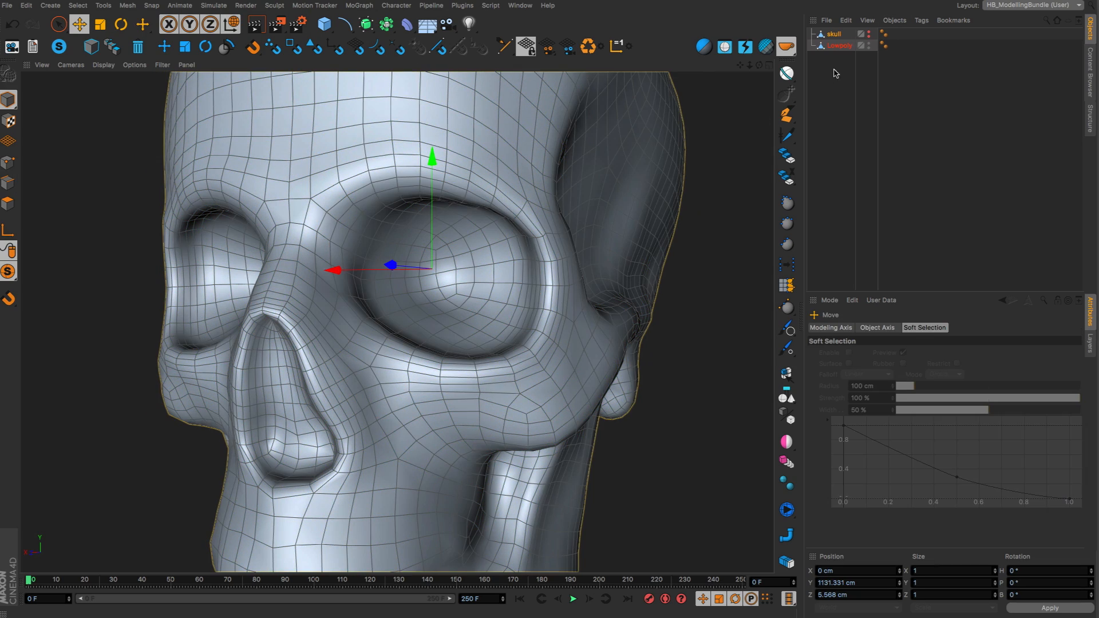
- Run HB Retopo start on skull and Lowpoly, answering Yes to 'Is Mesh Symmetrical?'
click(833, 35)
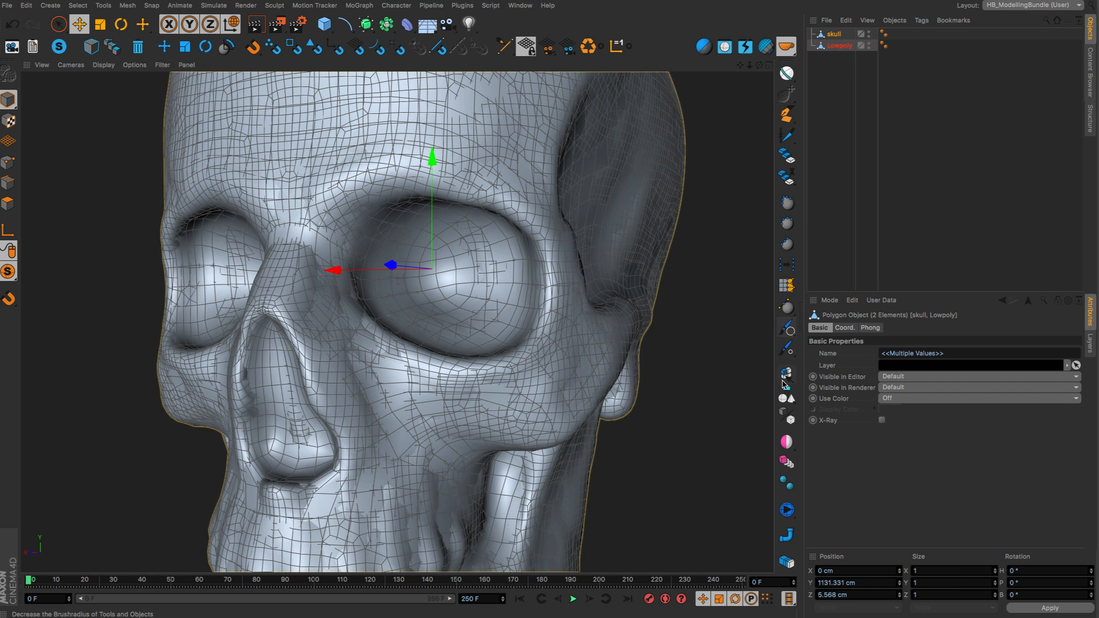
click(787, 510)
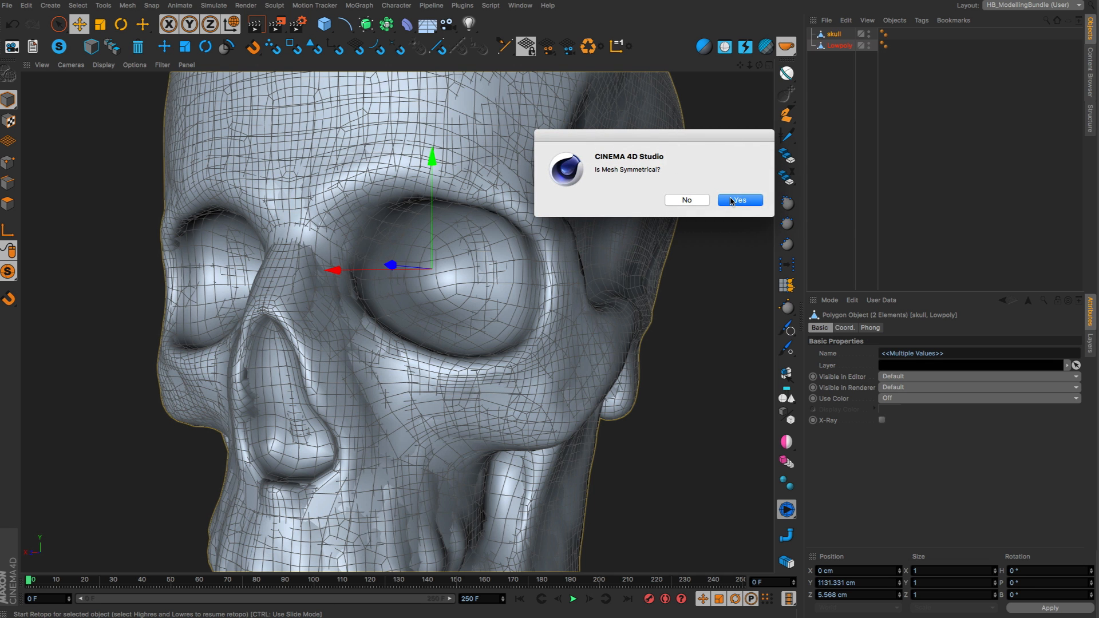
click(739, 200)
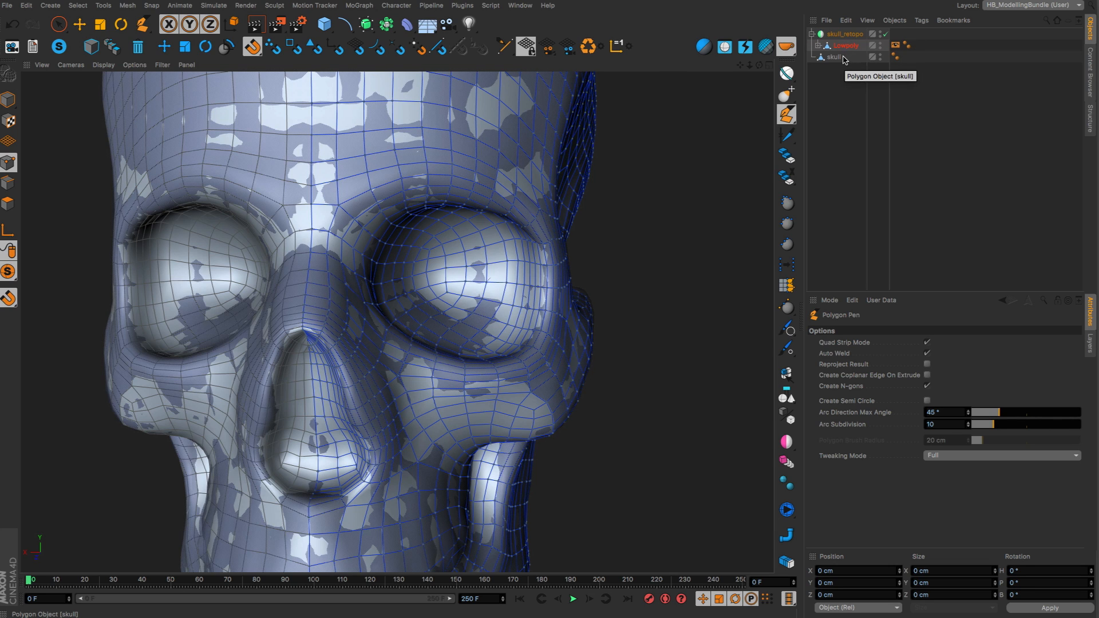
click(844, 44)
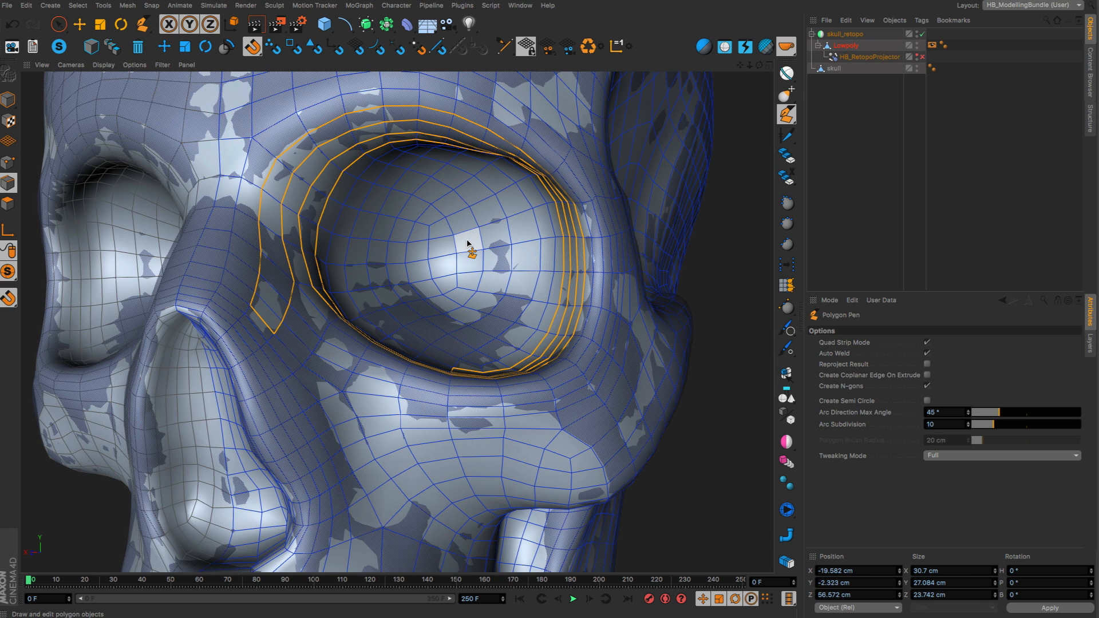
- Paint-select the eye-socket centre polygons with an enlarged Live Selection radius
click(58, 24)
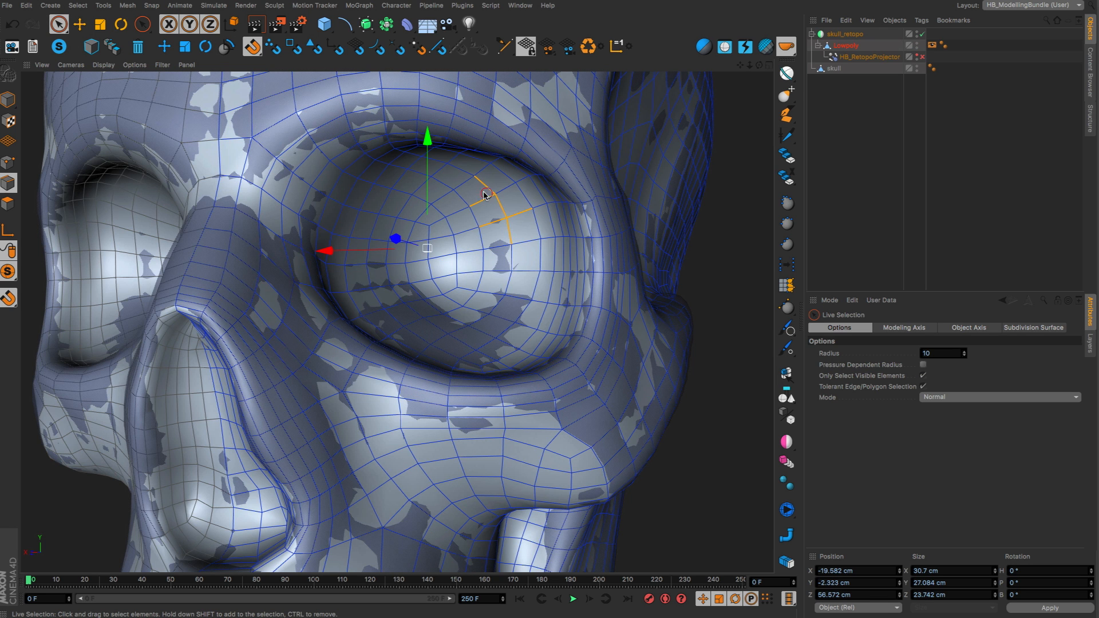
drag(484, 196, 516, 277)
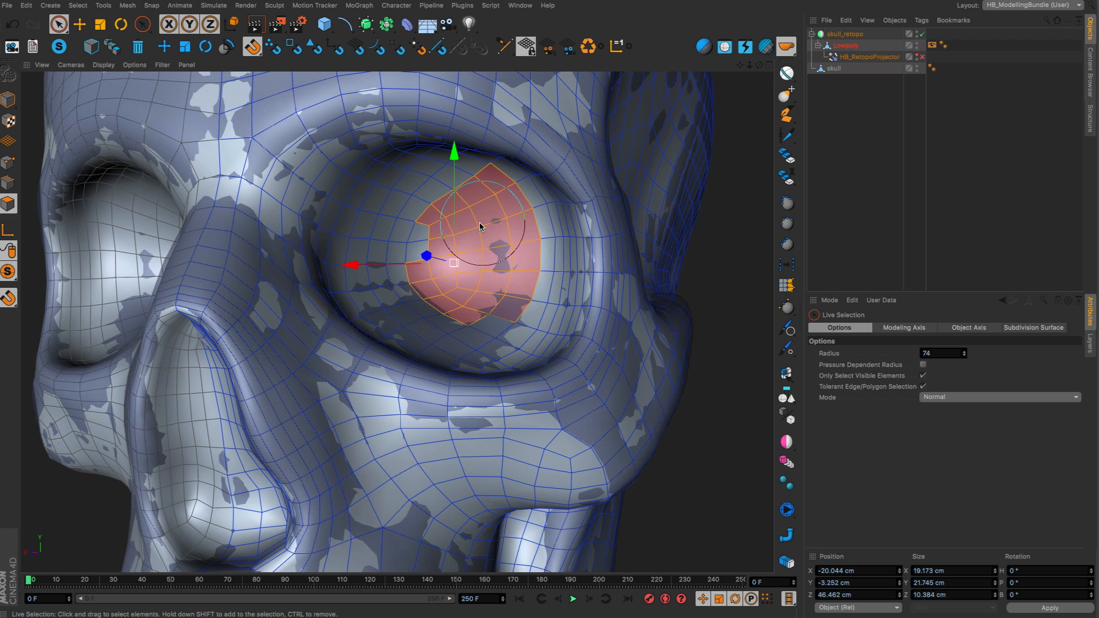
drag(480, 227, 462, 209)
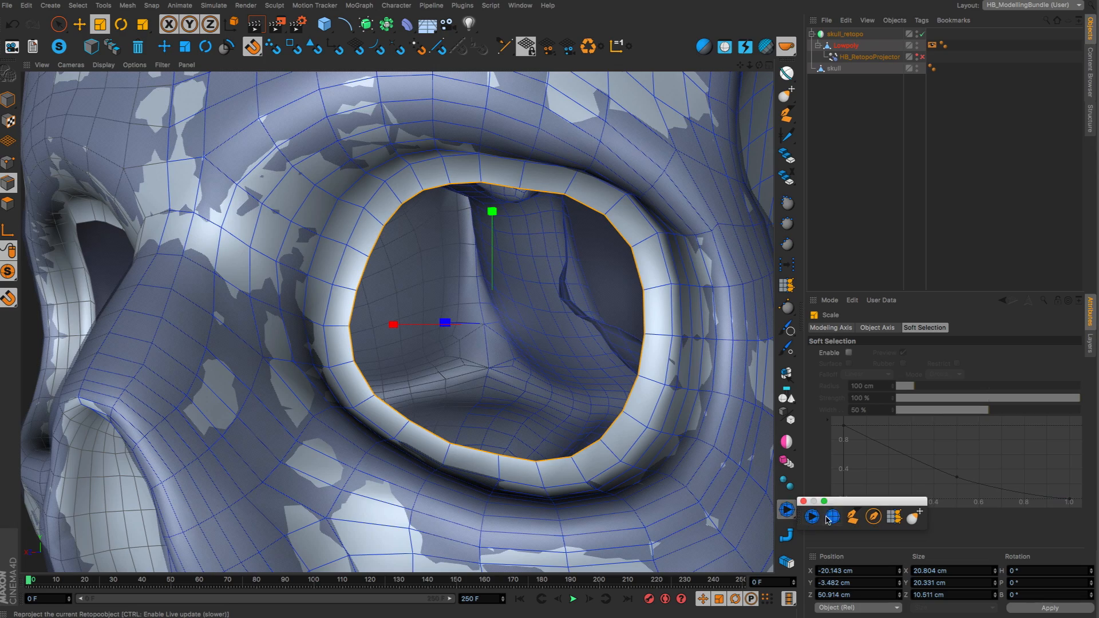
- Shrink the innermost eye-socket ring and reproject the new rings onto the skull surface
click(832, 516)
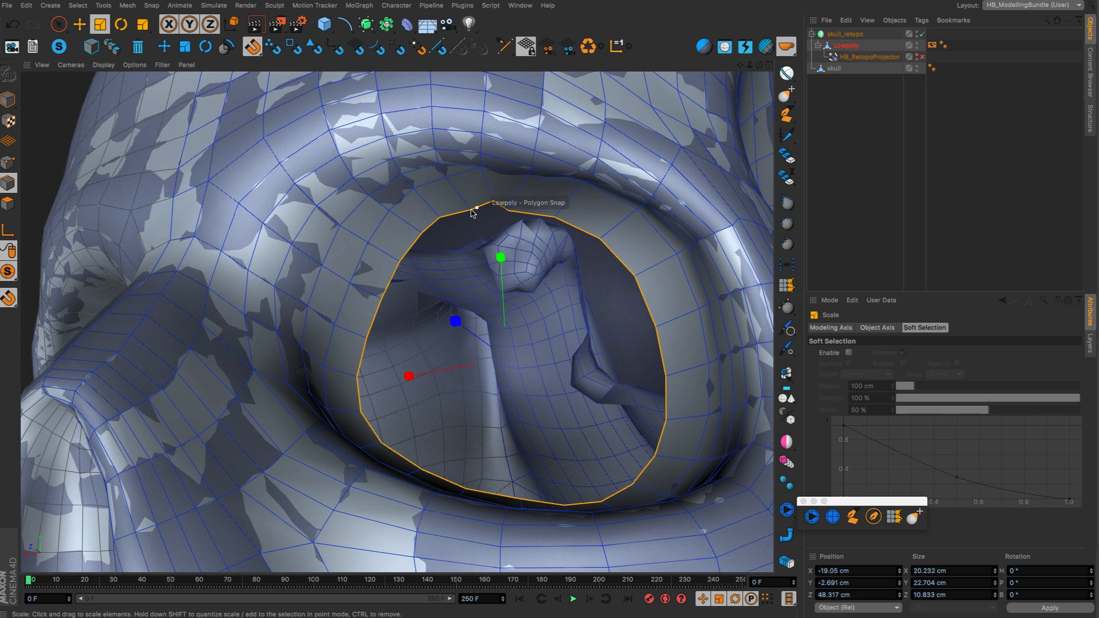
mouse_move(787, 223)
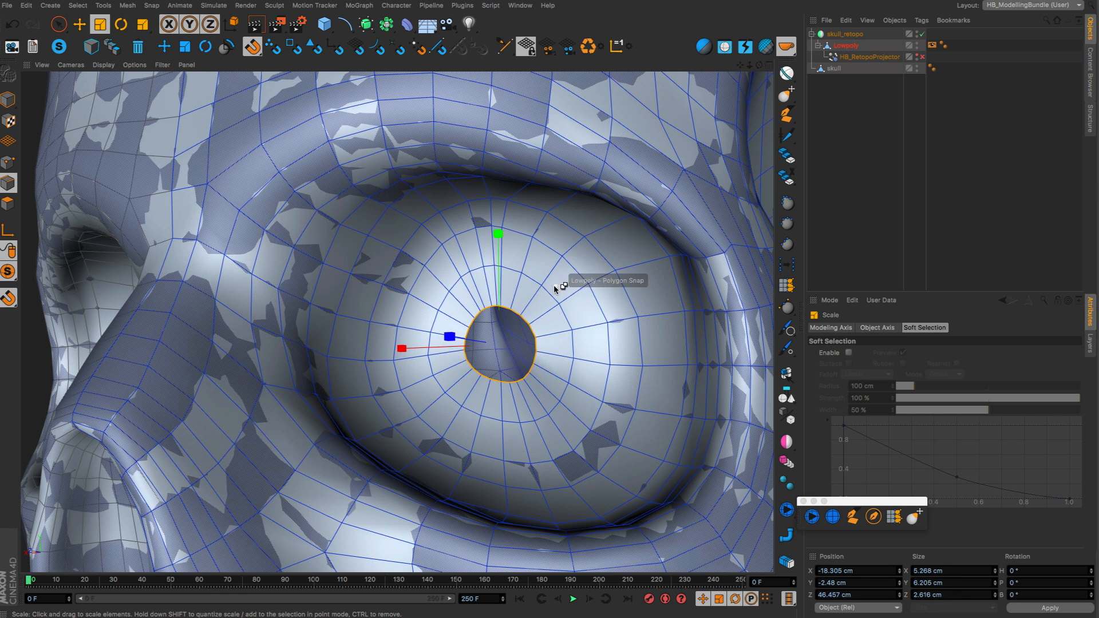
click(831, 518)
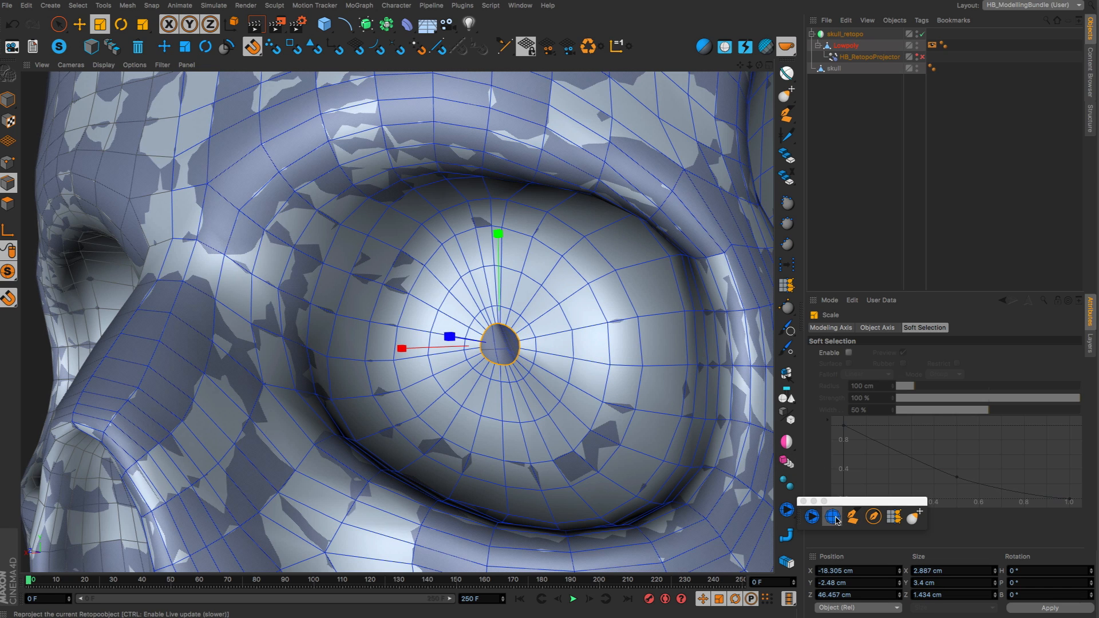
click(832, 517)
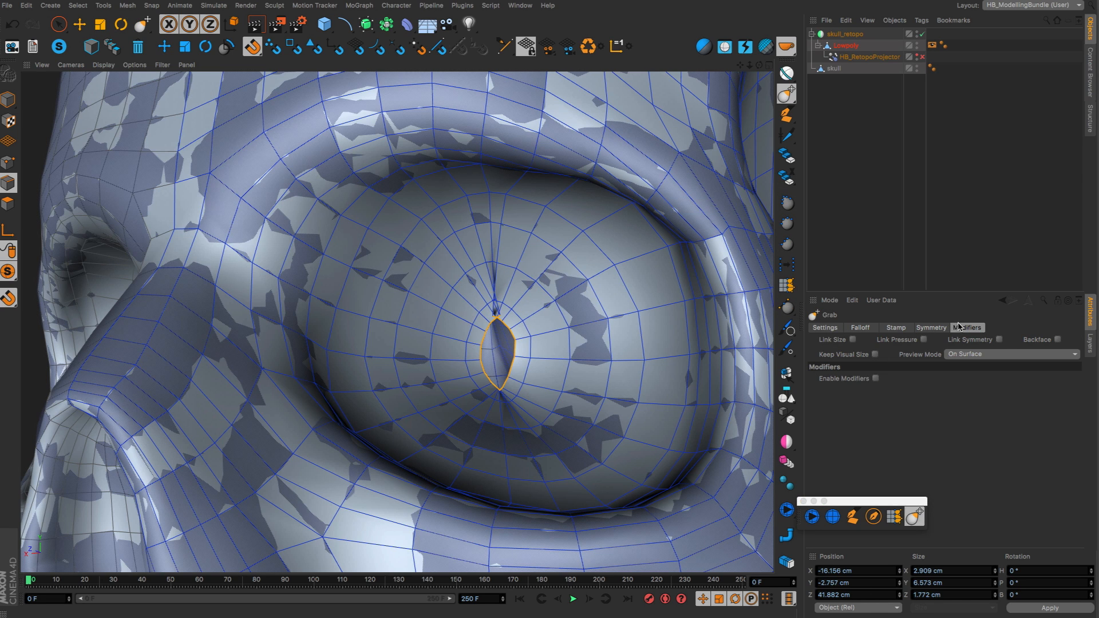
- Grab-brush the central hole into a smooth oval, then close it with Close Polygon Hole
click(876, 379)
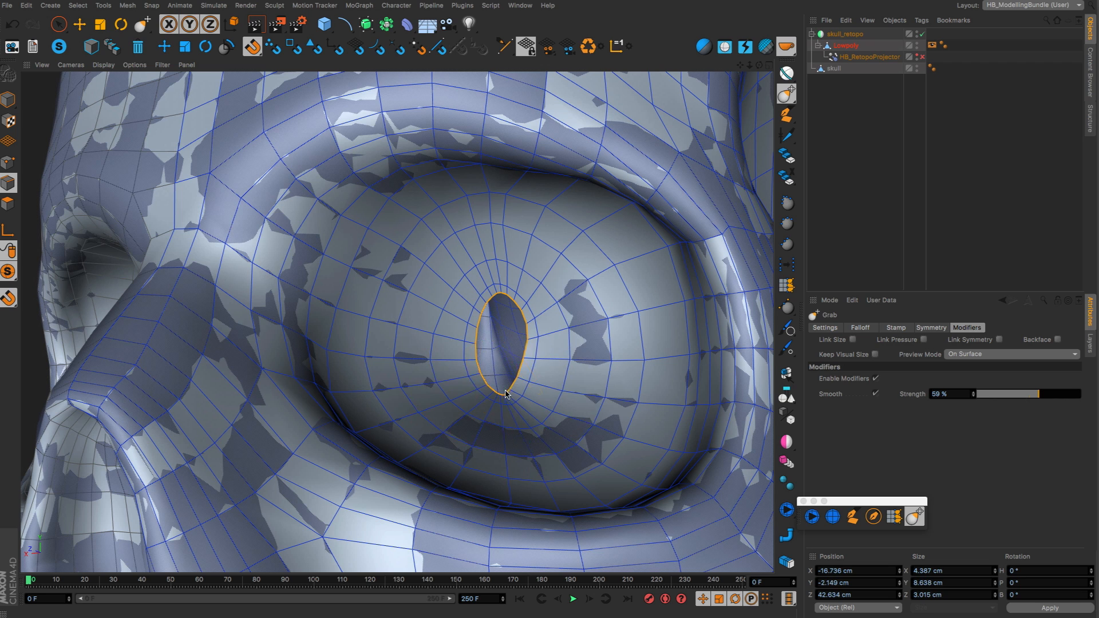
drag(505, 393, 453, 406)
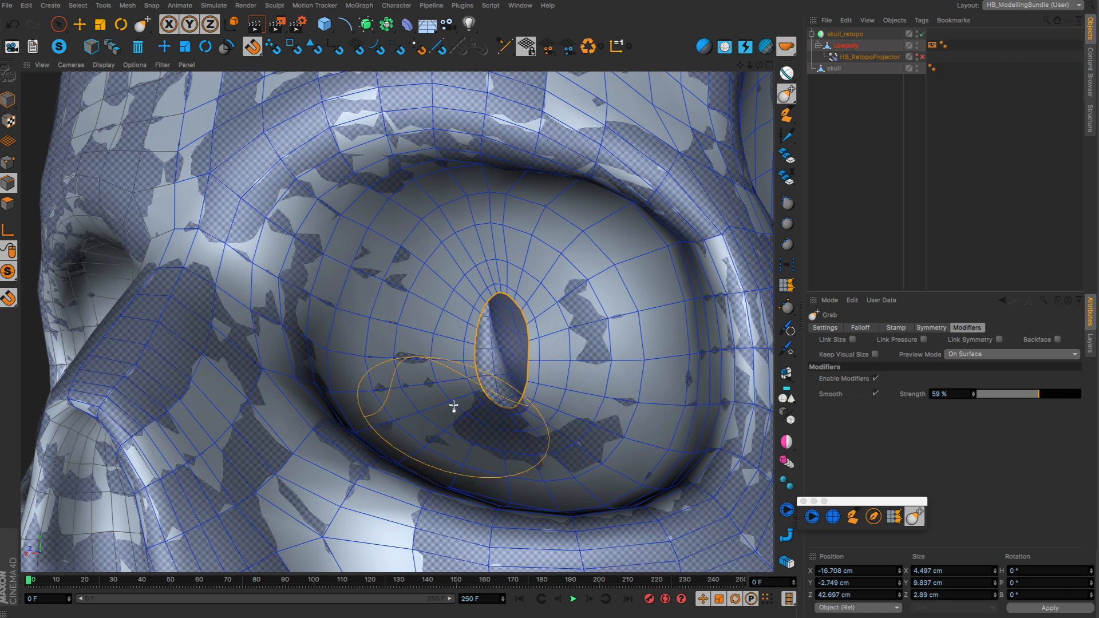
drag(452, 407, 553, 334)
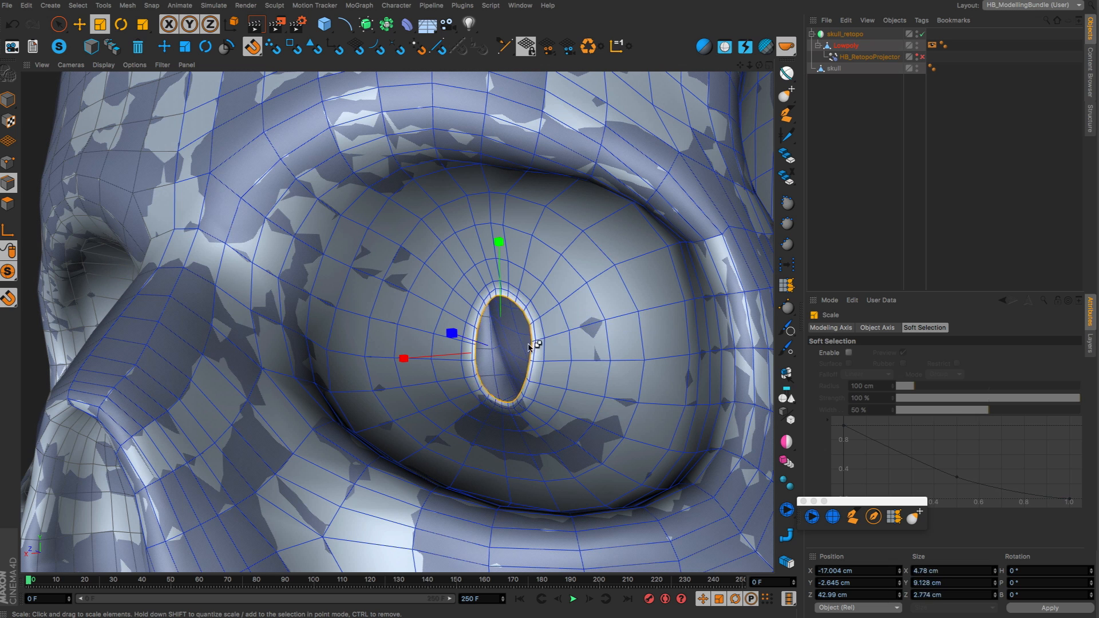
drag(533, 343, 490, 343)
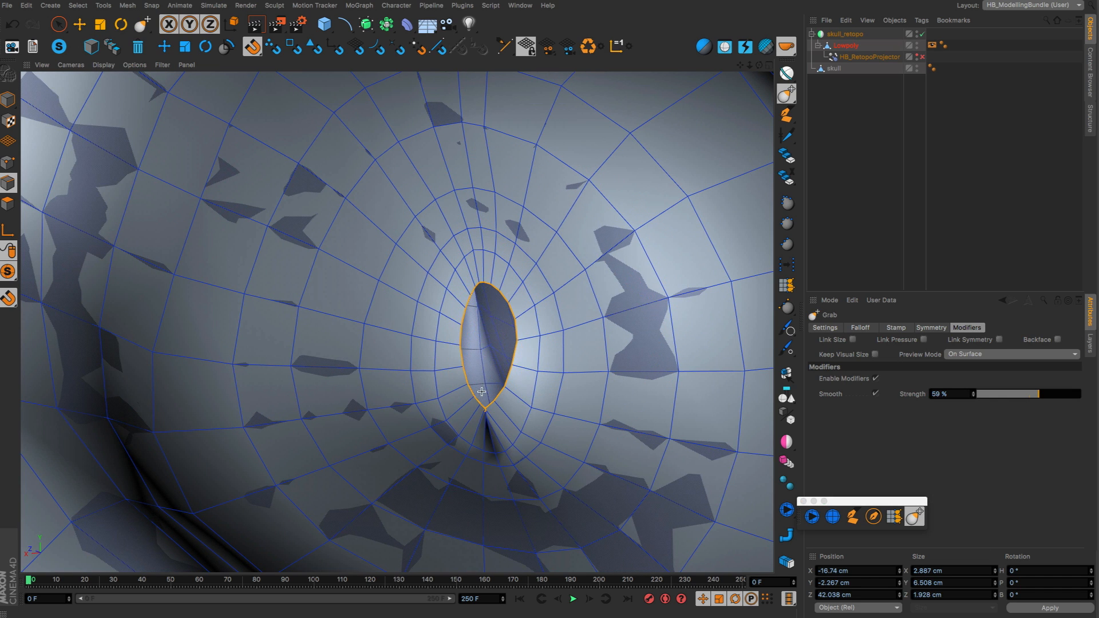
drag(482, 391, 507, 357)
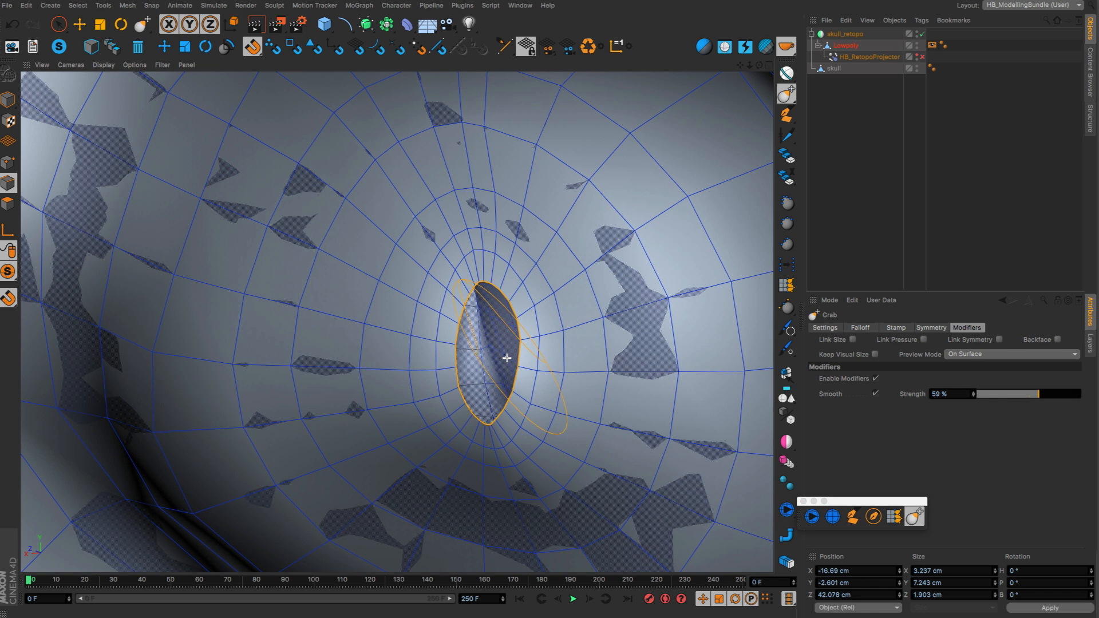
key(m)
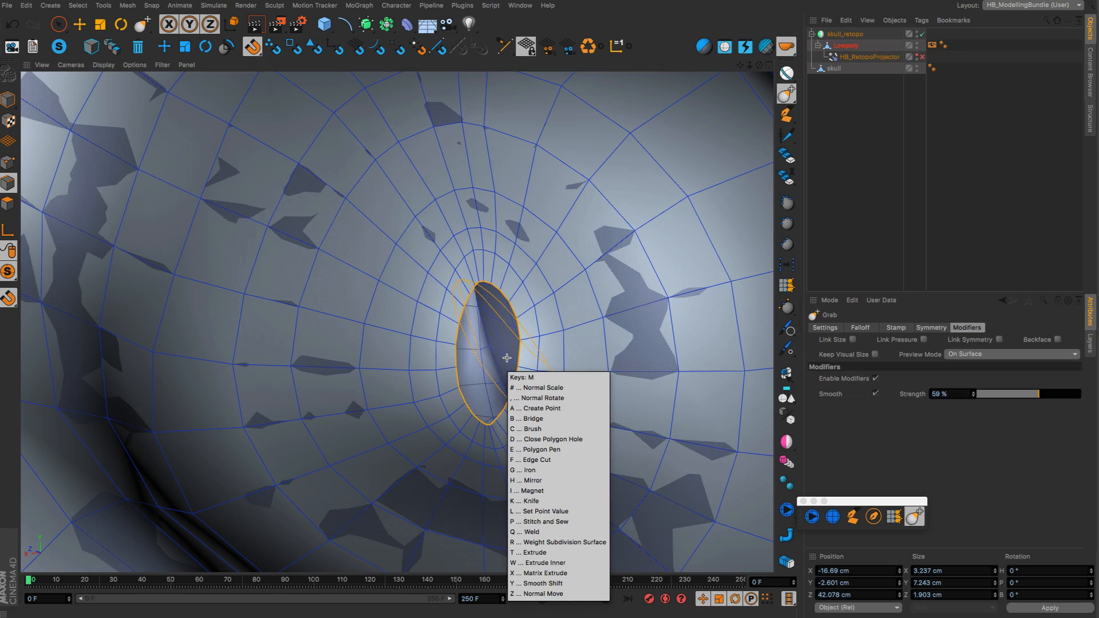
click(552, 439)
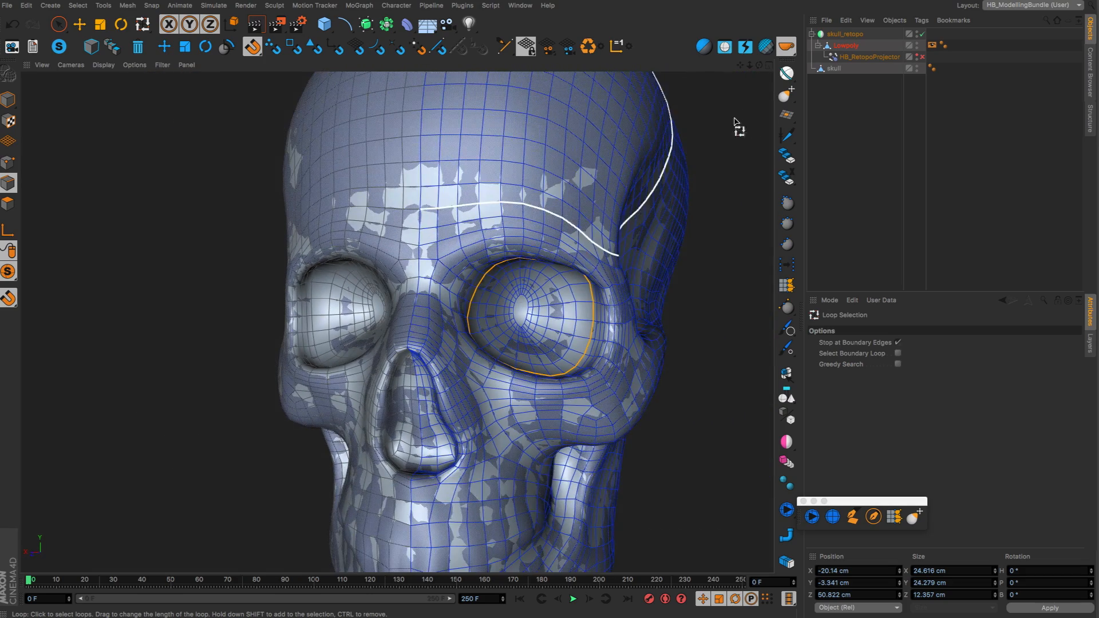
click(833, 68)
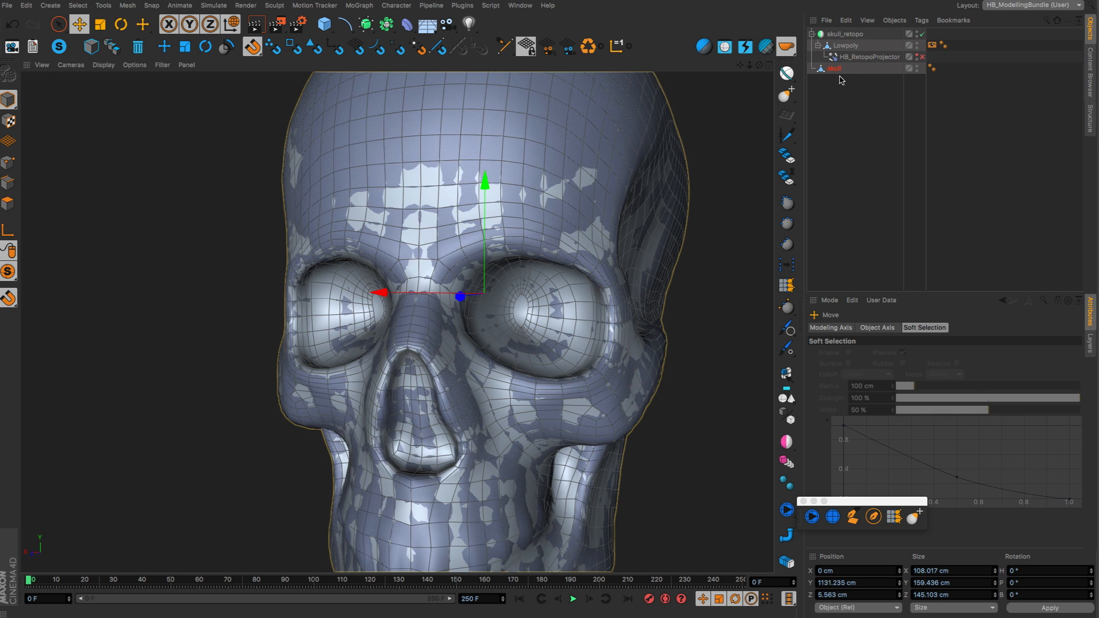
click(846, 45)
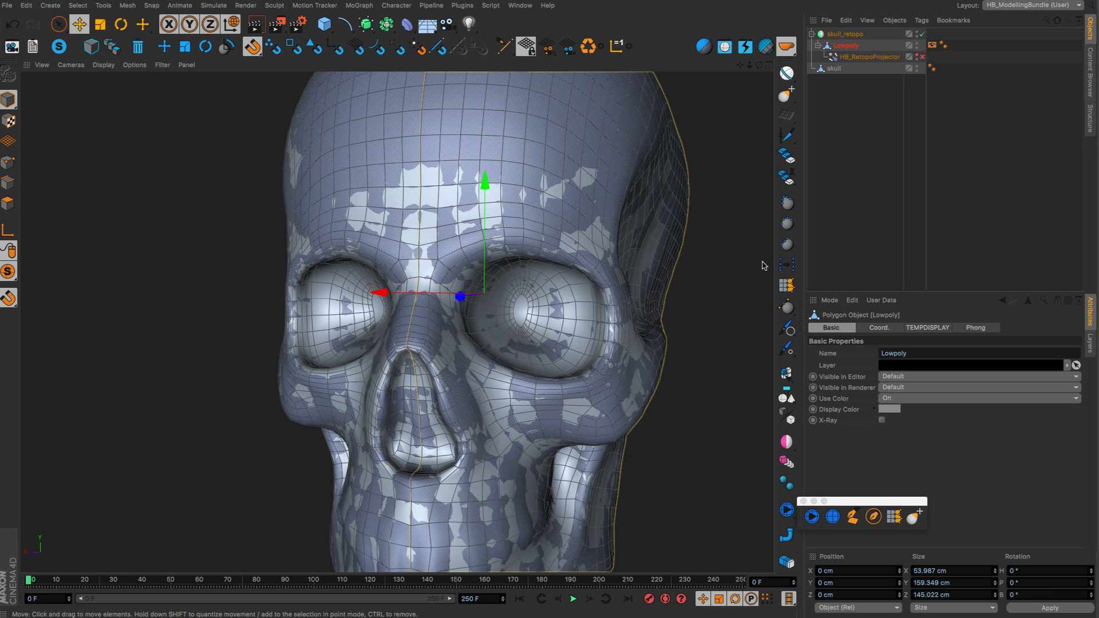
mouse_move(741, 219)
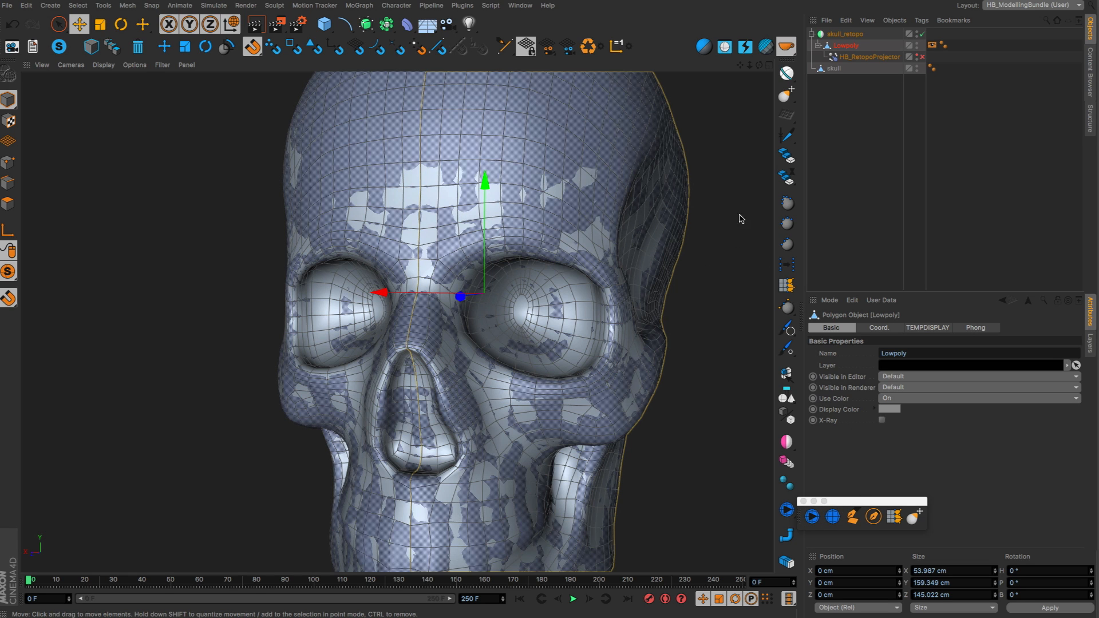